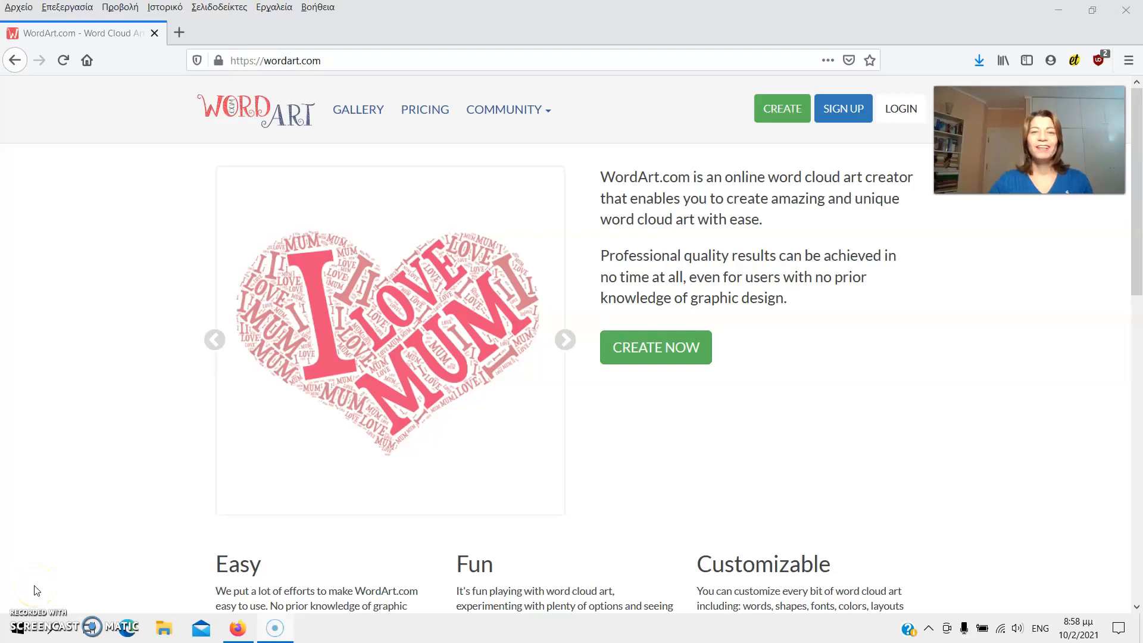
Step: Move from the sign-up form to the log-in page for an existing account
{"action": "left_click", "coordinate": [565, 340]}
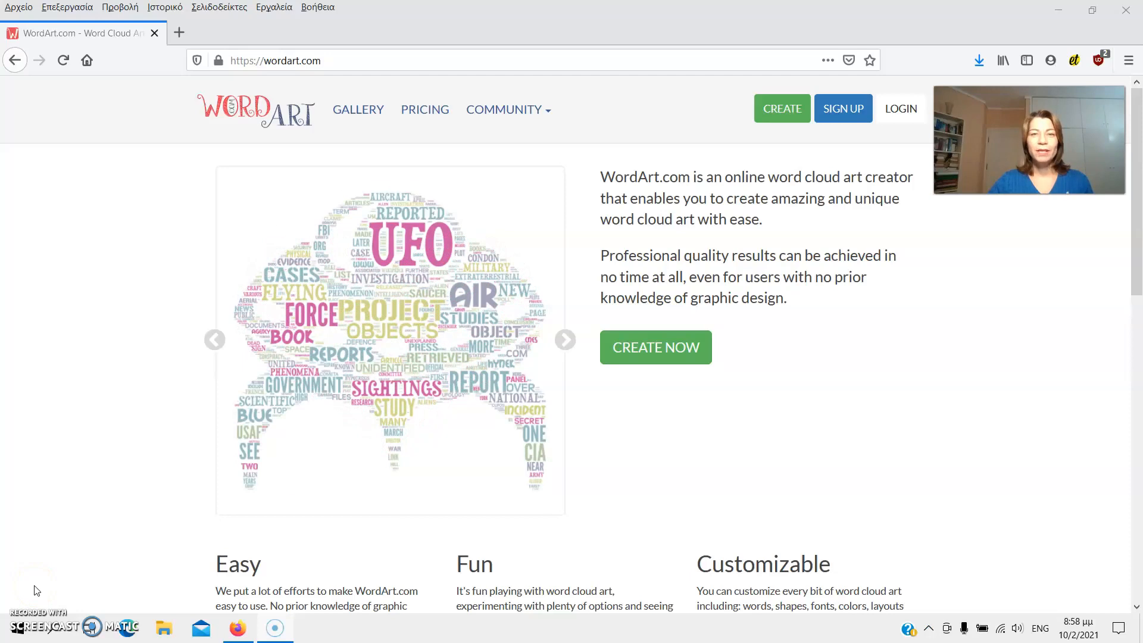
{"action": "left_click", "coordinate": [565, 340]}
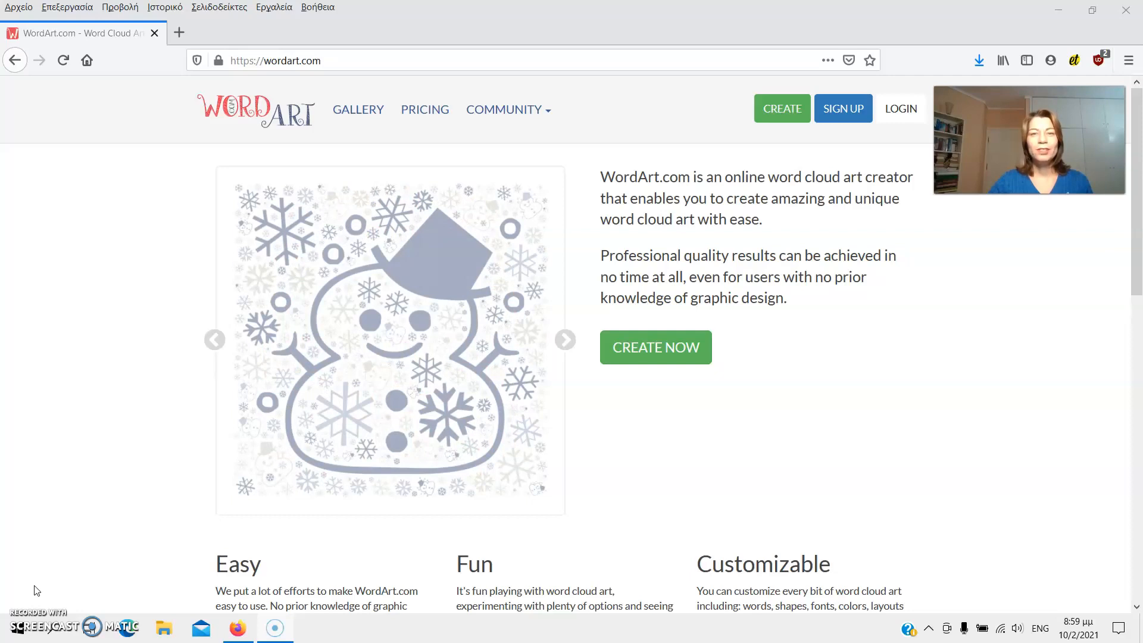
{"action": "left_click", "coordinate": [565, 340]}
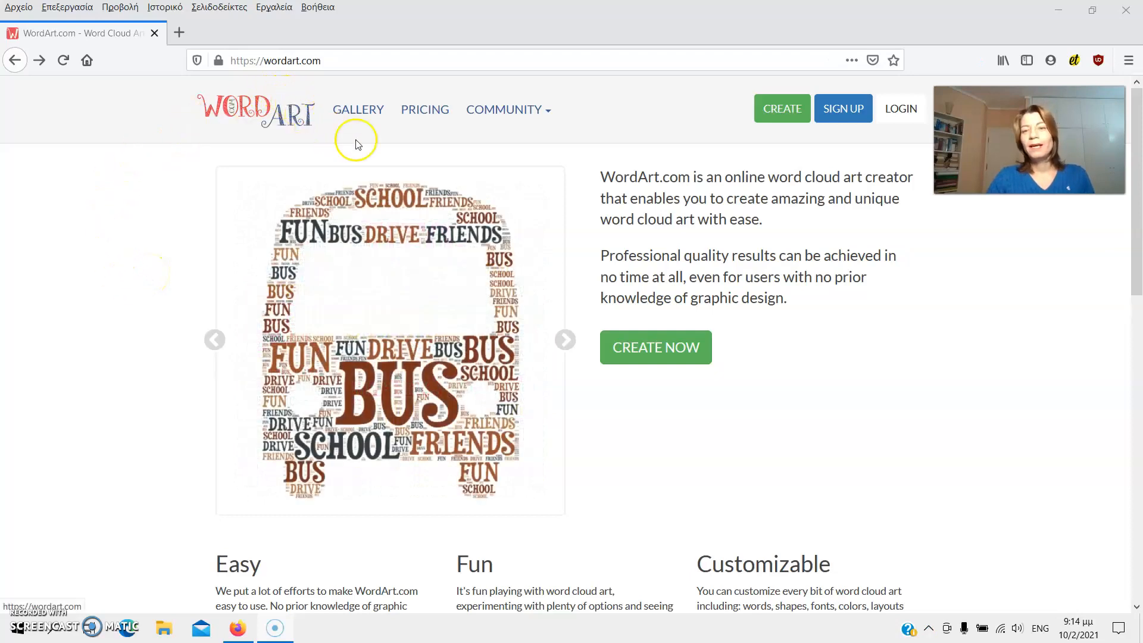
{"action": "left_click", "coordinate": [843, 108]}
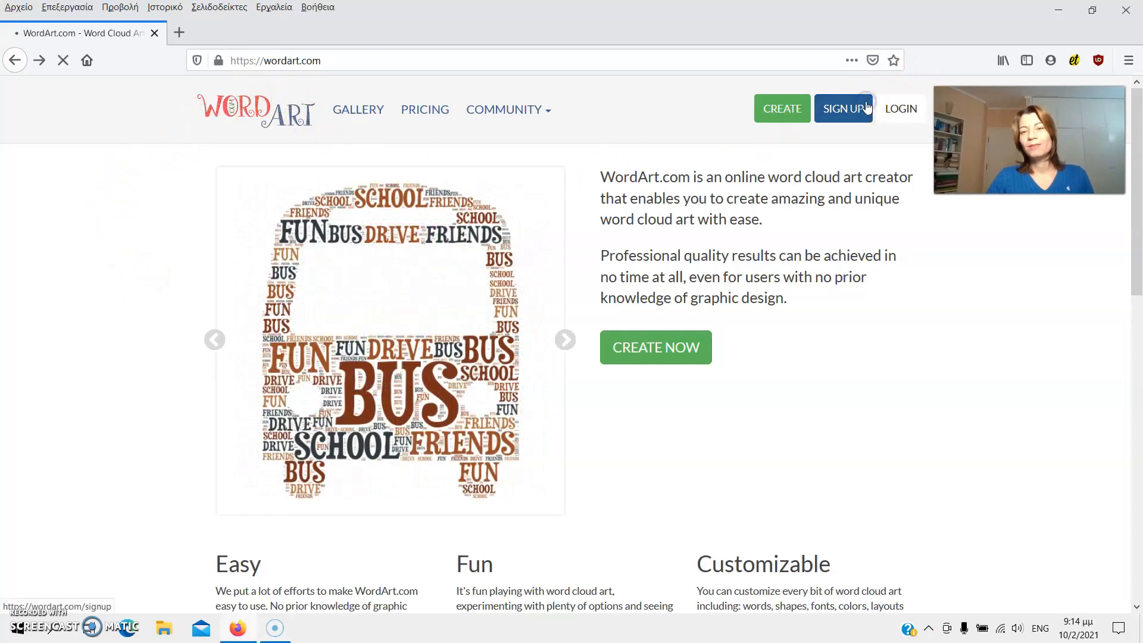
{"action": "left_click", "coordinate": [843, 108]}
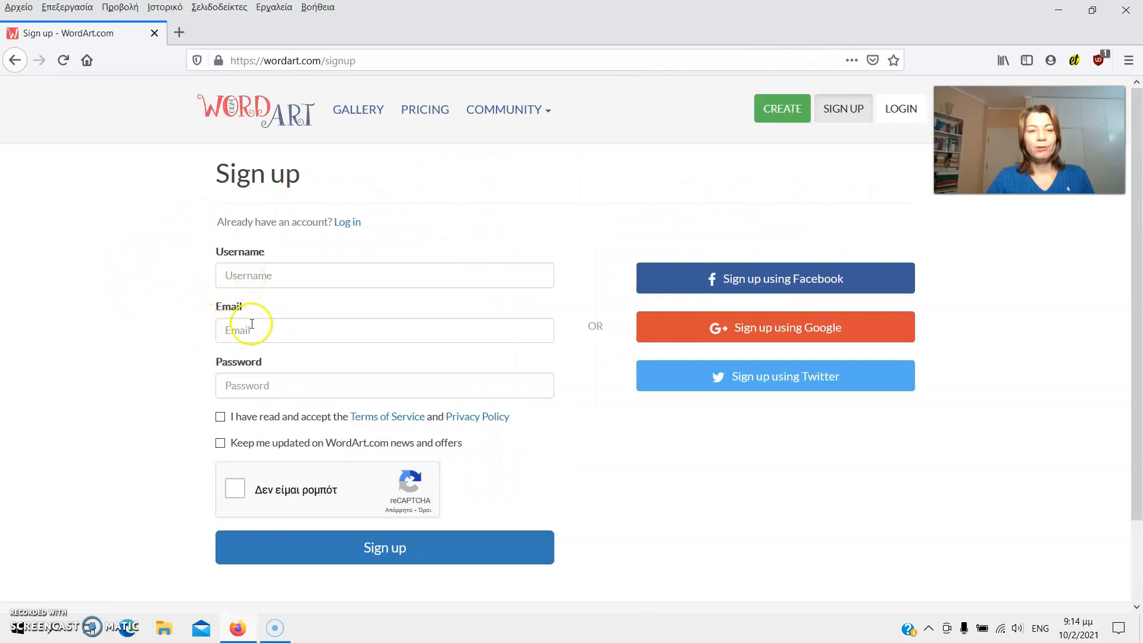
{"action": "mouse_move", "coordinate": [306, 377]}
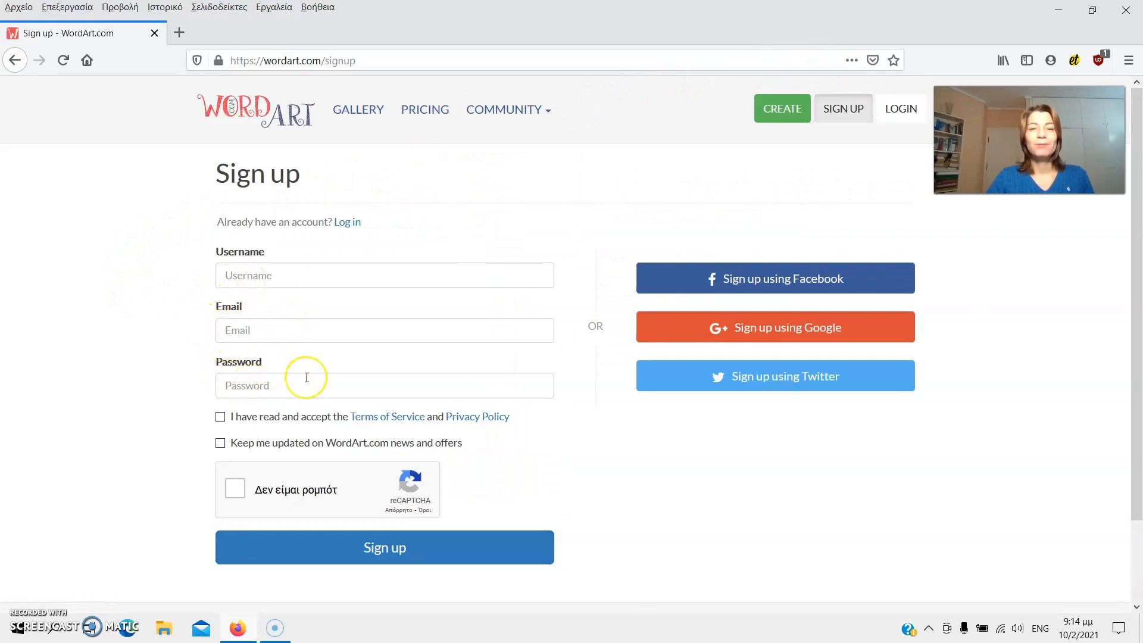
{"action": "scroll", "scroll_direction": "down", "scroll_amount": 3}
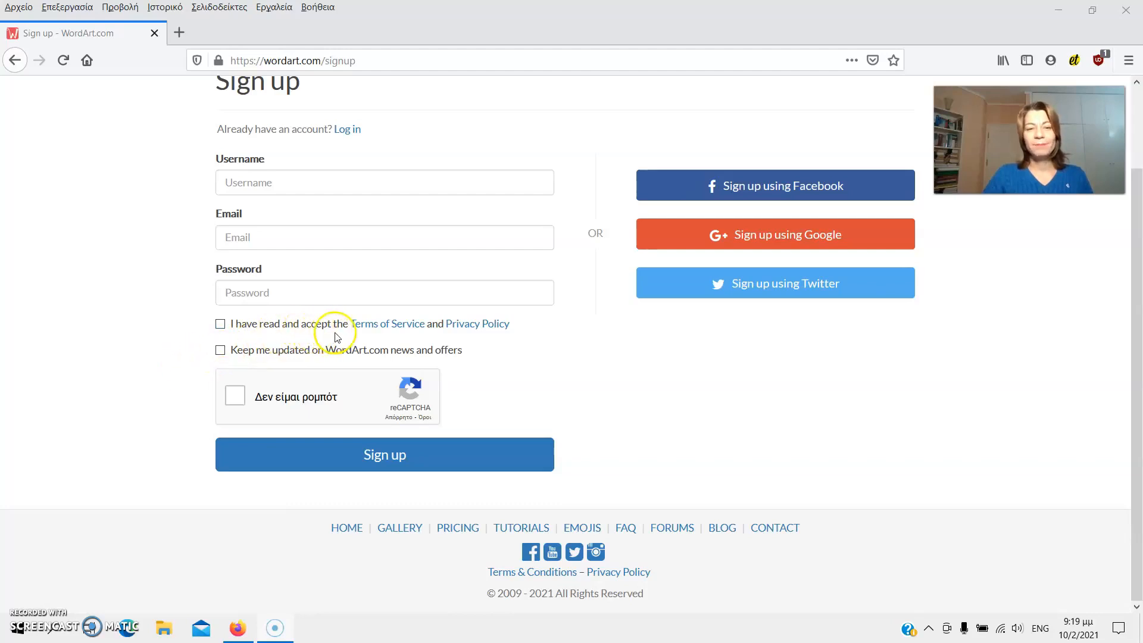
{"action": "mouse_move", "coordinate": [527, 315]}
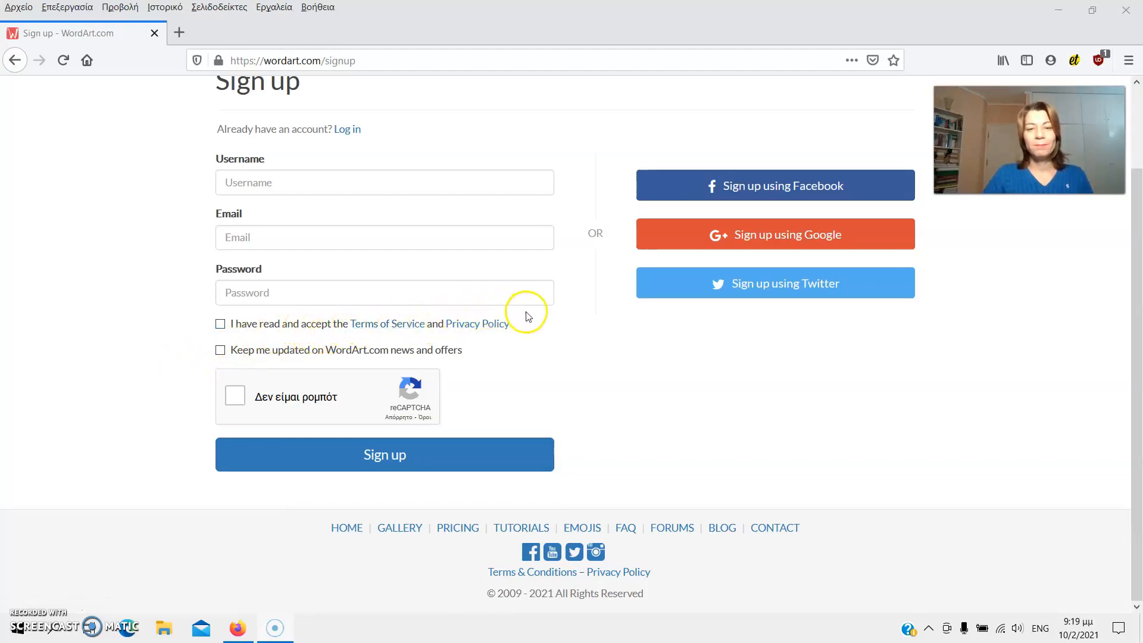
{"action": "mouse_move", "coordinate": [219, 372]}
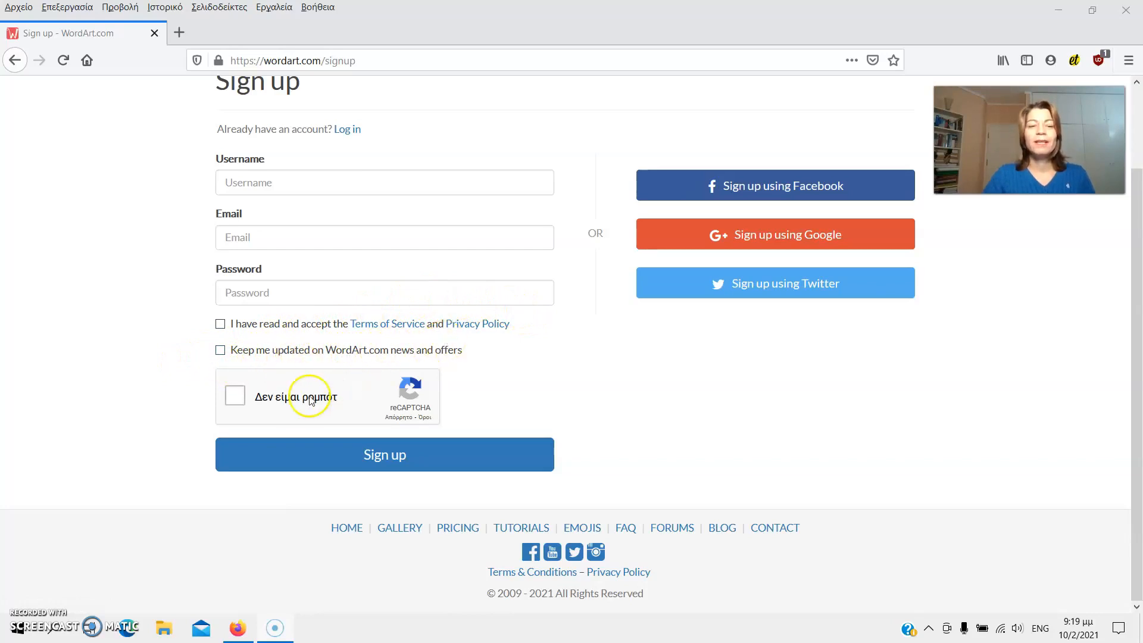
{"action": "mouse_move", "coordinate": [295, 441]}
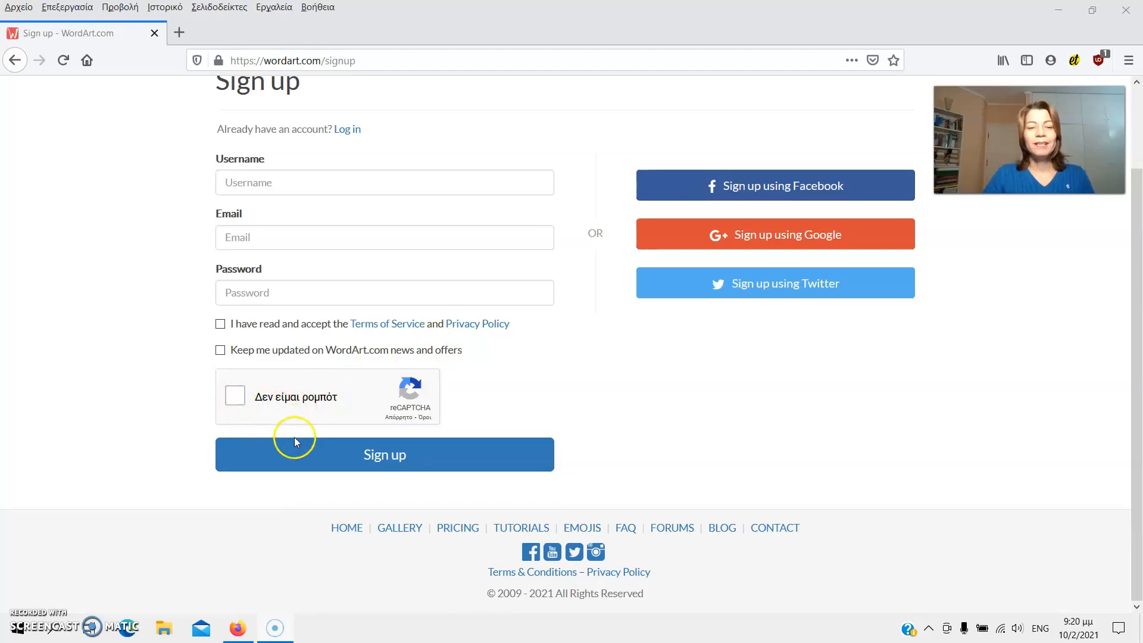
{"action": "mouse_move", "coordinate": [304, 464]}
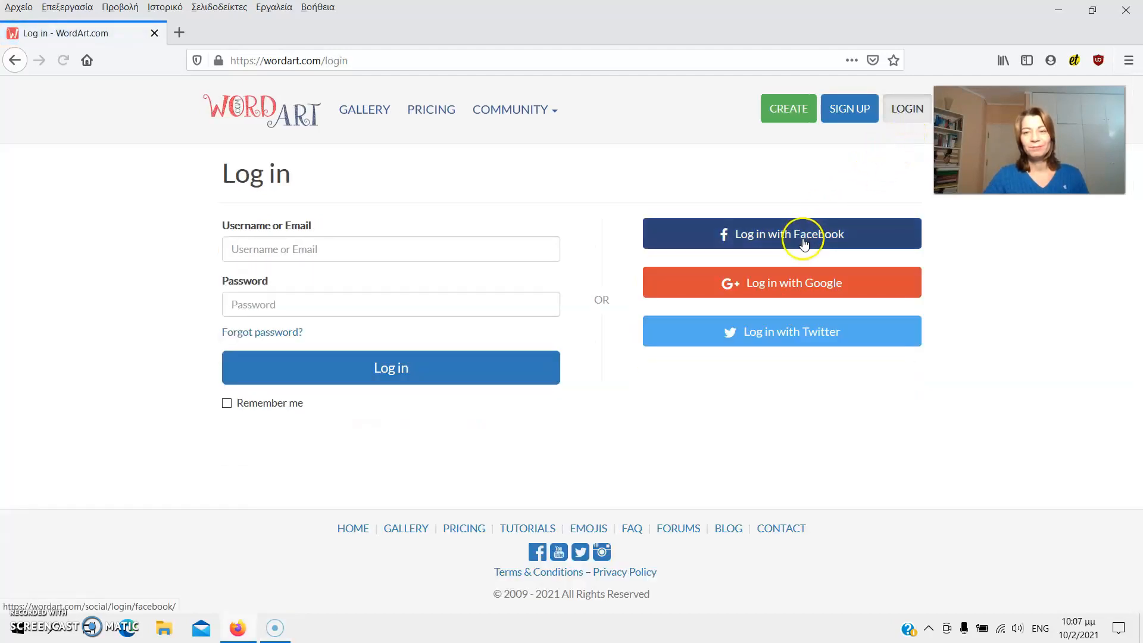
Step: Sign in with Facebook and land on the My Word Art list of saved designs
{"action": "left_click", "coordinate": [781, 233]}
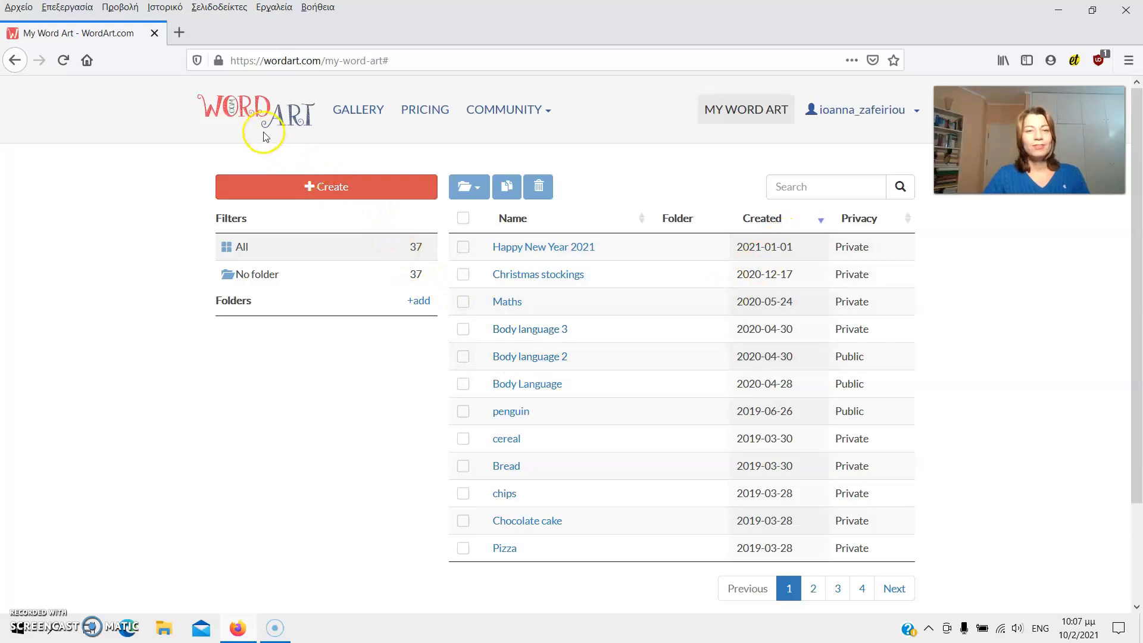
{"action": "mouse_move", "coordinate": [357, 110]}
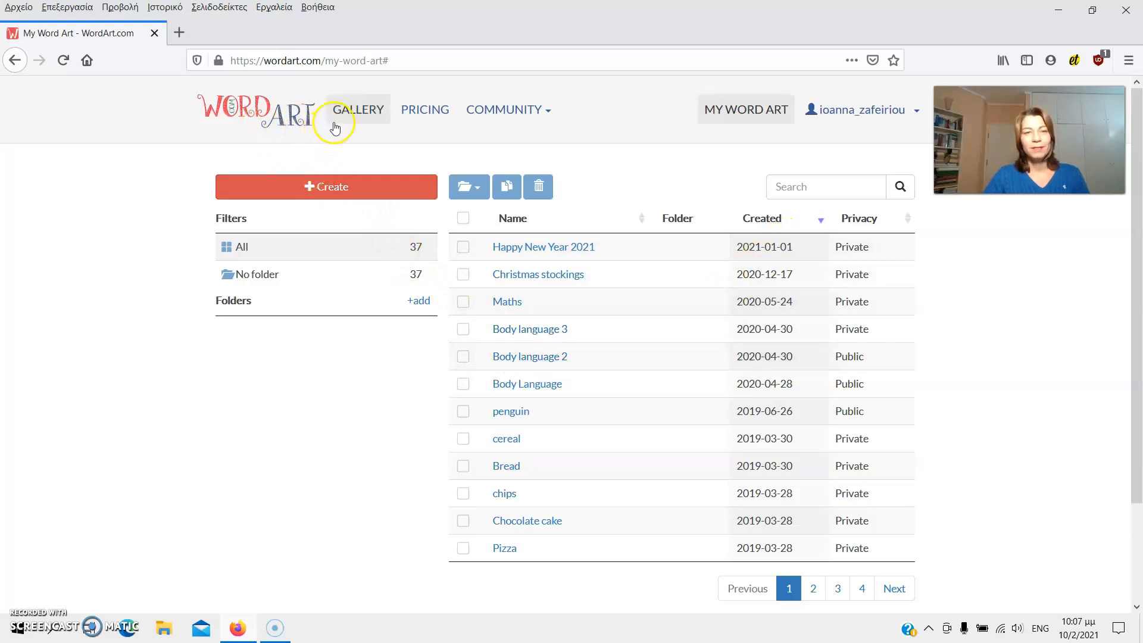
Step: Browse the public Gallery of newly shared community word clouds
{"action": "left_click", "coordinate": [357, 109]}
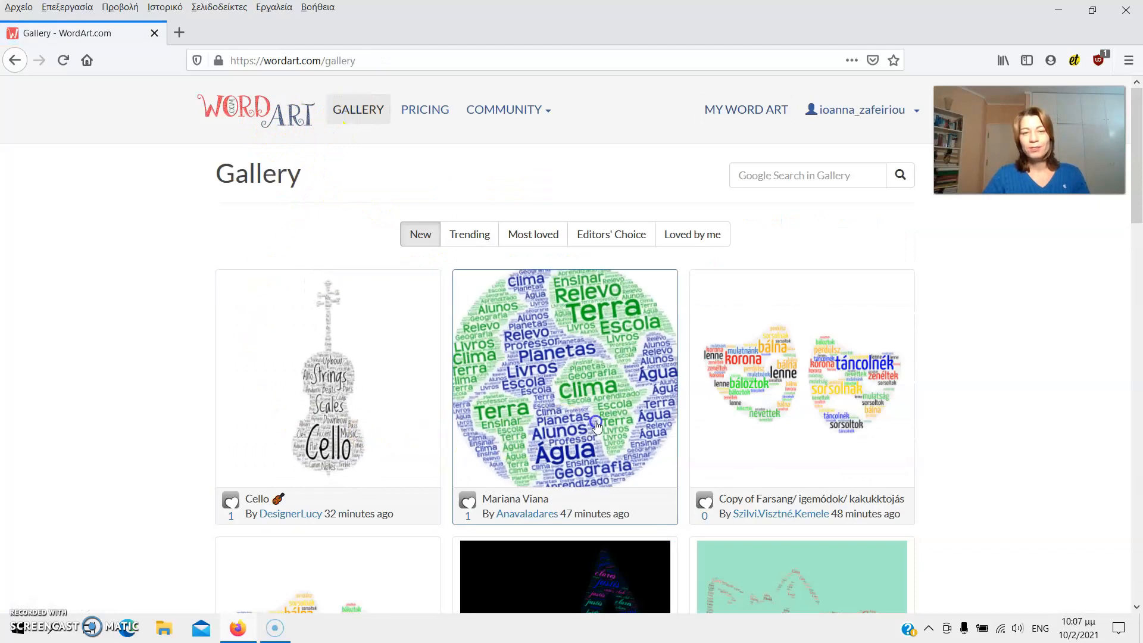
{"action": "scroll", "scroll_direction": "down", "scroll_amount": 3}
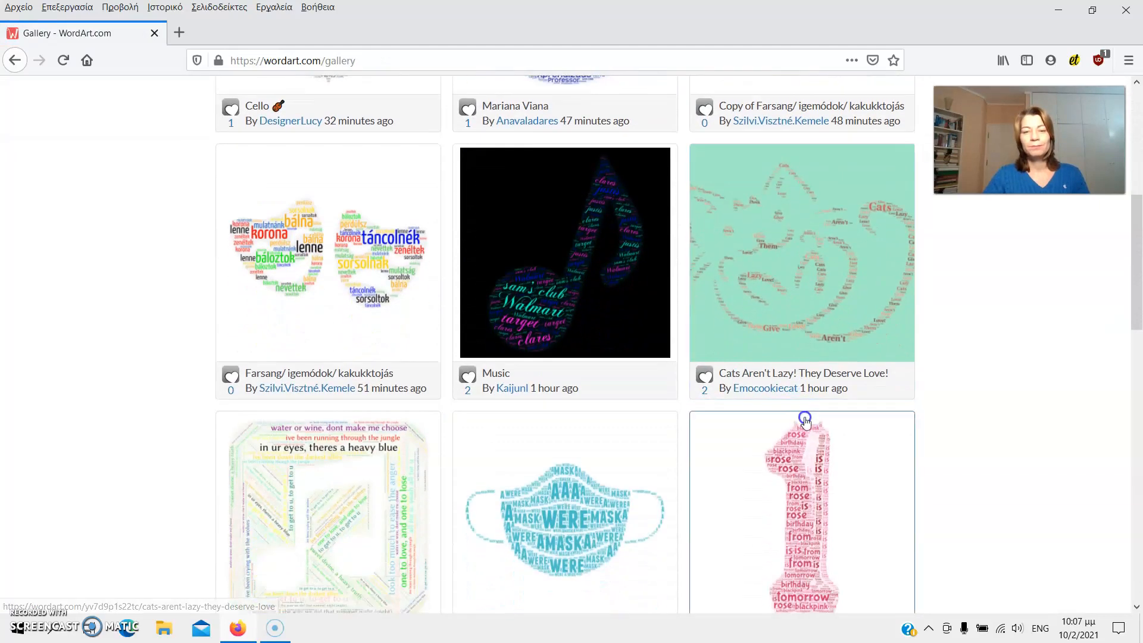
{"action": "scroll", "scroll_direction": "down", "scroll_amount": 3}
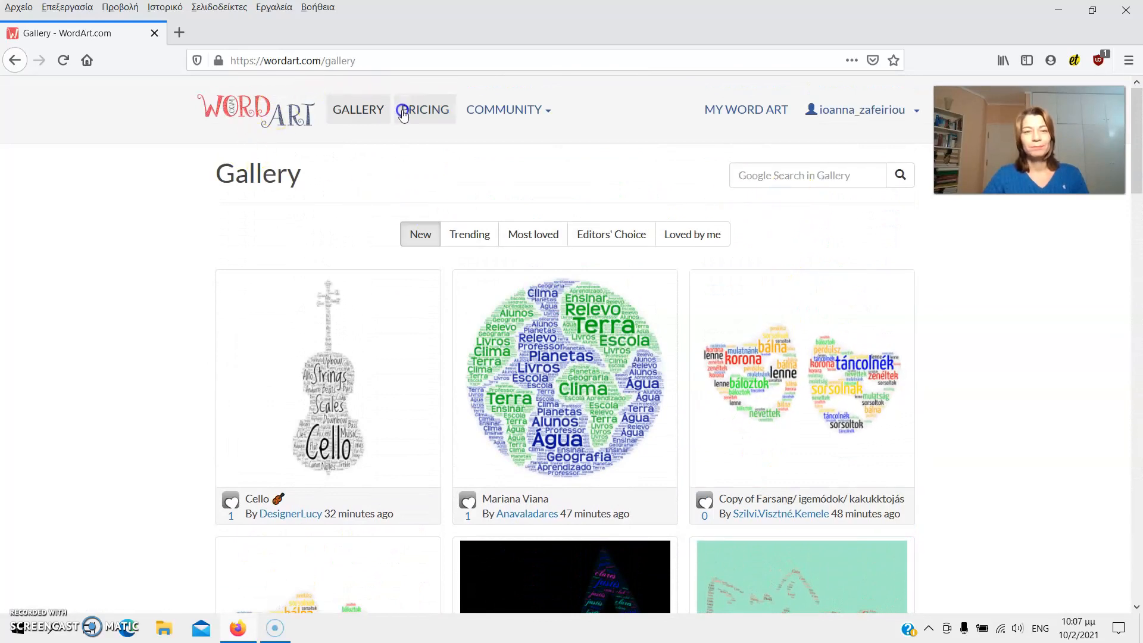
Step: Review the Pricing page of HQ packs and unlimited plans, then peek at the Community menu
{"action": "left_click", "coordinate": [424, 109]}
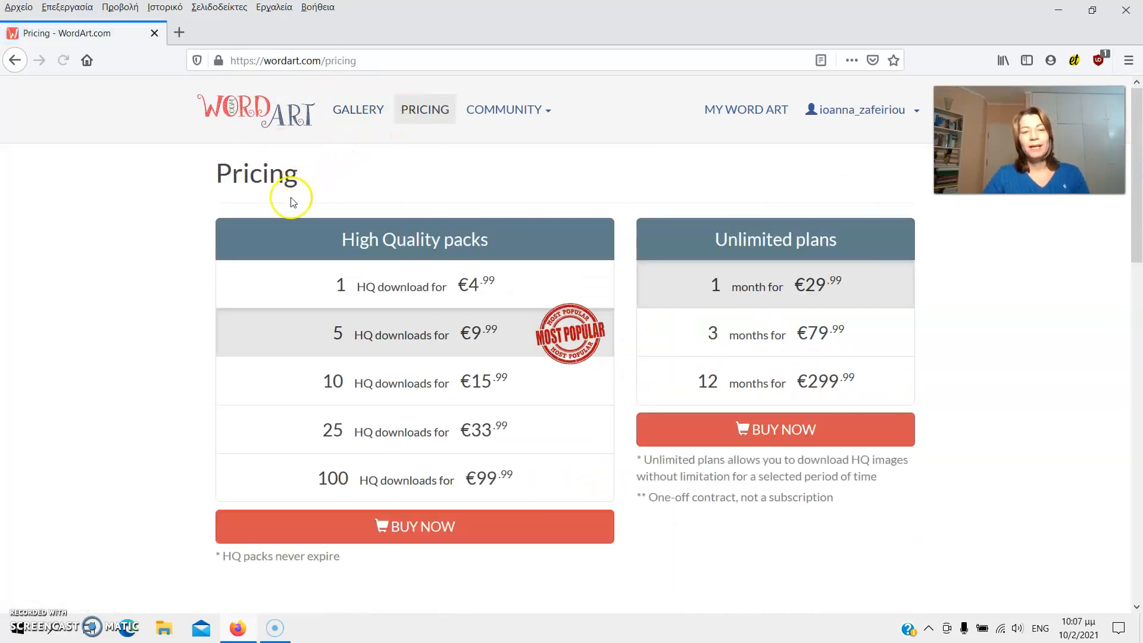
{"action": "mouse_move", "coordinate": [740, 224]}
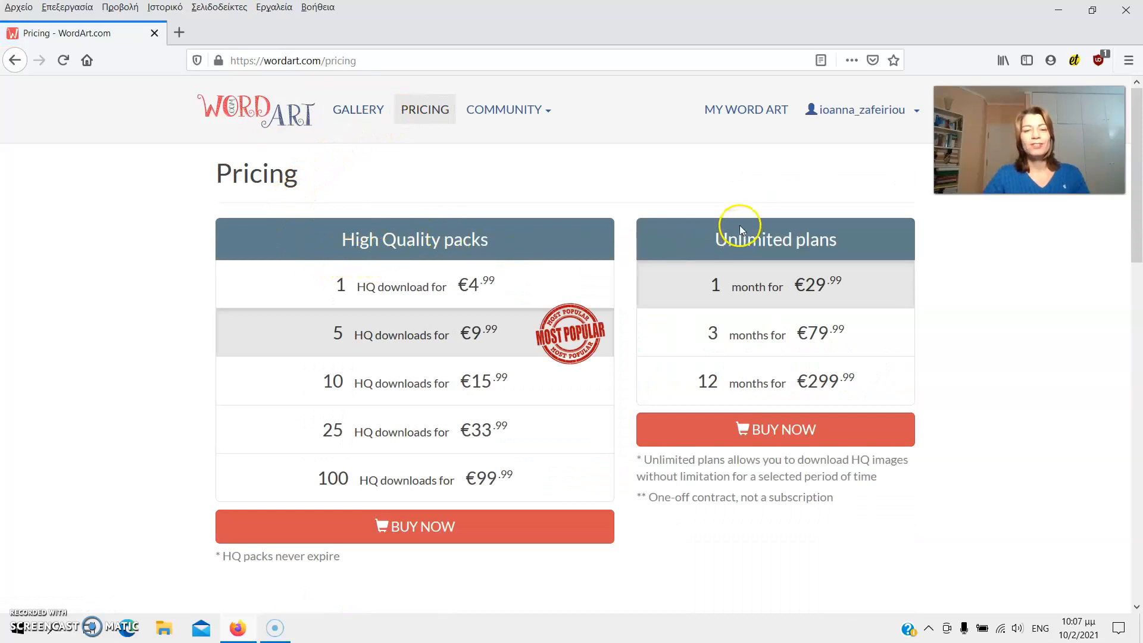
{"action": "mouse_move", "coordinate": [393, 383]}
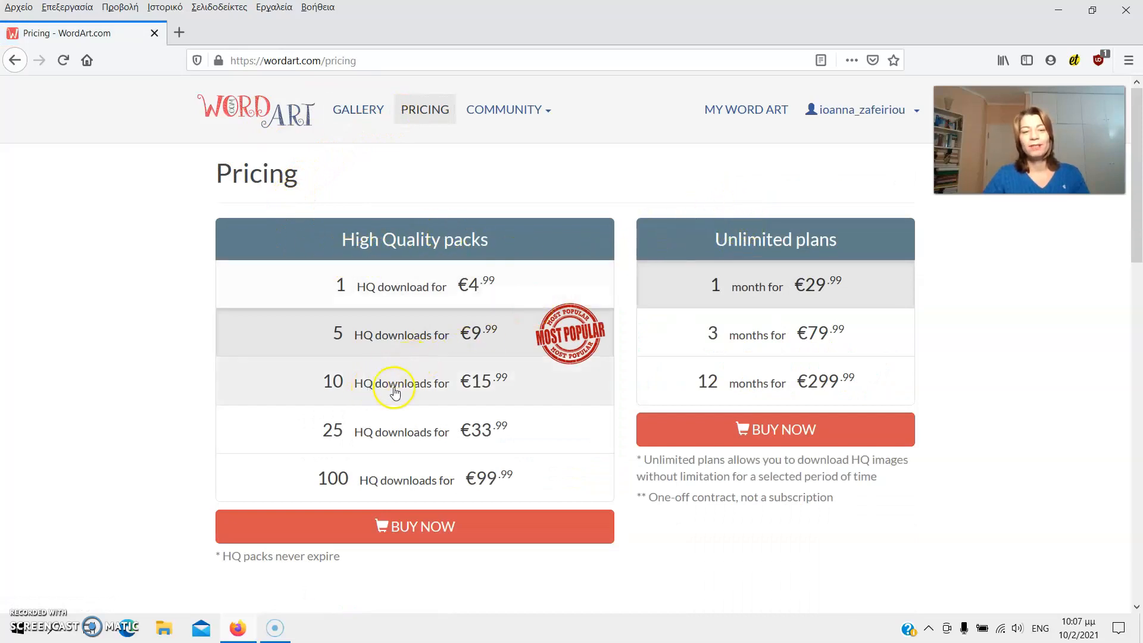
{"action": "left_click", "coordinate": [503, 110]}
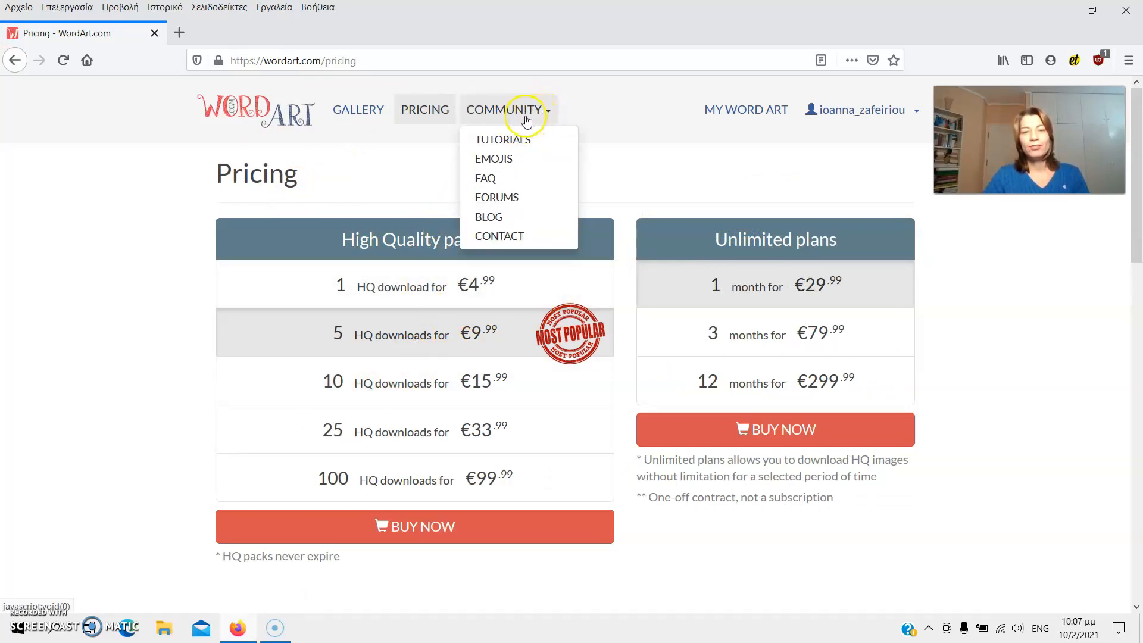
{"action": "mouse_move", "coordinate": [497, 197]}
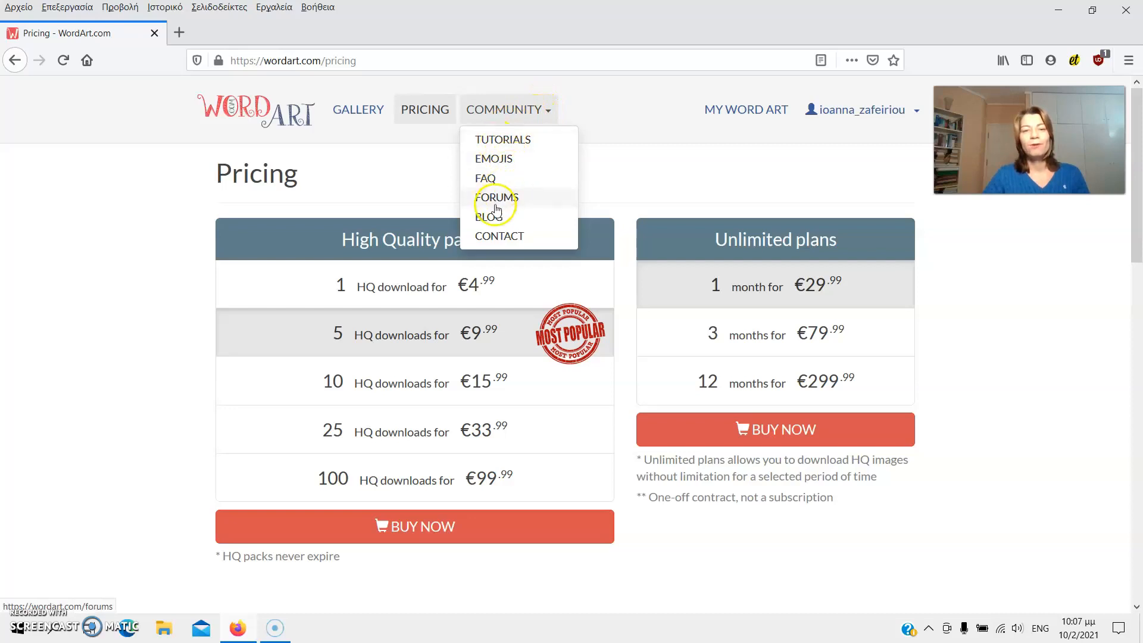
{"action": "mouse_move", "coordinate": [594, 185]}
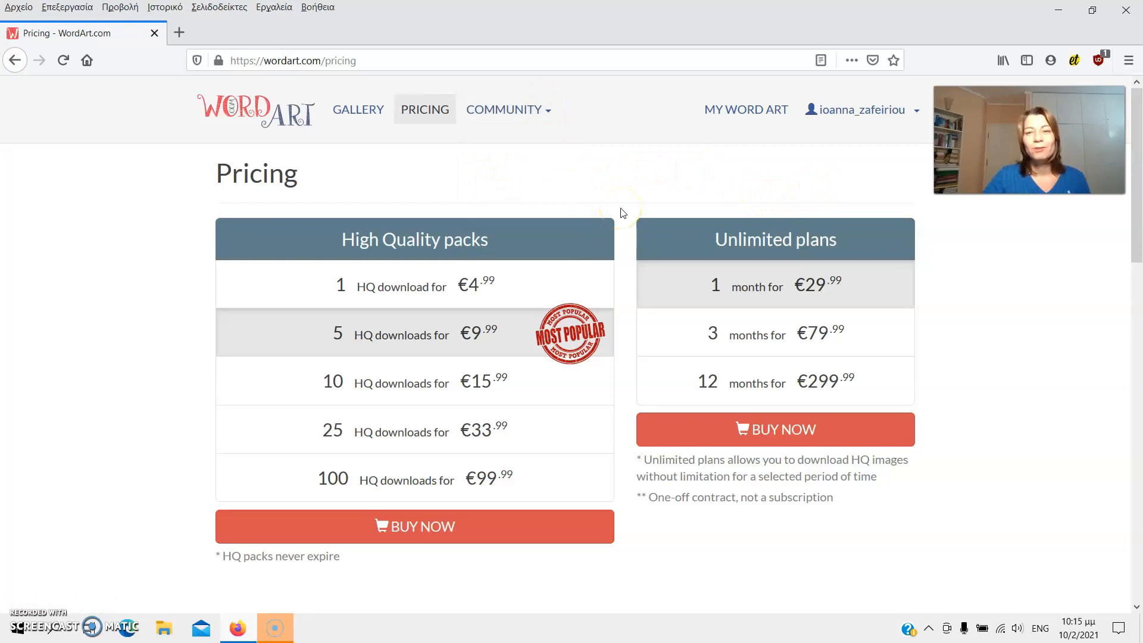
Step: Return to My Word Art showing the account's 37 saved designs
{"action": "left_click", "coordinate": [745, 110]}
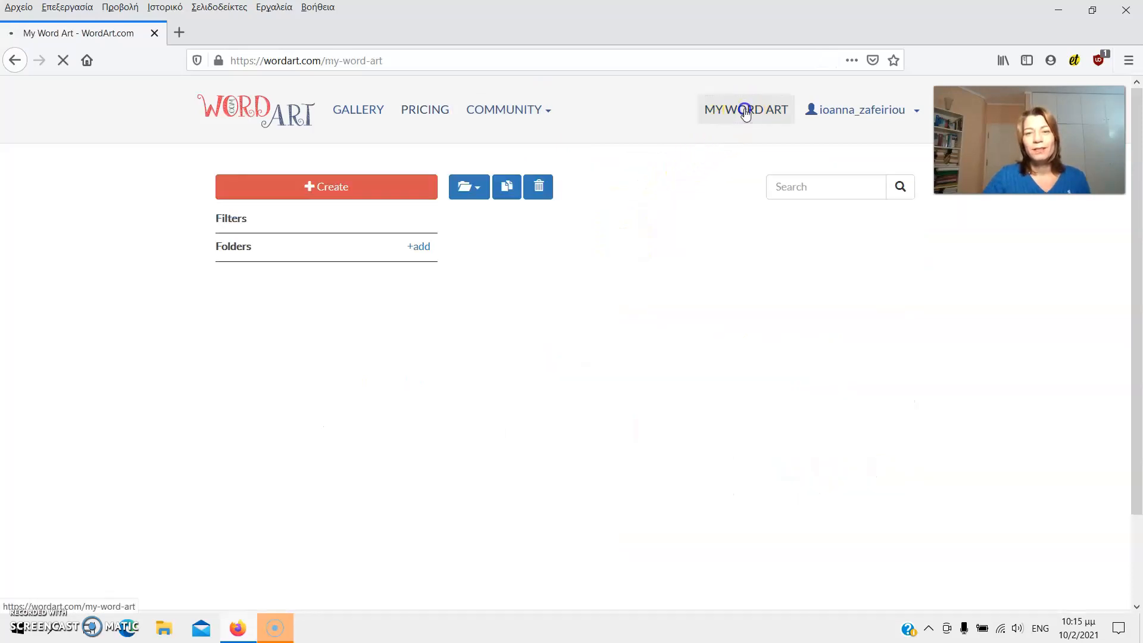
{"action": "left_click", "coordinate": [745, 109]}
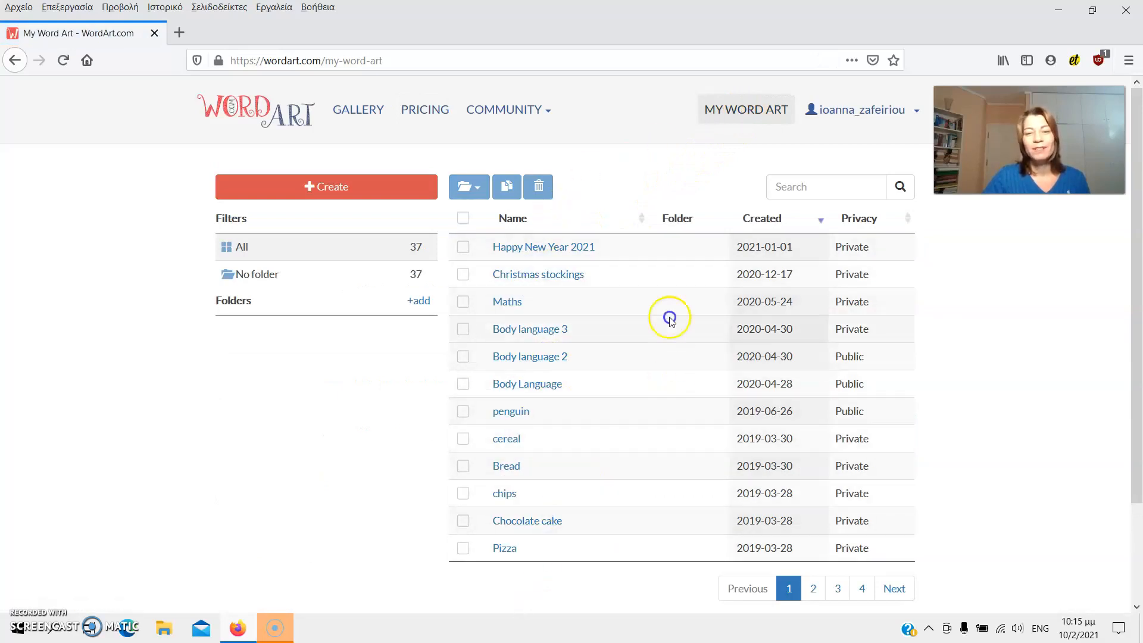
{"action": "mouse_move", "coordinate": [562, 579]}
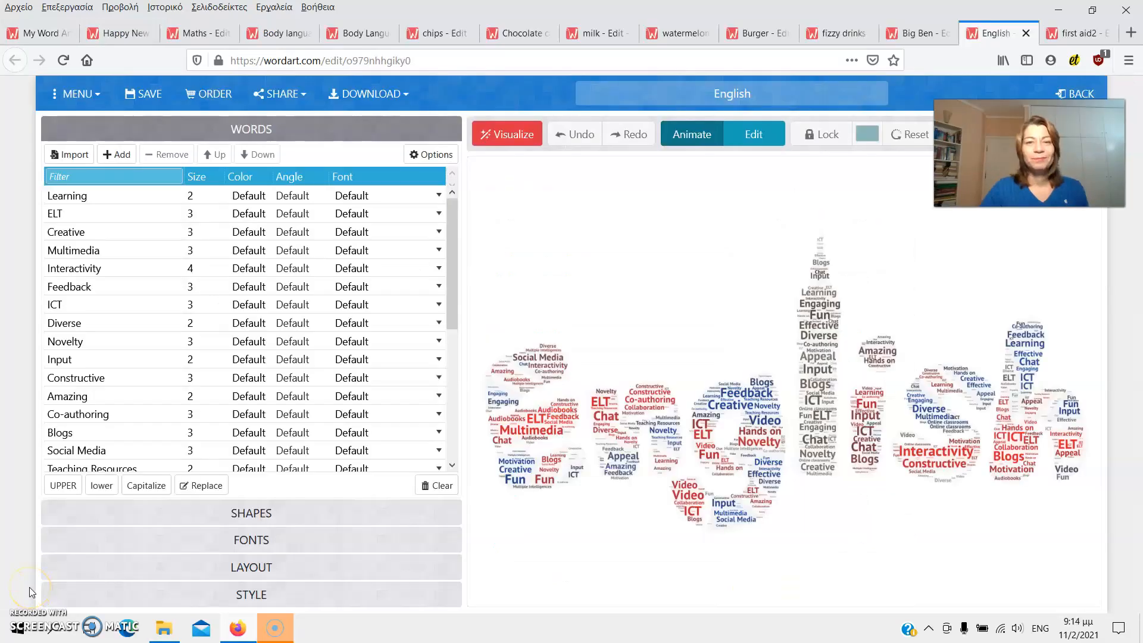
{"action": "mouse_move", "coordinate": [445, 340]}
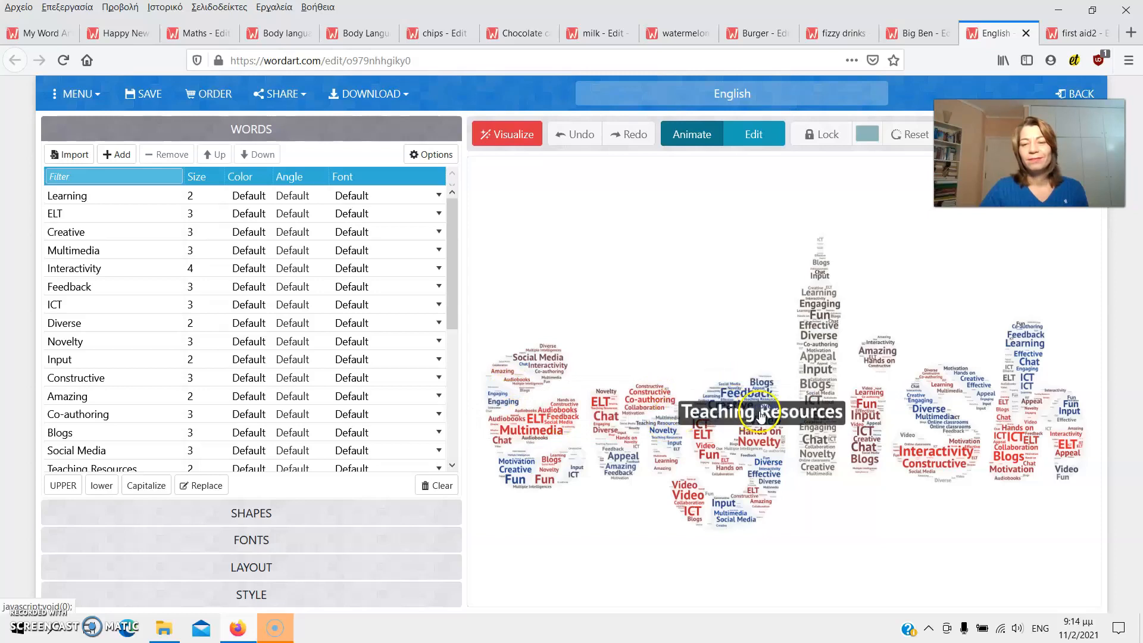
{"action": "mouse_move", "coordinate": [818, 337]}
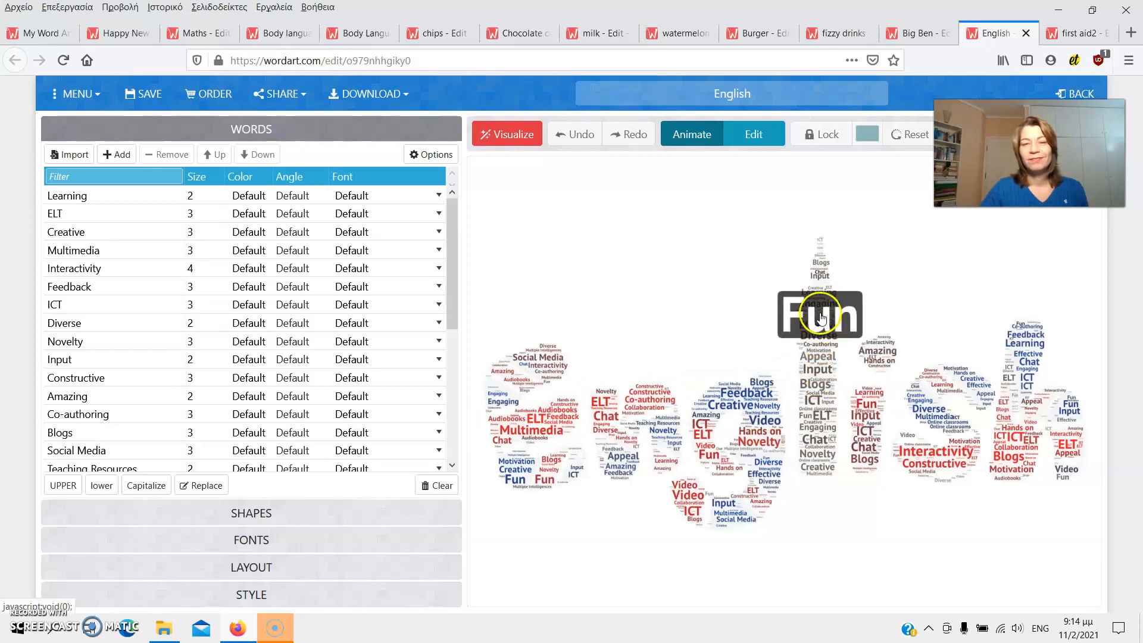
Step: Switch to the Big Ben word cloud shaped as the clock tower
{"action": "left_click", "coordinate": [916, 33]}
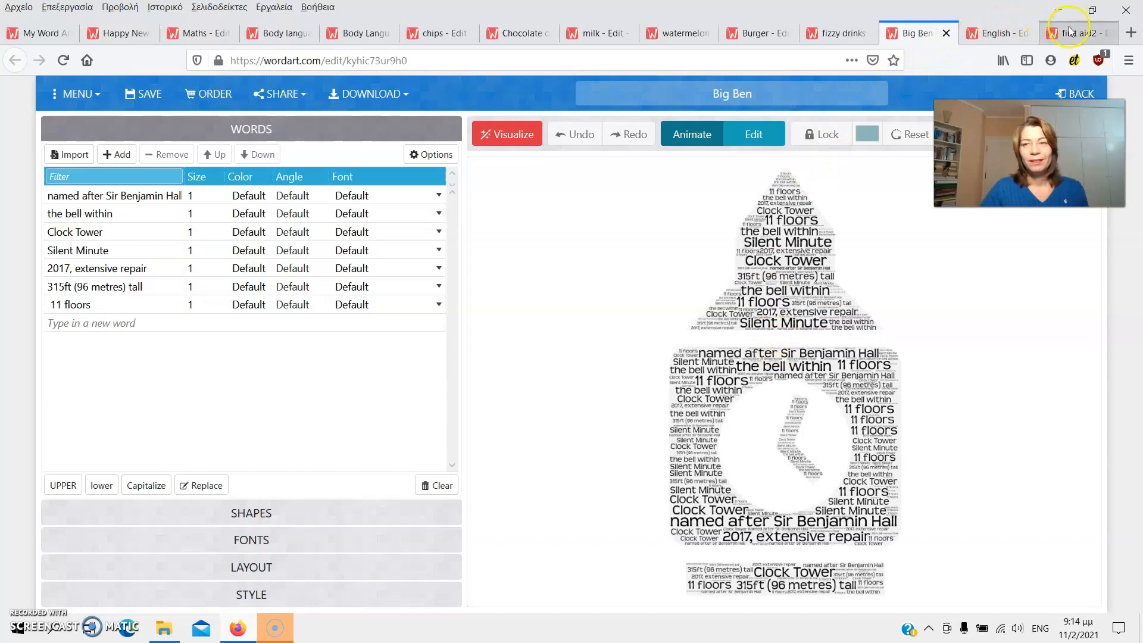
Step: View the first aid2, Happy New Year 2021, Maths, Body language 2 and Body Language face designs
{"action": "left_click", "coordinate": [1077, 33]}
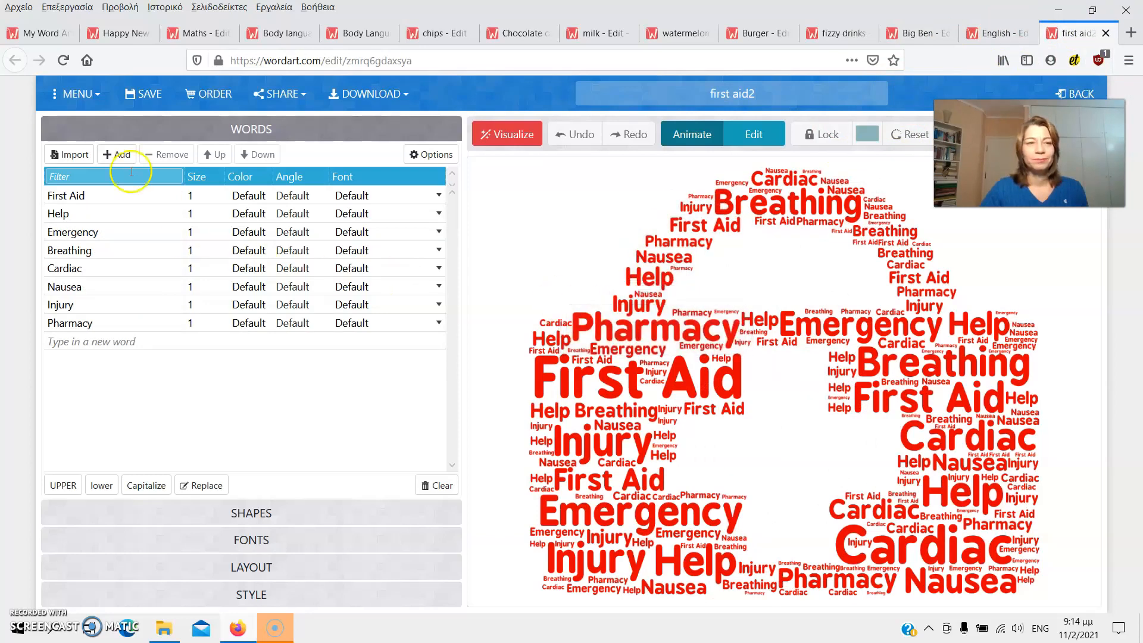
{"action": "left_click", "coordinate": [116, 34]}
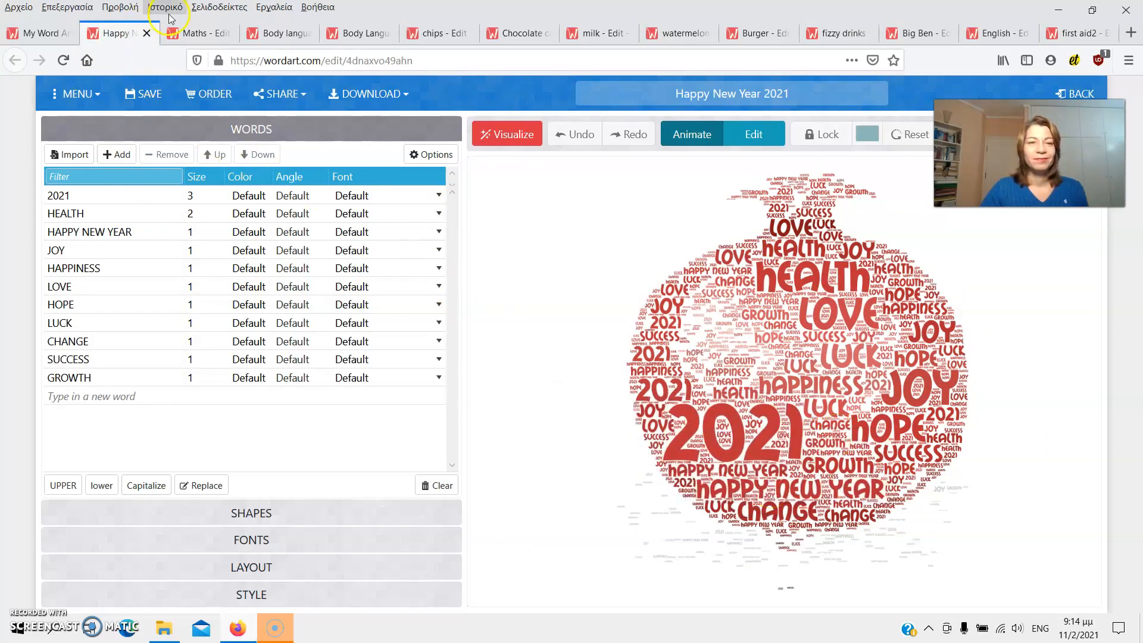
{"action": "left_click", "coordinate": [191, 32]}
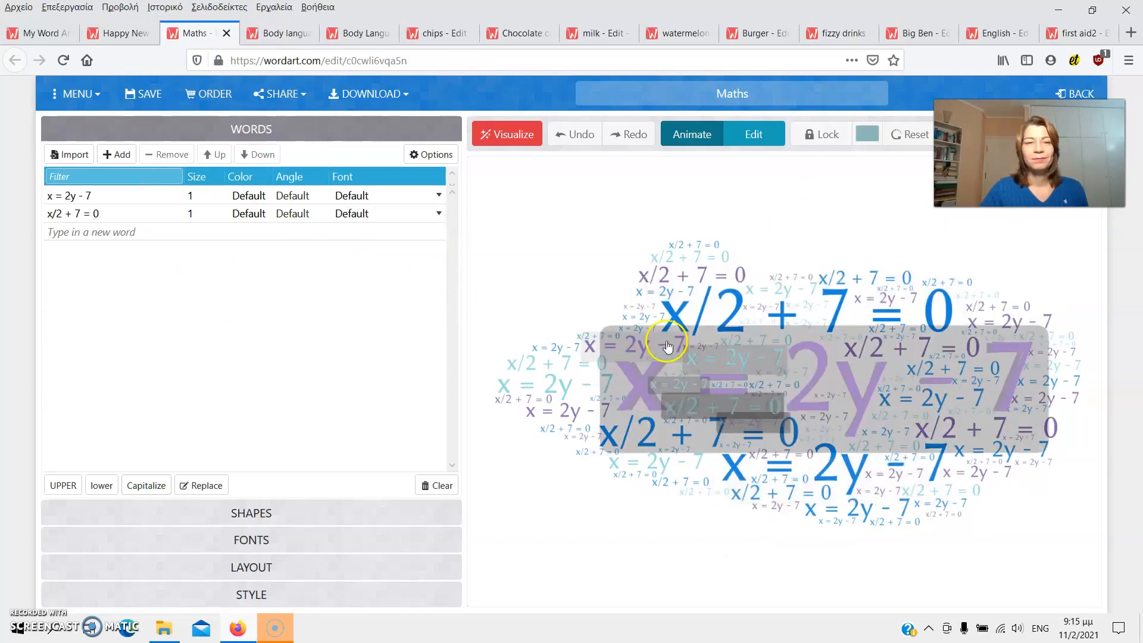
{"action": "left_click", "coordinate": [277, 32]}
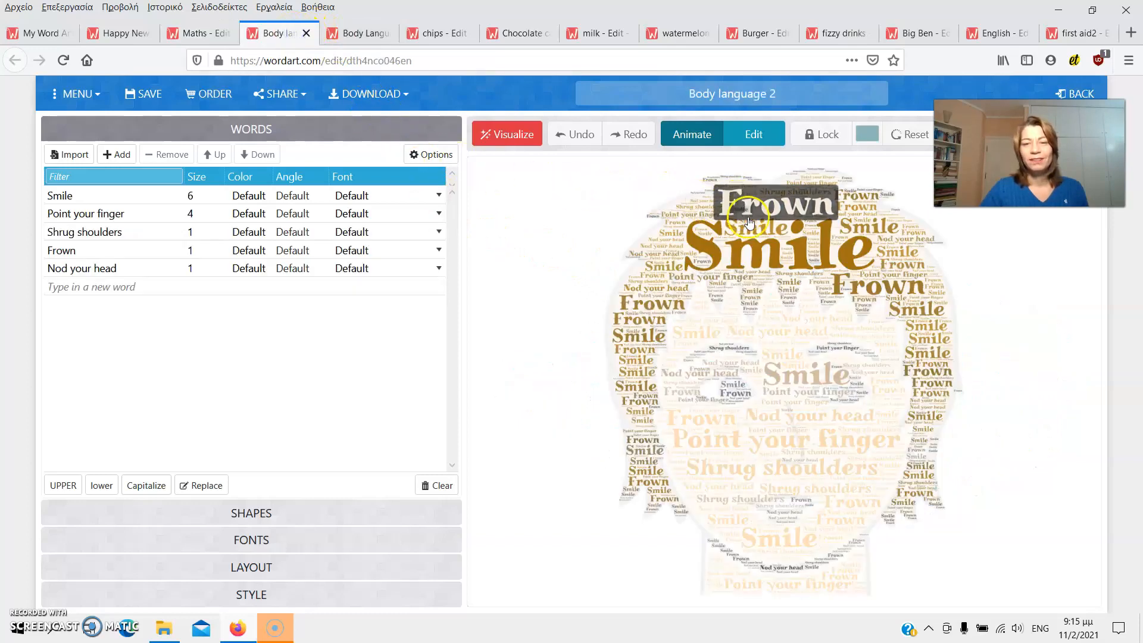
{"action": "left_click_drag", "start_coordinate": [779, 204], "coordinate": [749, 298]}
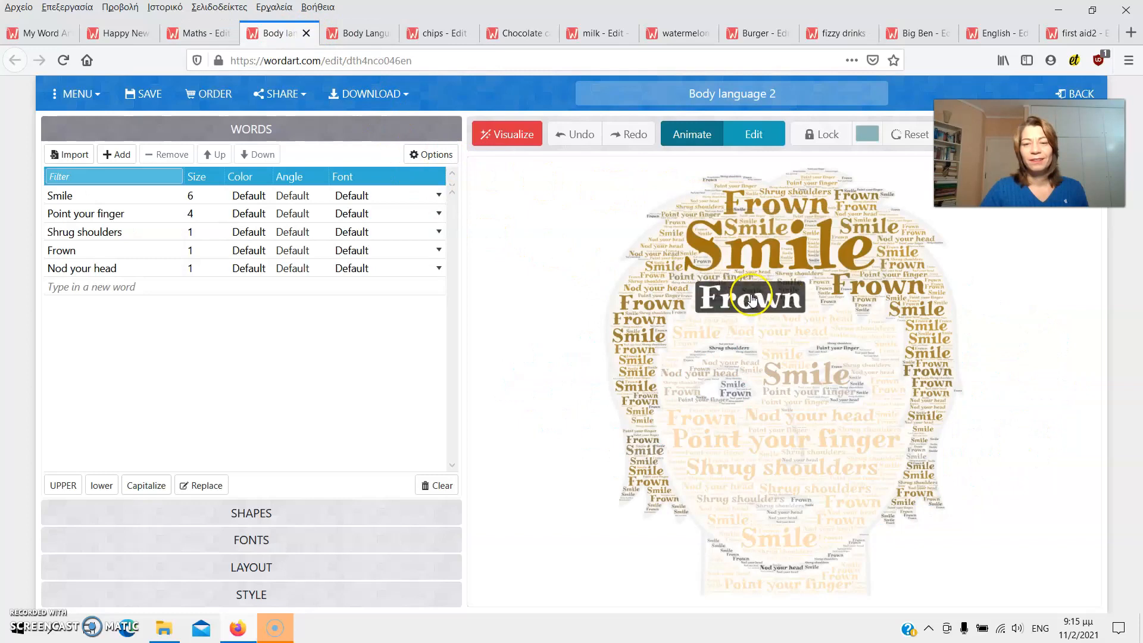
{"action": "mouse_move", "coordinate": [900, 314]}
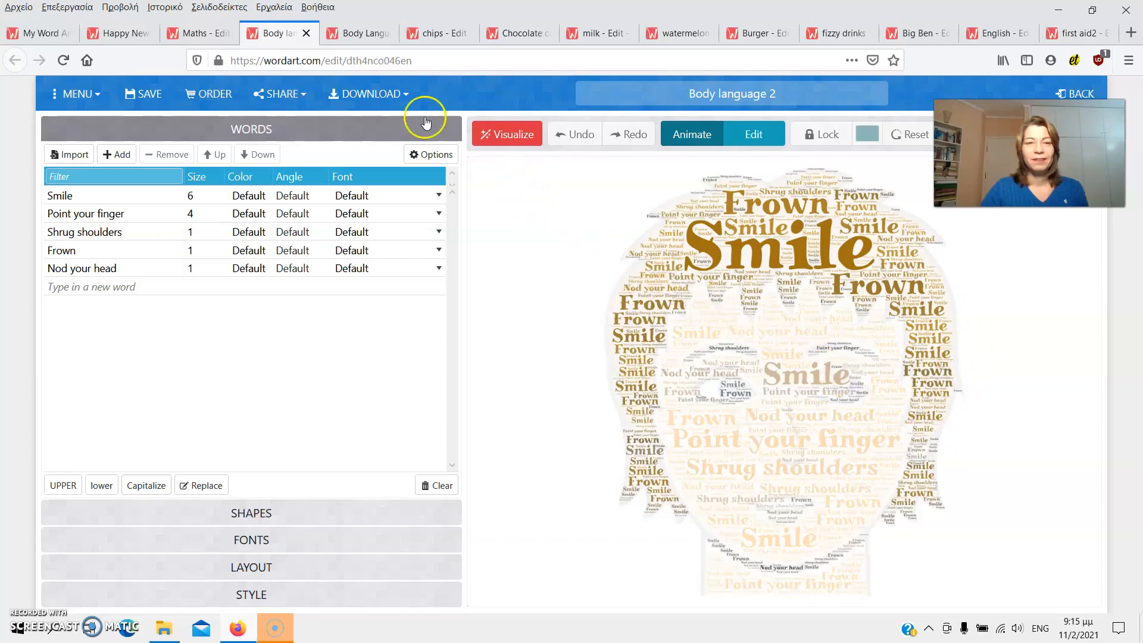
{"action": "left_click", "coordinate": [358, 32]}
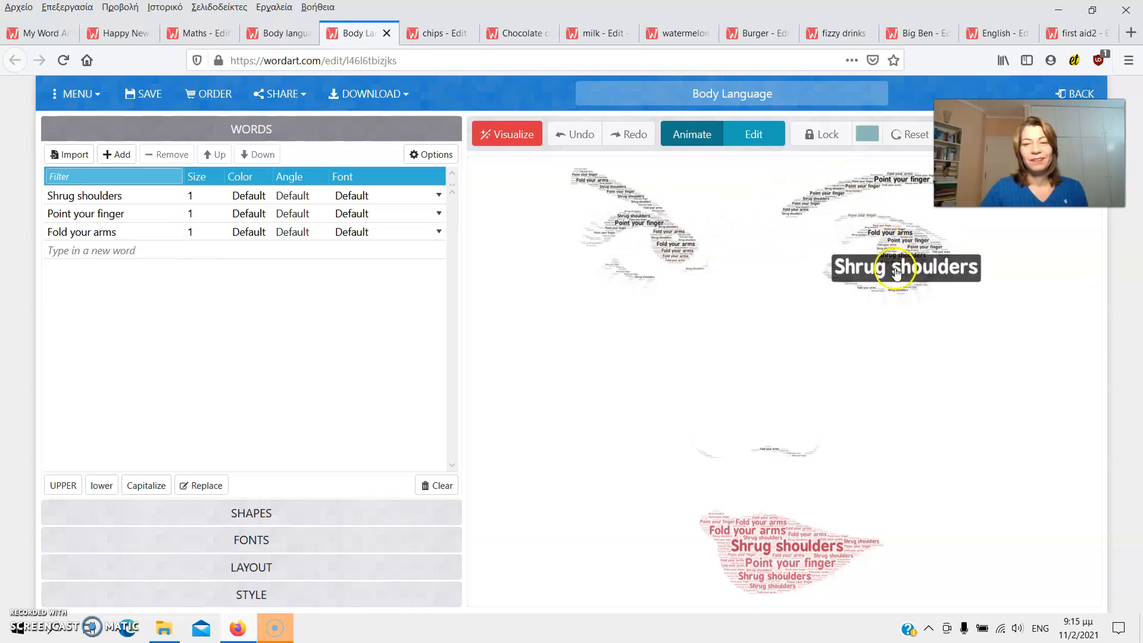
{"action": "mouse_move", "coordinate": [547, 253]}
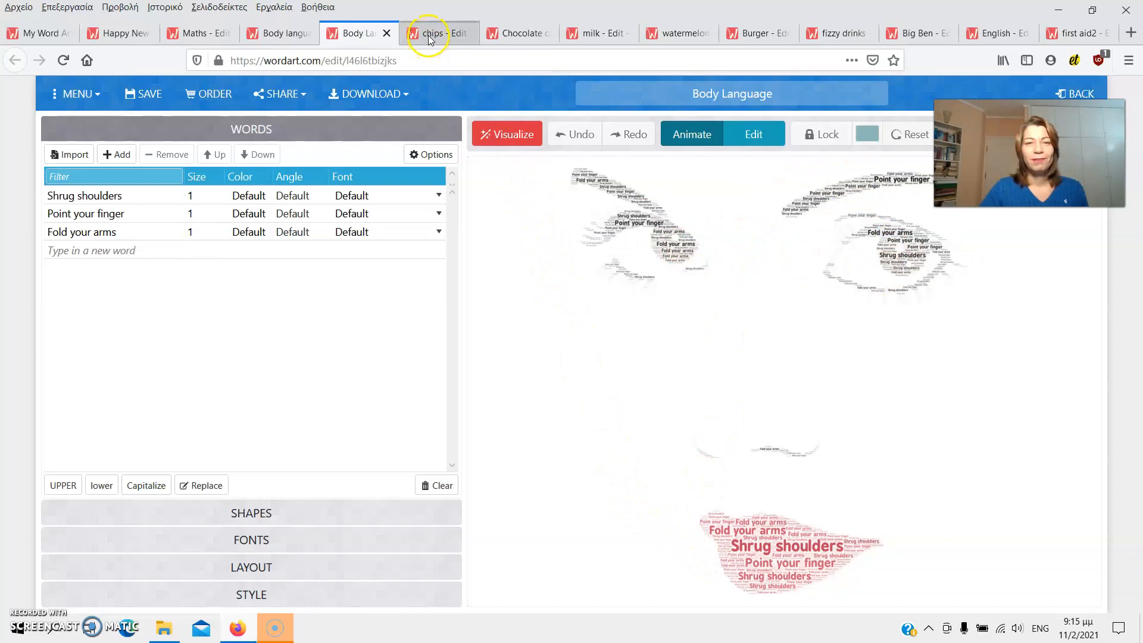
Step: View the chips, chocolate cake, milk, watermelon and Burger word clouds in turn
{"action": "left_click", "coordinate": [434, 33]}
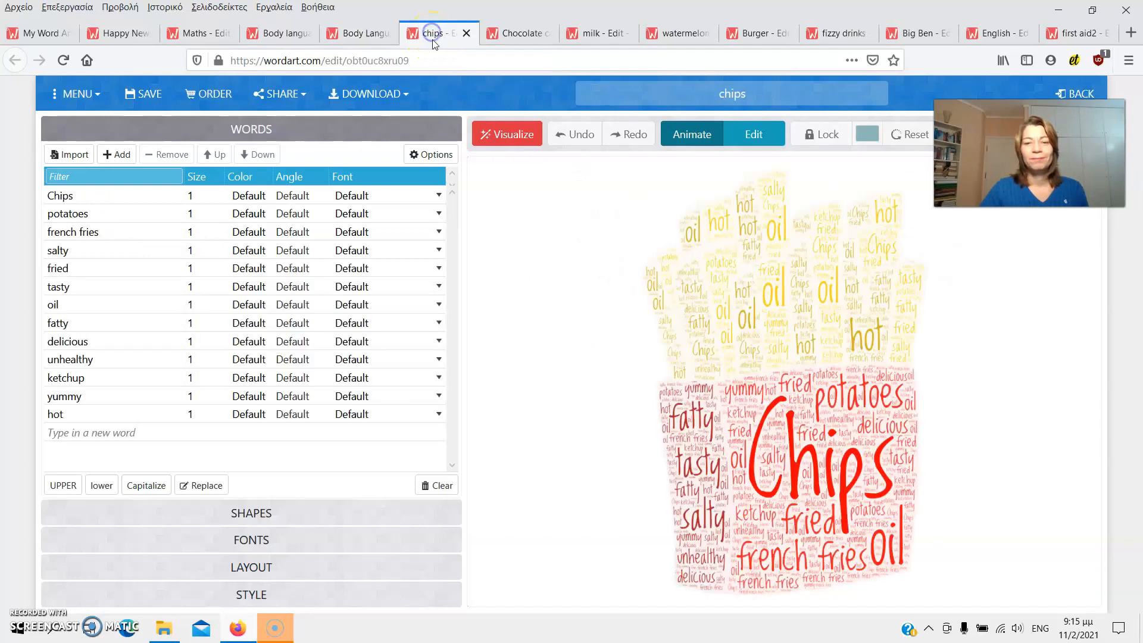
{"action": "left_click", "coordinate": [720, 219]}
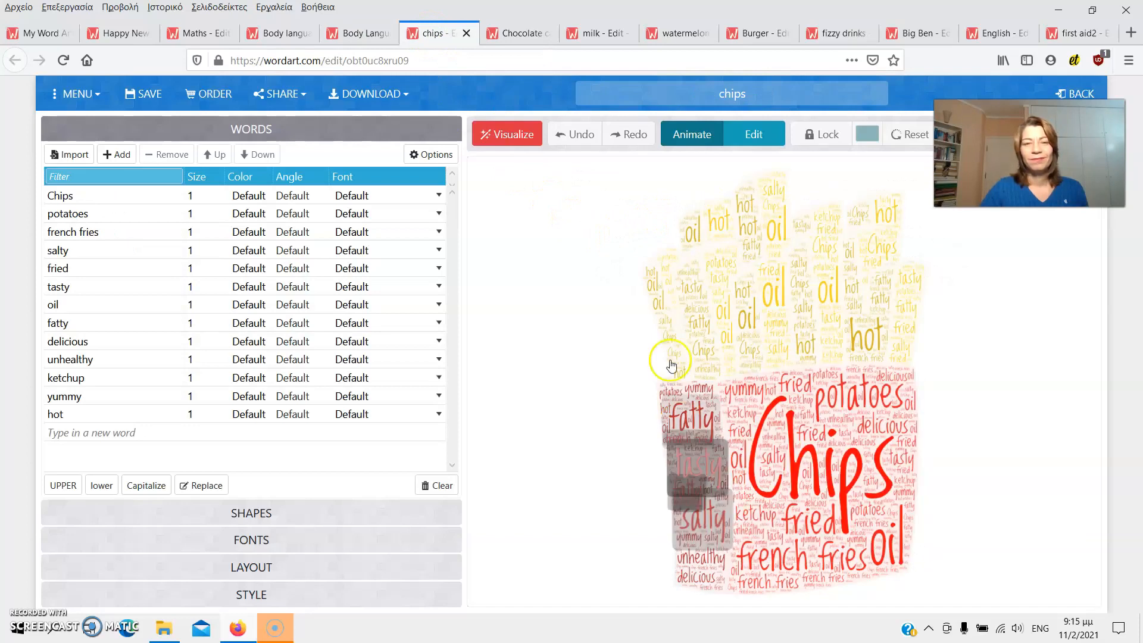
{"action": "left_click", "coordinate": [513, 33]}
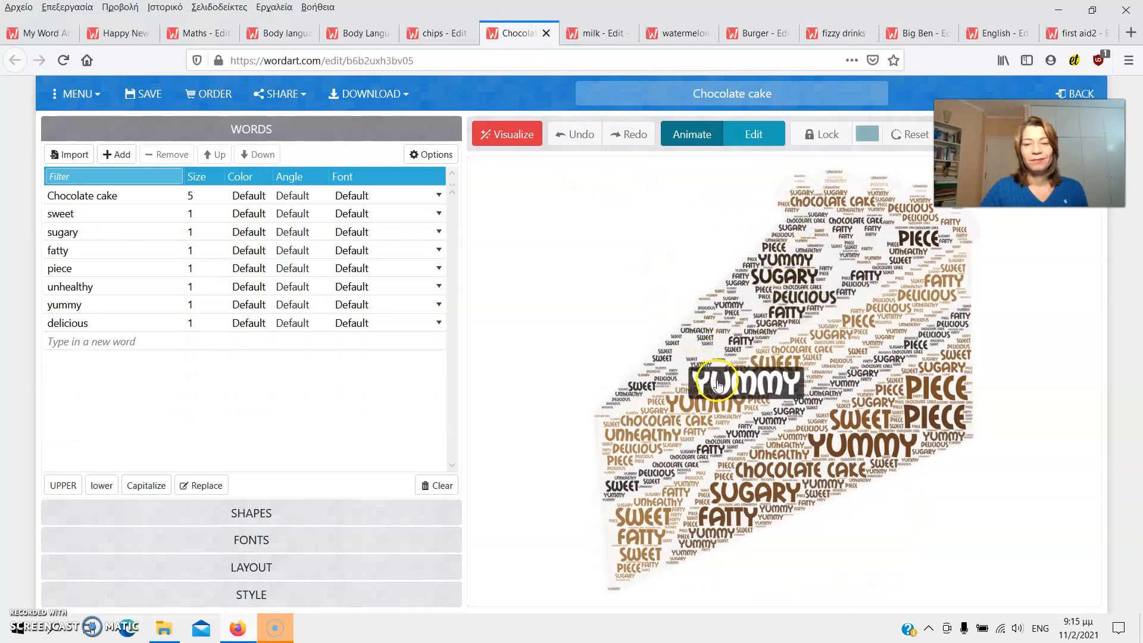
{"action": "left_click", "coordinate": [593, 33]}
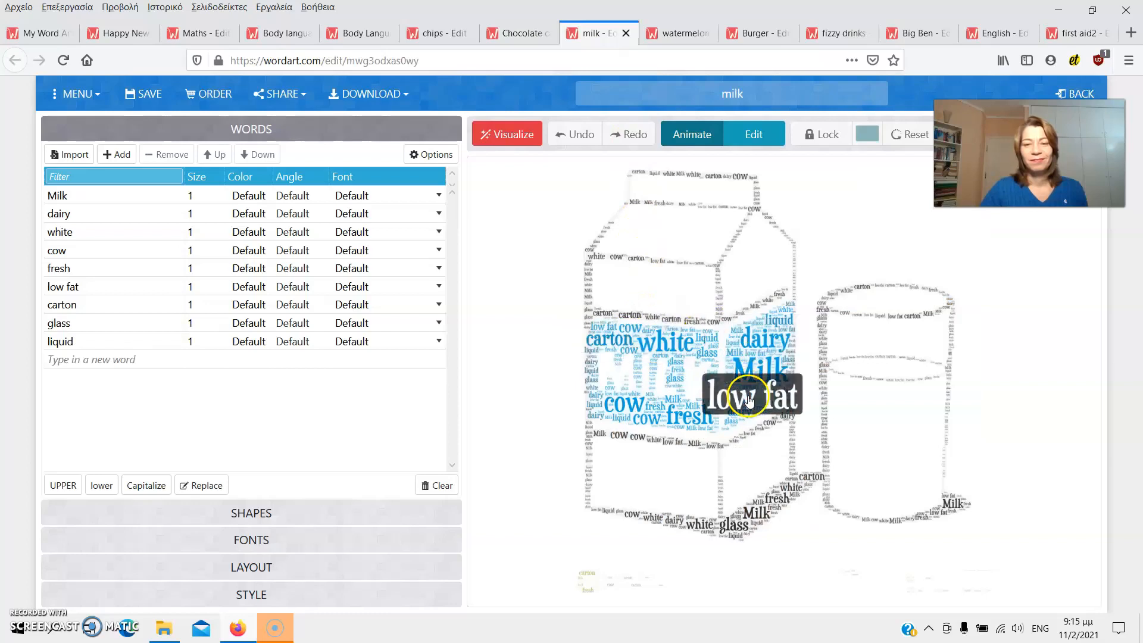
{"action": "left_click", "coordinate": [673, 33]}
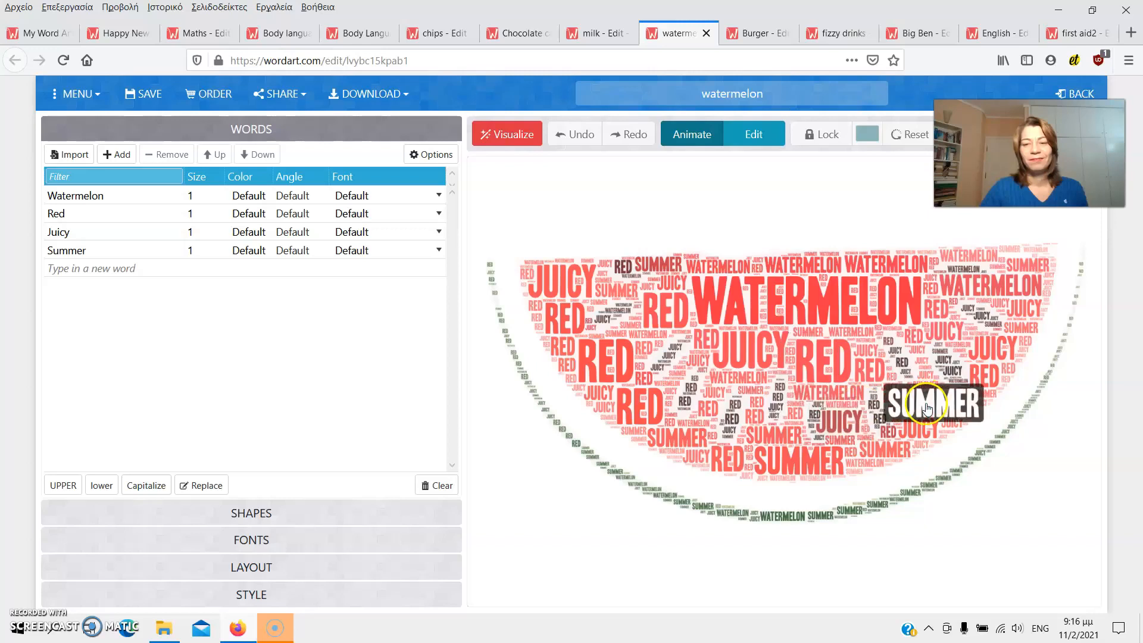
{"action": "left_click", "coordinate": [757, 33]}
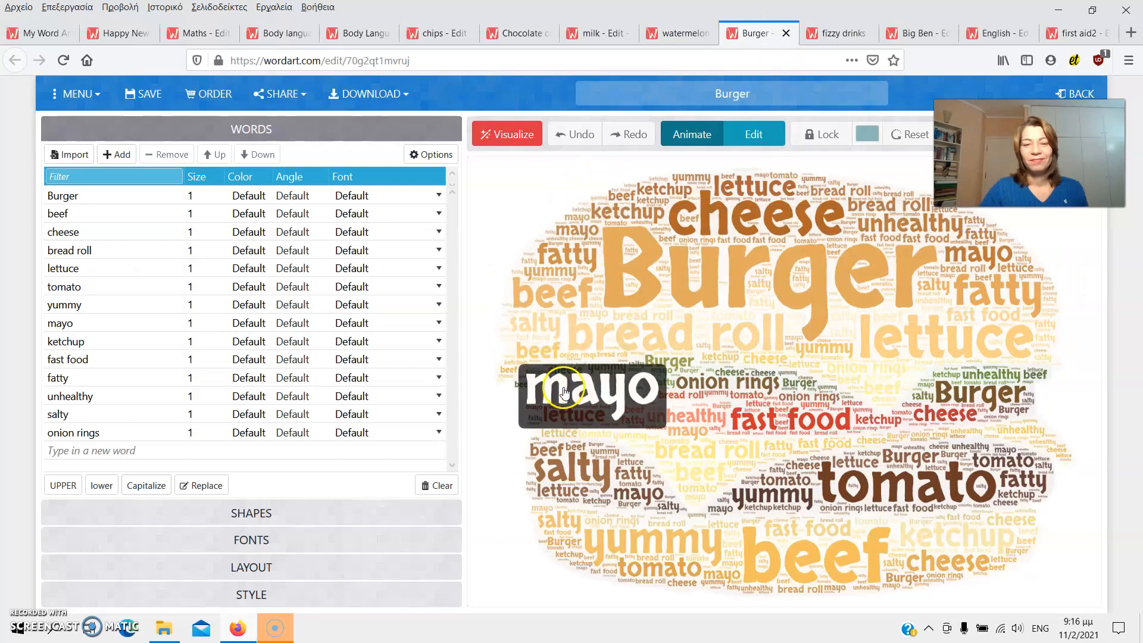
{"action": "mouse_move", "coordinate": [780, 354]}
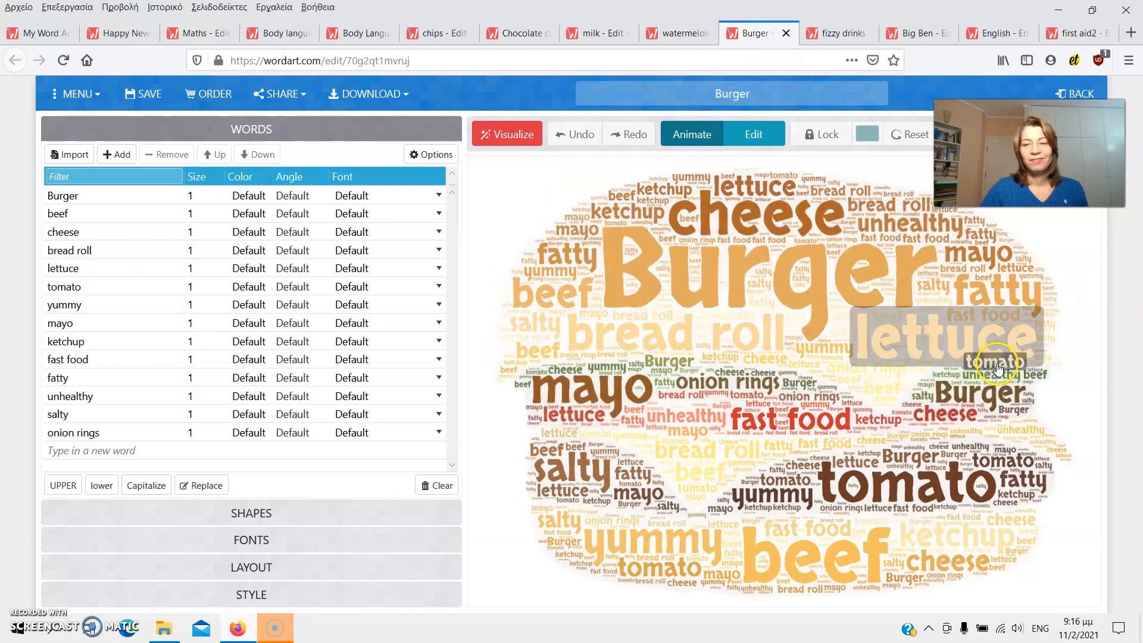
{"action": "left_click", "coordinate": [836, 33]}
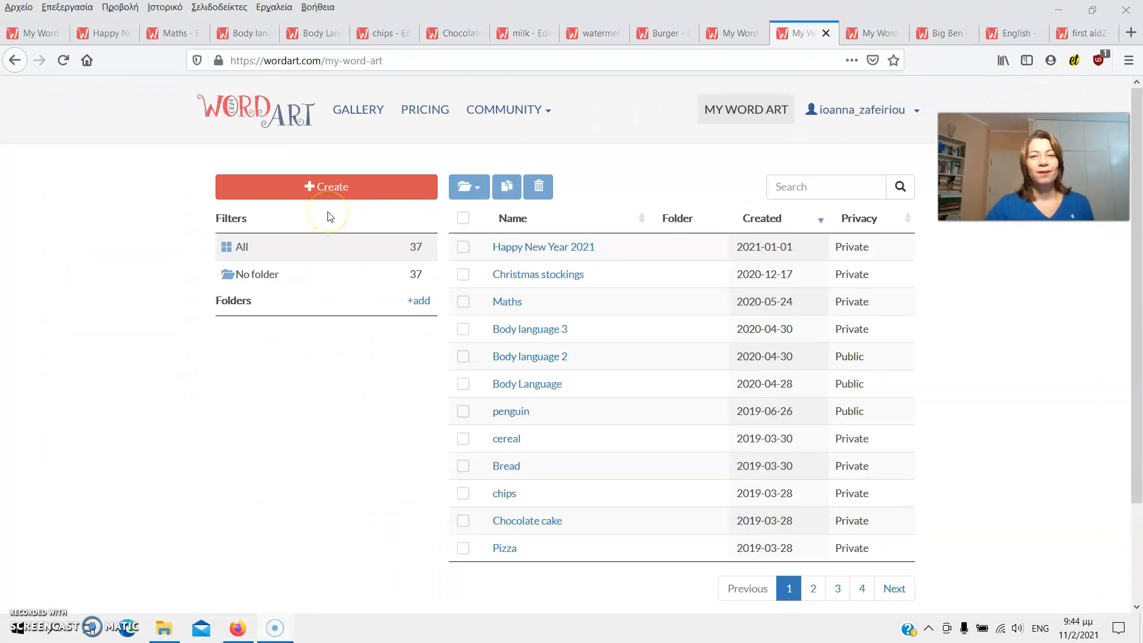
{"action": "mouse_move", "coordinate": [336, 203]}
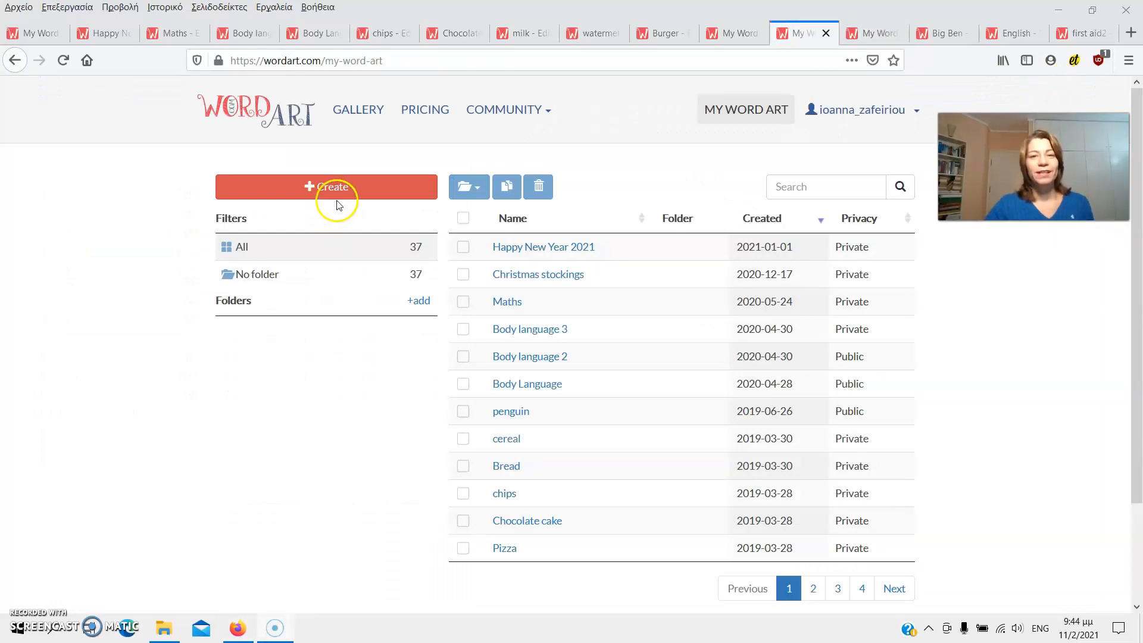
Step: Create a new word art and rename it 'Body Language'
{"action": "left_click", "coordinate": [325, 187]}
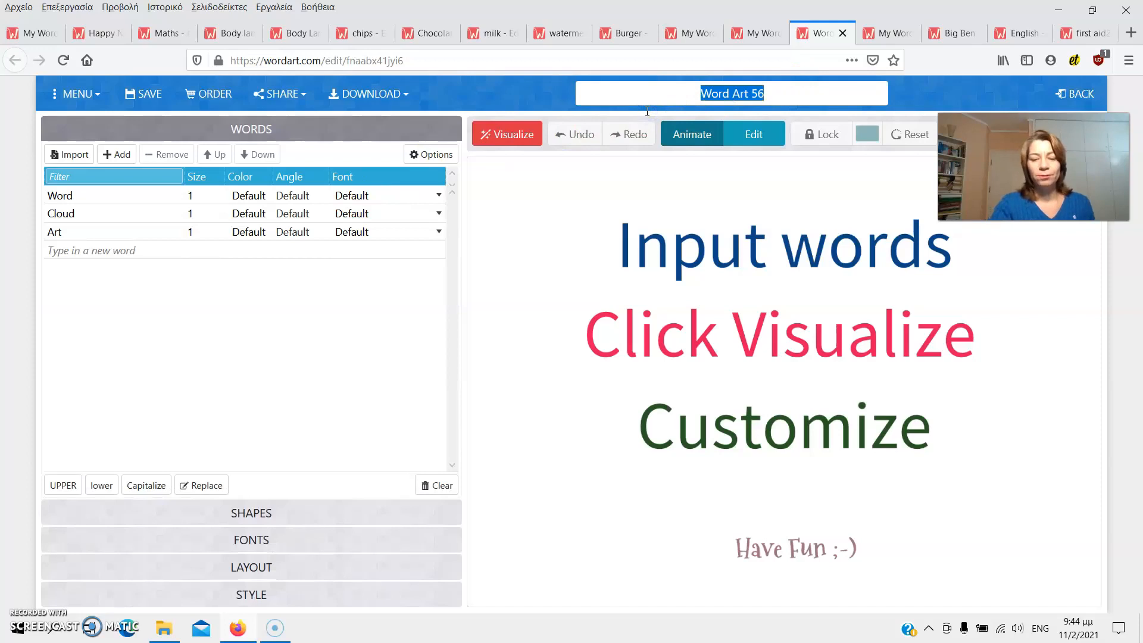
{"action": "type", "text": "Bod"}
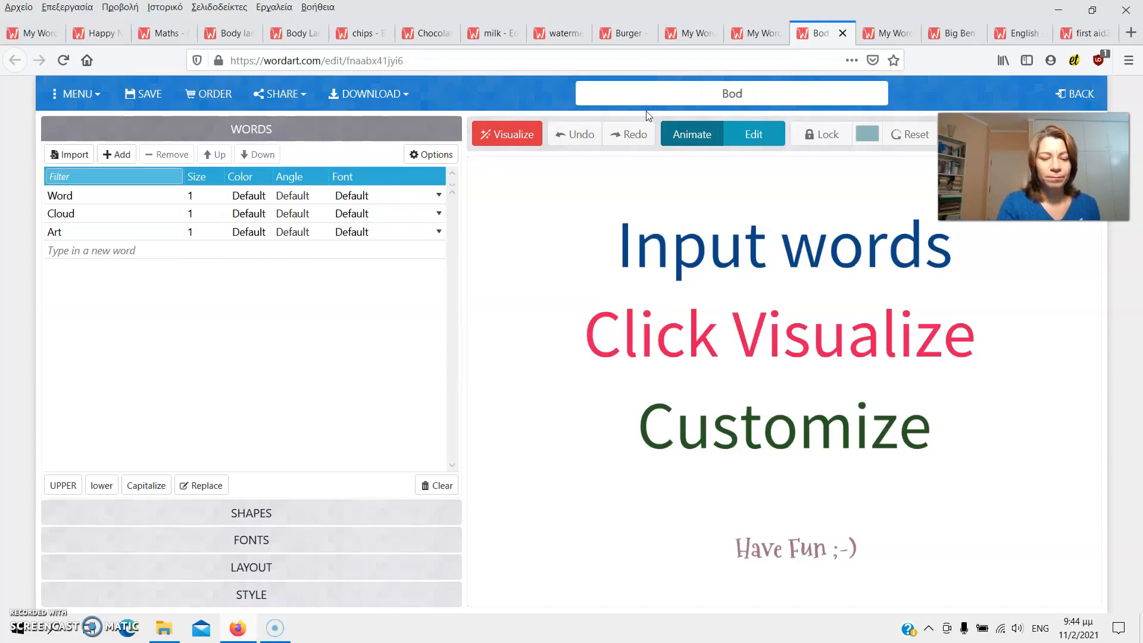
{"action": "type", "text": "Body Language"}
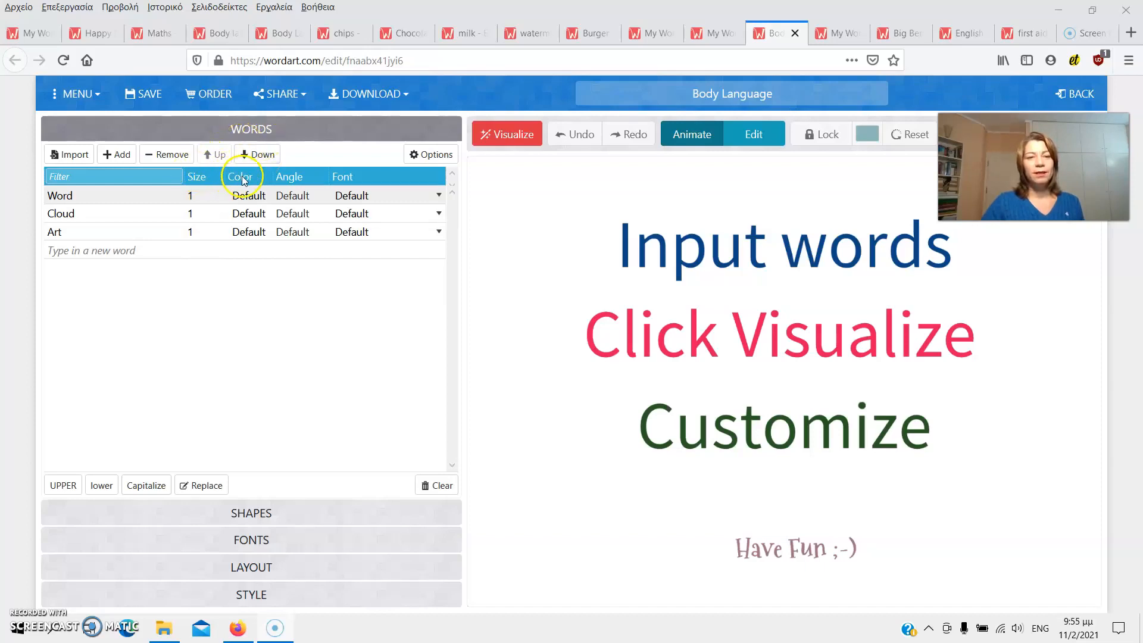
{"action": "mouse_move", "coordinate": [341, 176]}
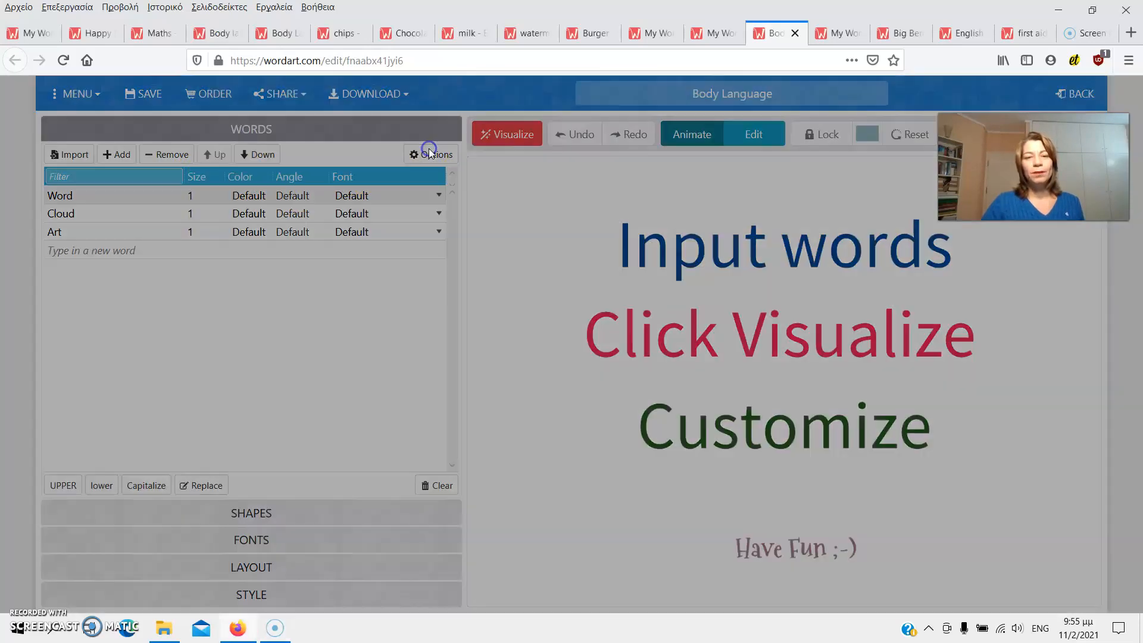
{"action": "left_click", "coordinate": [431, 153]}
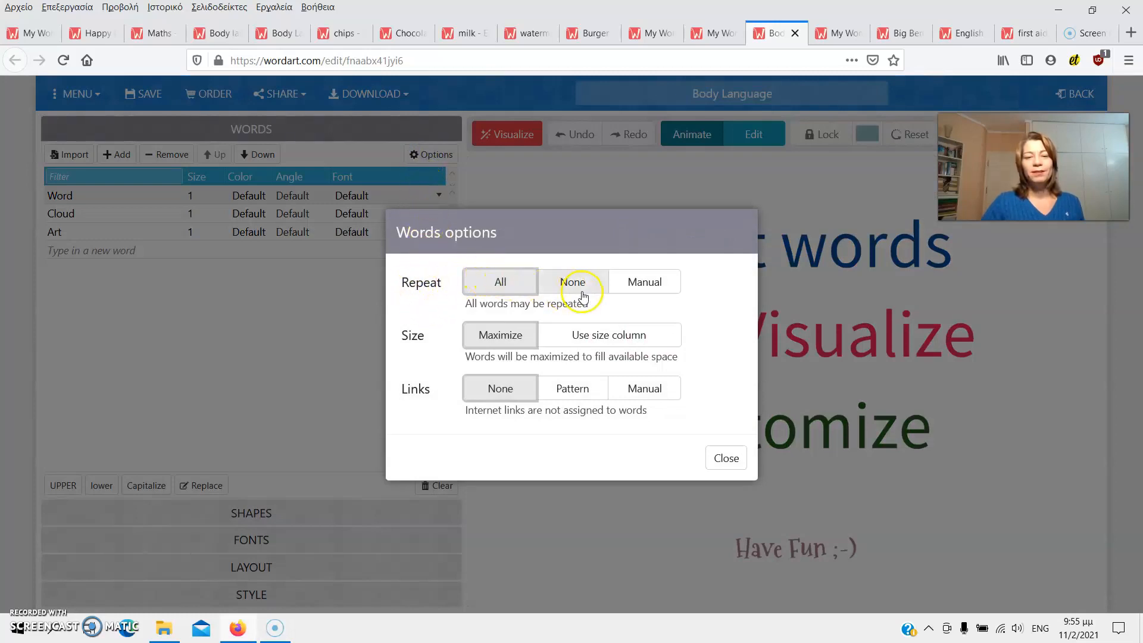
{"action": "left_click", "coordinate": [500, 282]}
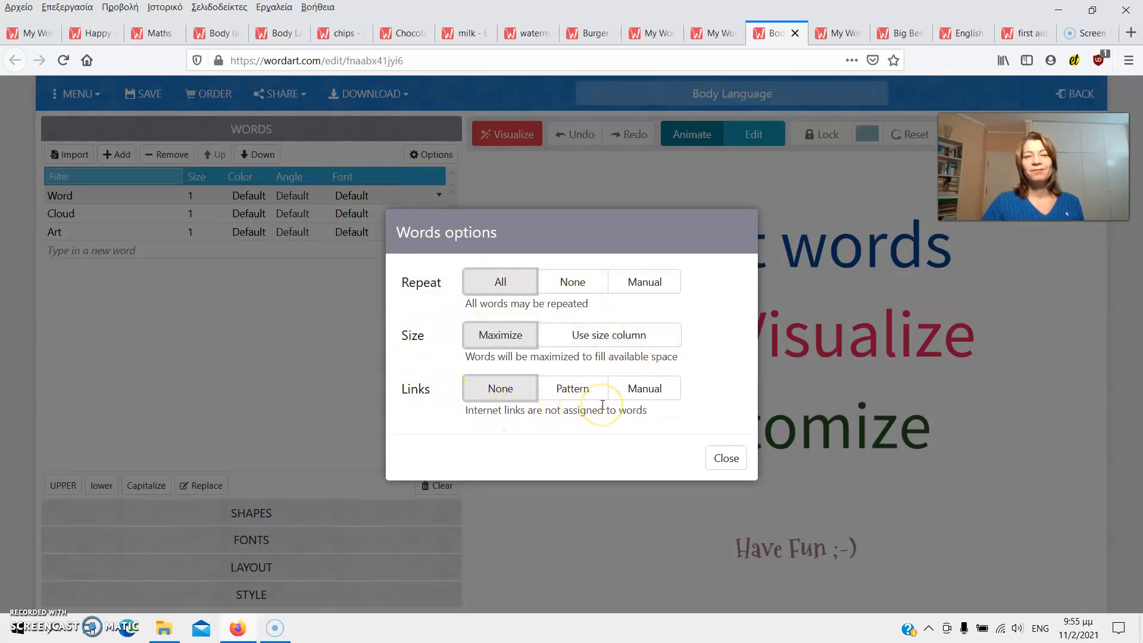
{"action": "left_click", "coordinate": [725, 458]}
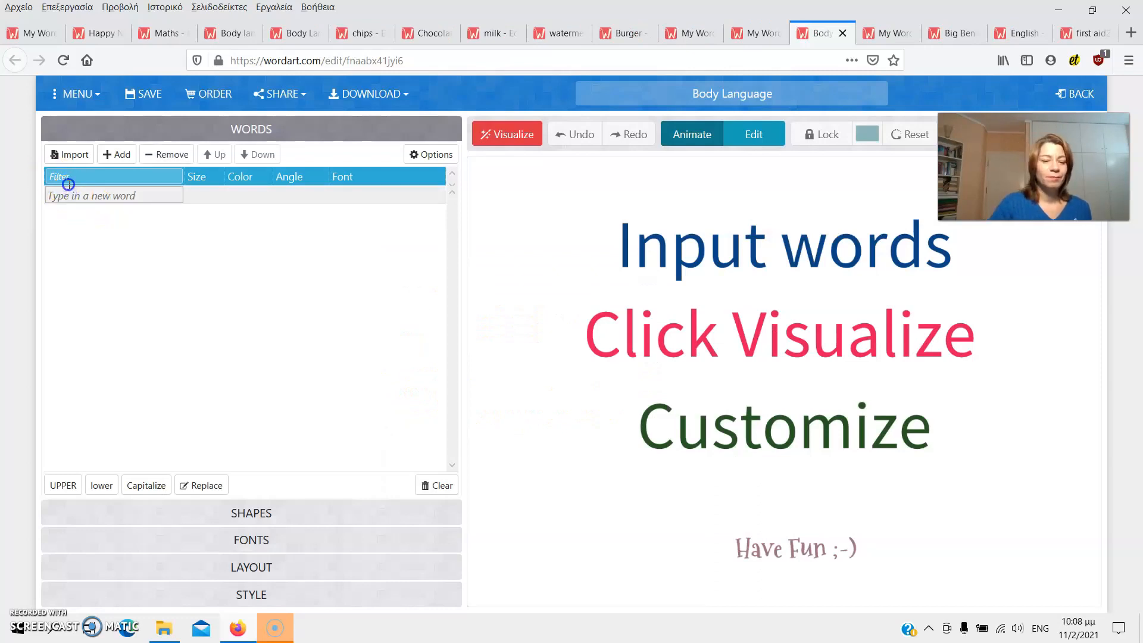
Step: Add 'wave', 'shake hands' and 'shrug your shoulders' to the word list
{"action": "type", "text": "wave"}
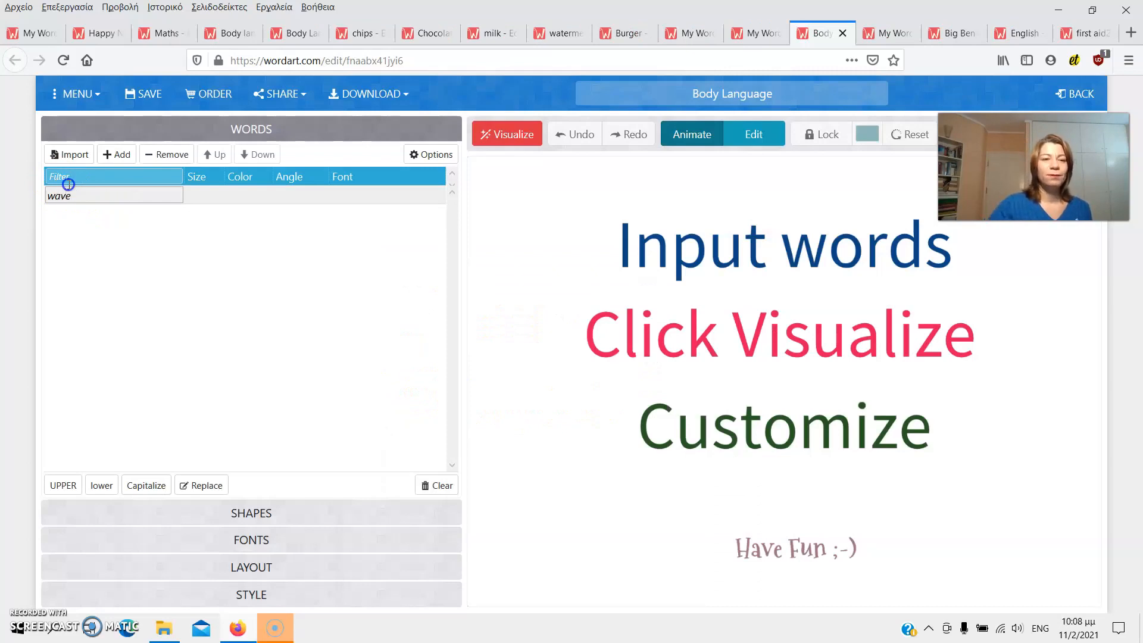
{"action": "left_click", "coordinate": [117, 154]}
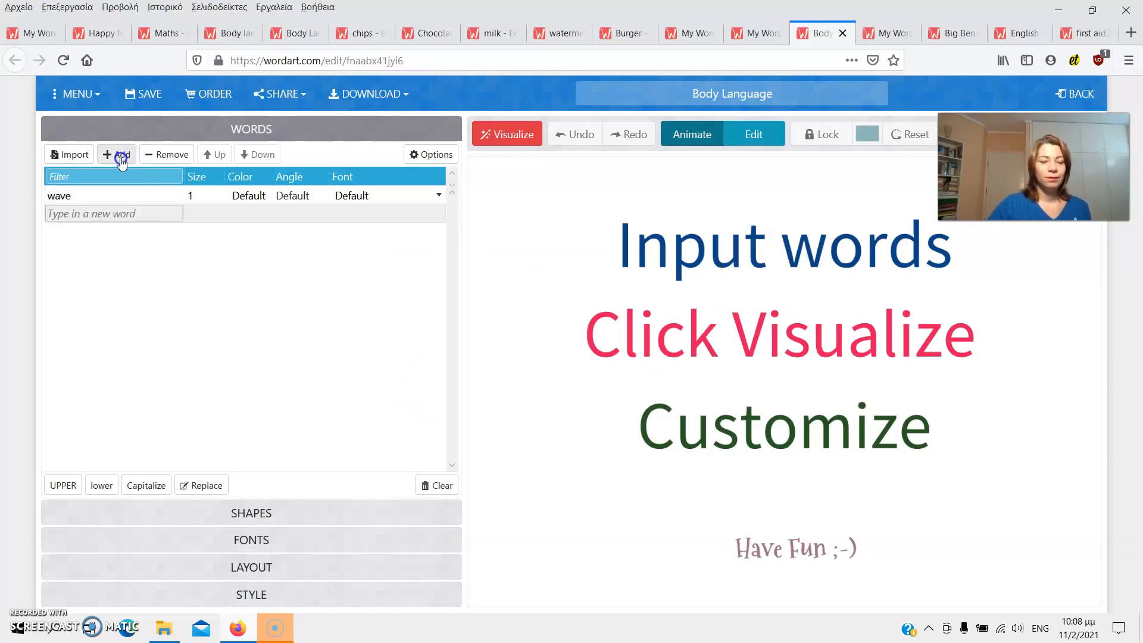
{"action": "type", "text": "shake hand"}
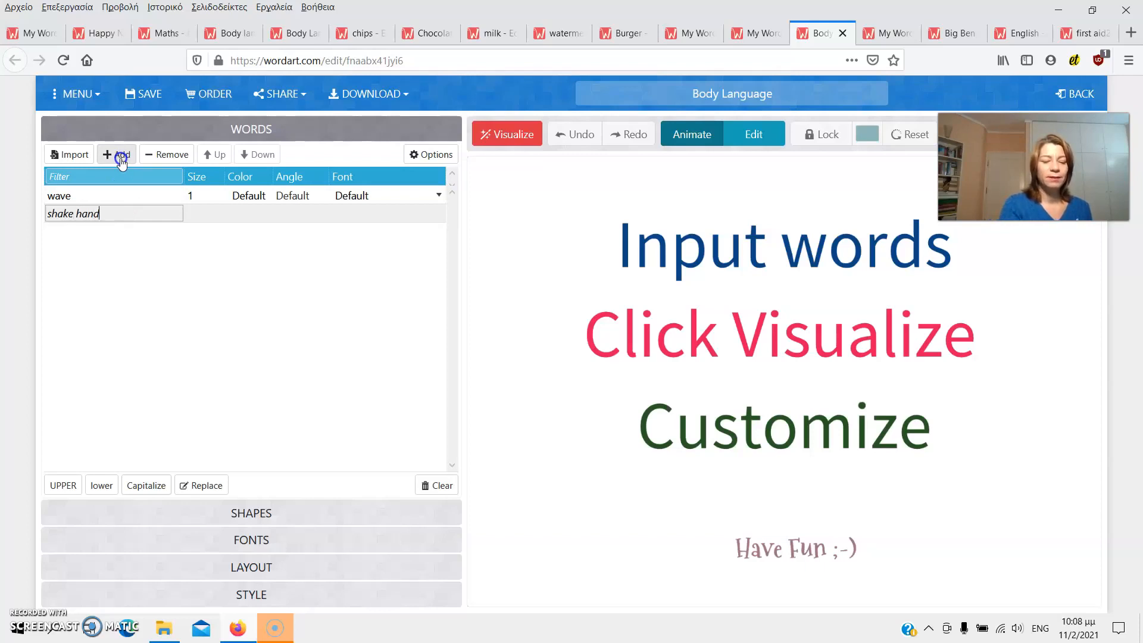
{"action": "left_click", "coordinate": [116, 154]}
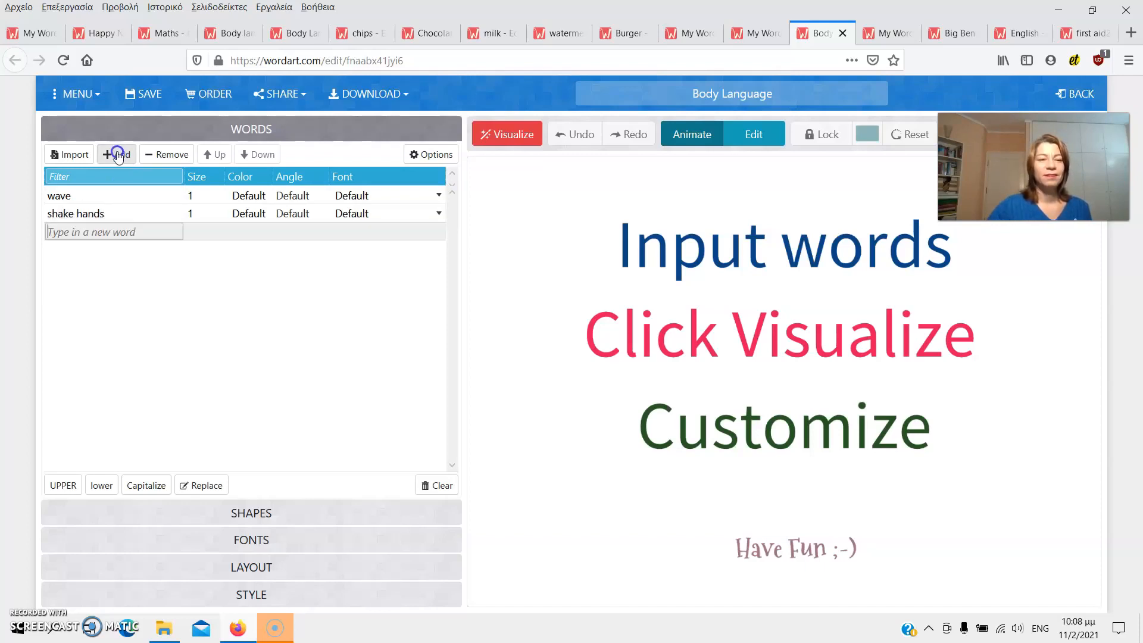
{"action": "type", "text": "shrug"}
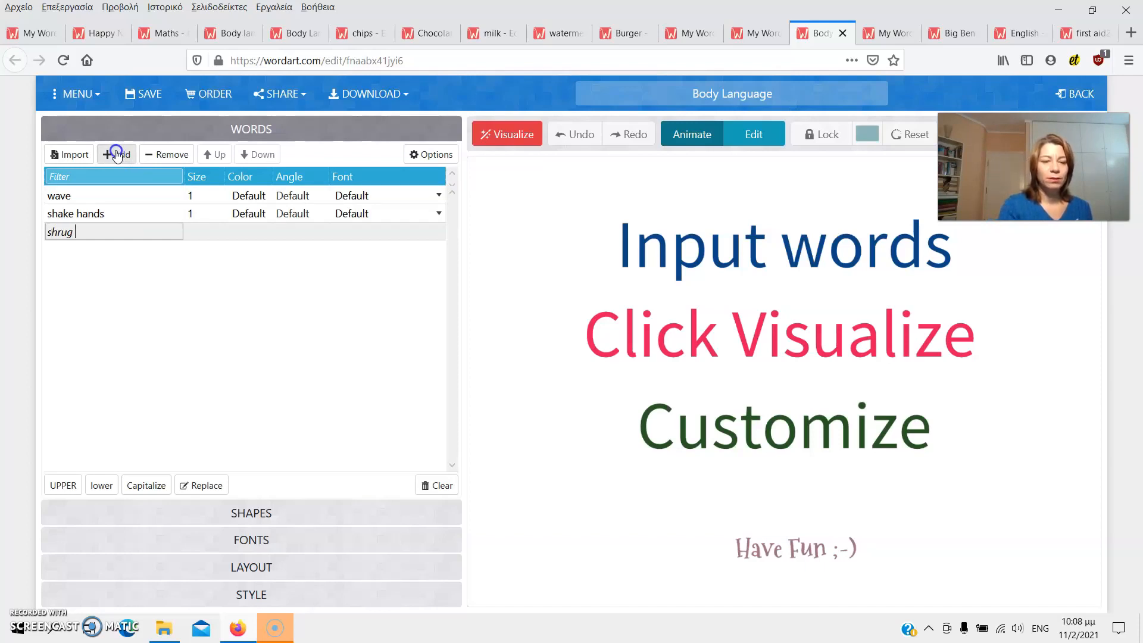
{"action": "type", "text": "your s"}
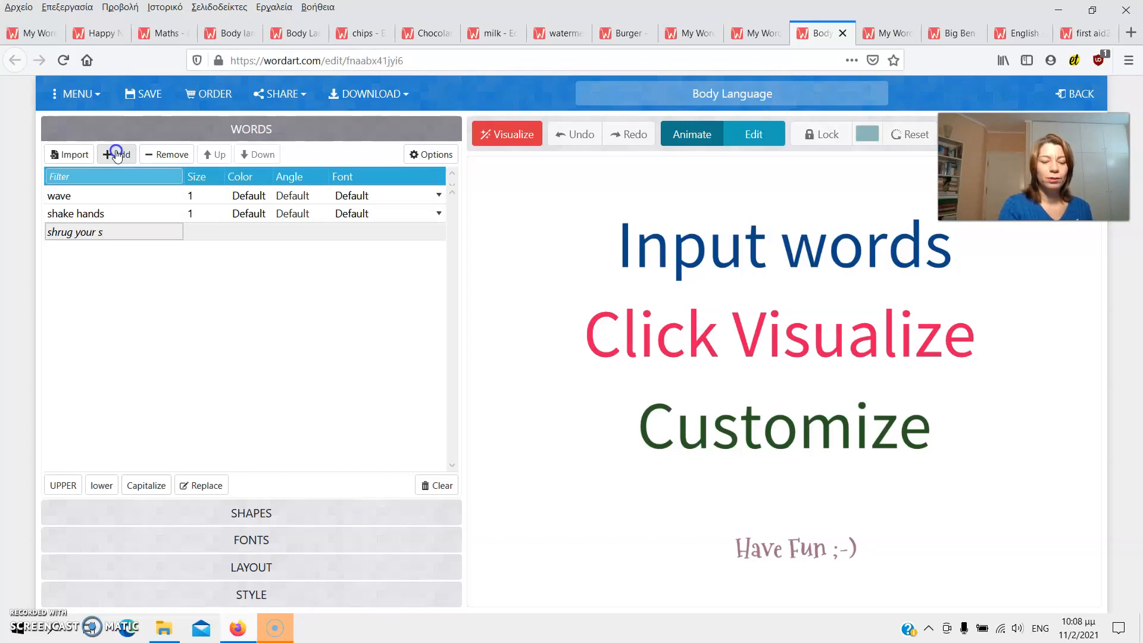
{"action": "type", "text": "houlders"}
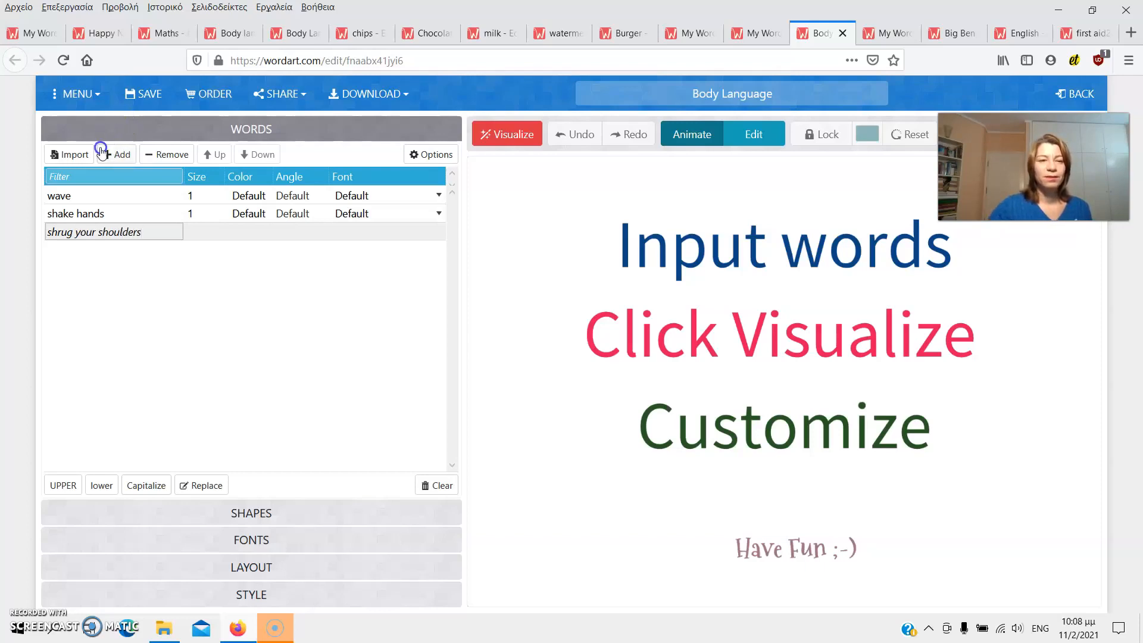
{"action": "left_click", "coordinate": [117, 153]}
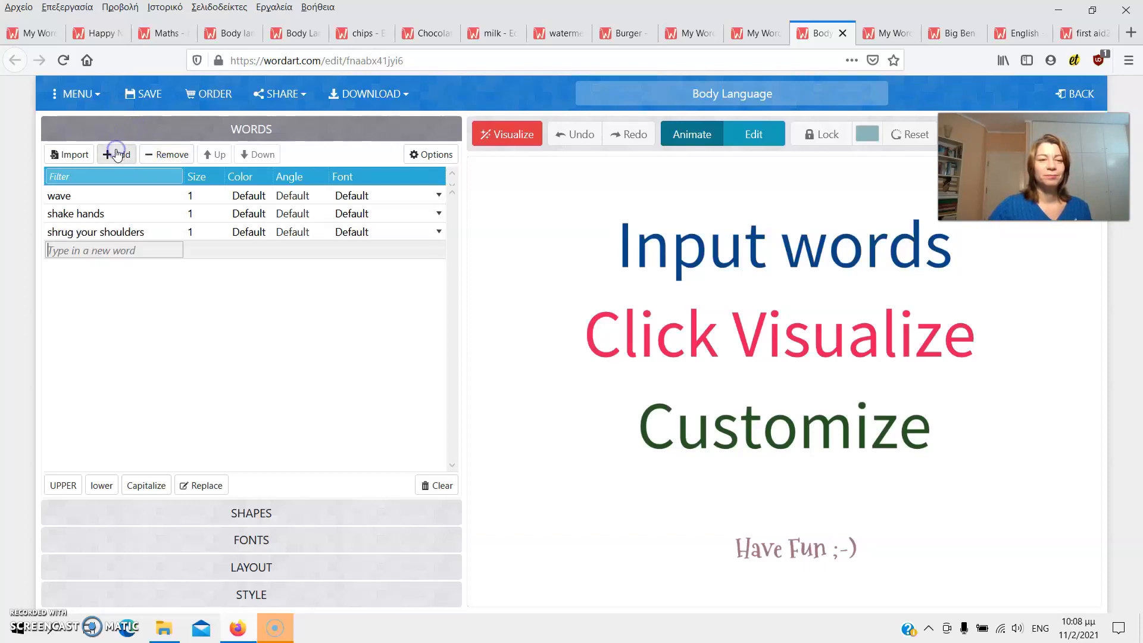
Step: Add 'point your finger' and 'fold your arms' to the word list
{"action": "type", "text": "point your"}
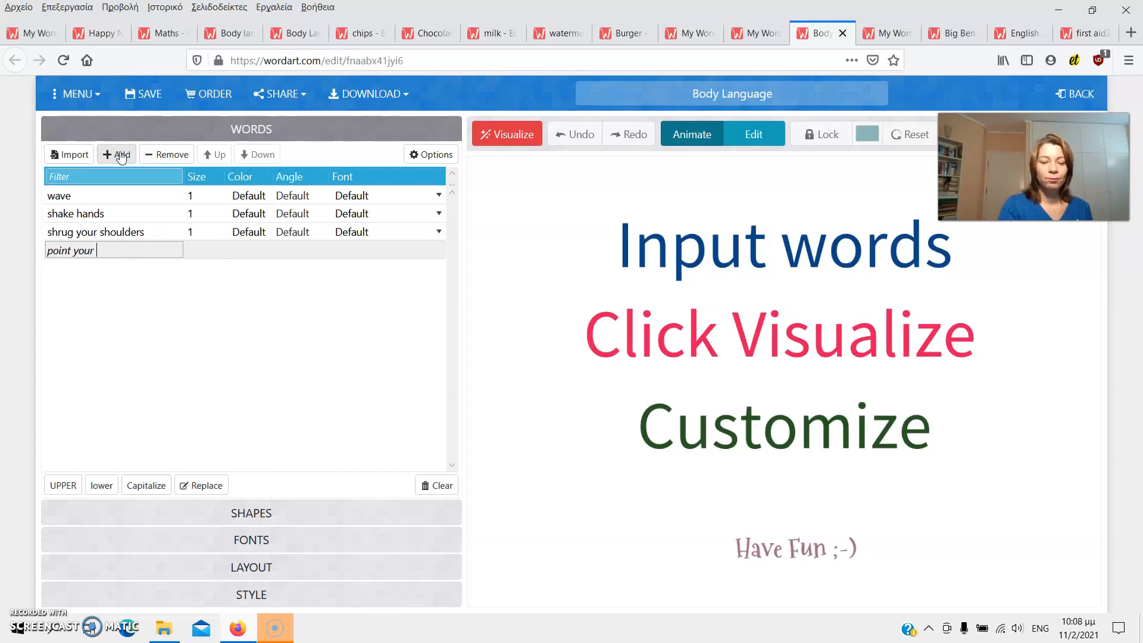
{"action": "type", "text": "finger"}
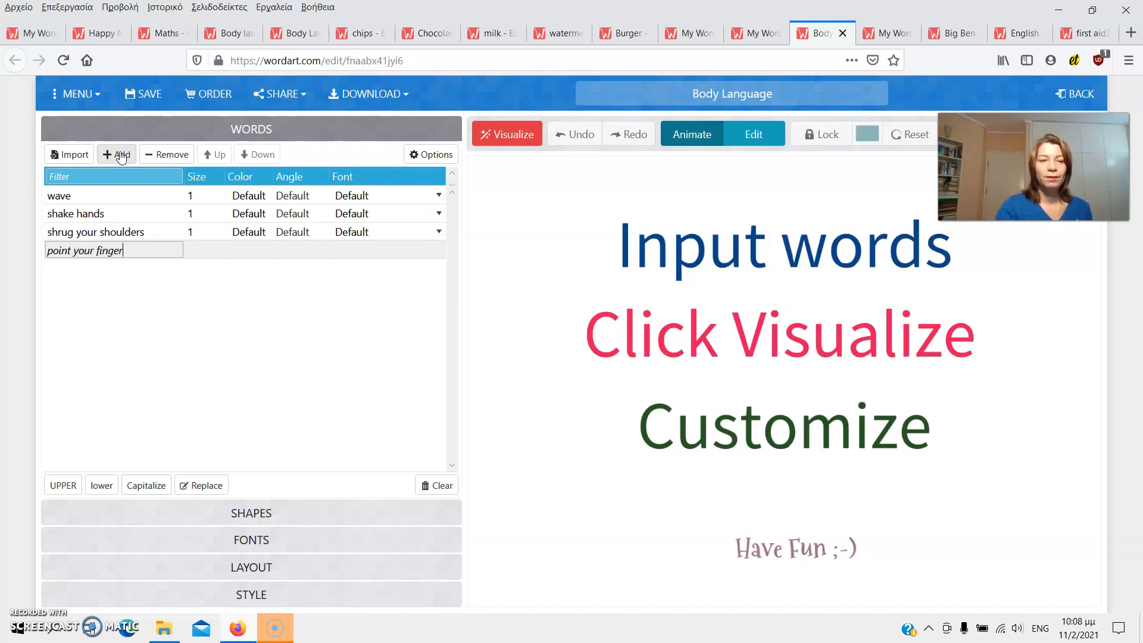
{"action": "left_click", "coordinate": [115, 153]}
{"action": "type", "text": "fold your"}
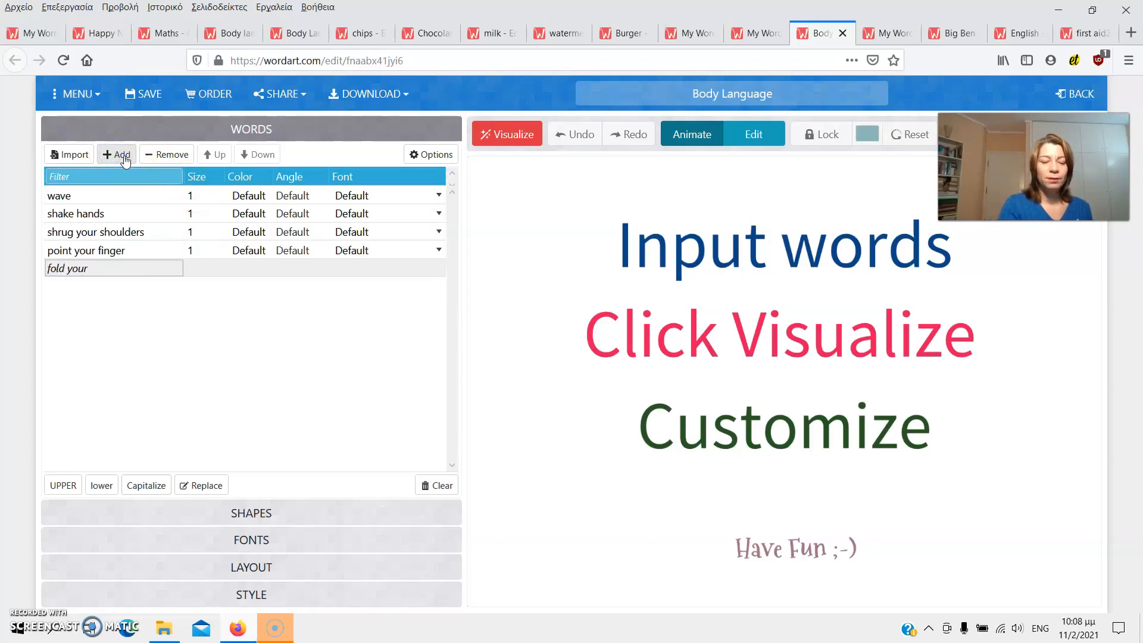
{"action": "type", "text": "arm"}
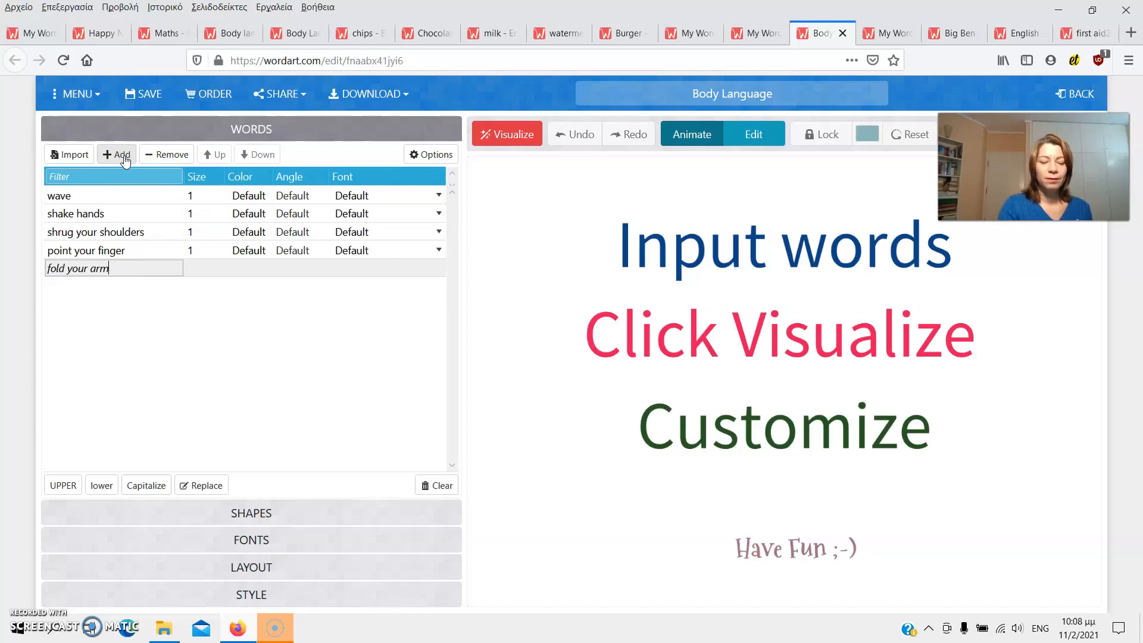
{"action": "type", "text": "s"}
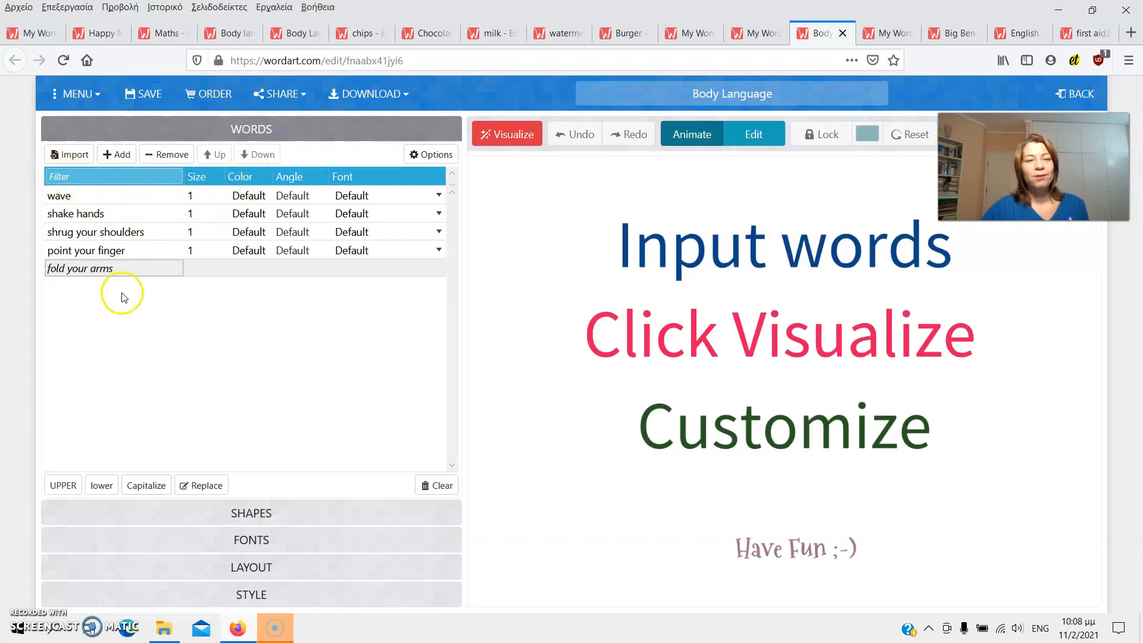
{"action": "left_click", "coordinate": [113, 269]}
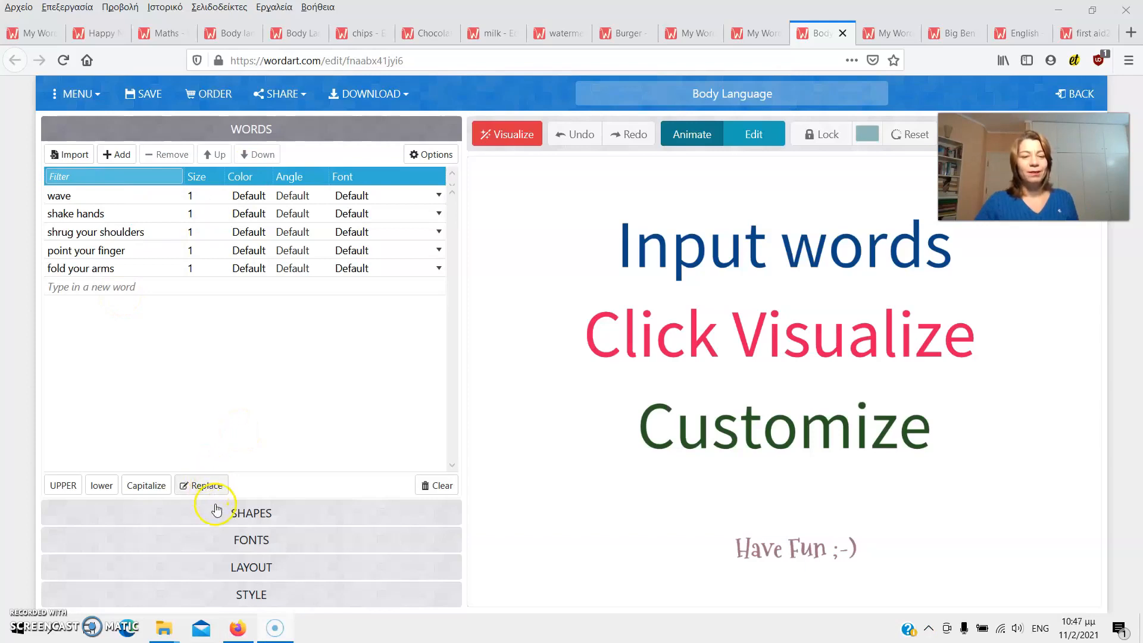
Step: Browse the Shapes library through Animals, Christmas, Geometric, Halloween and Music to the People silhouettes
{"action": "left_click", "coordinate": [251, 513]}
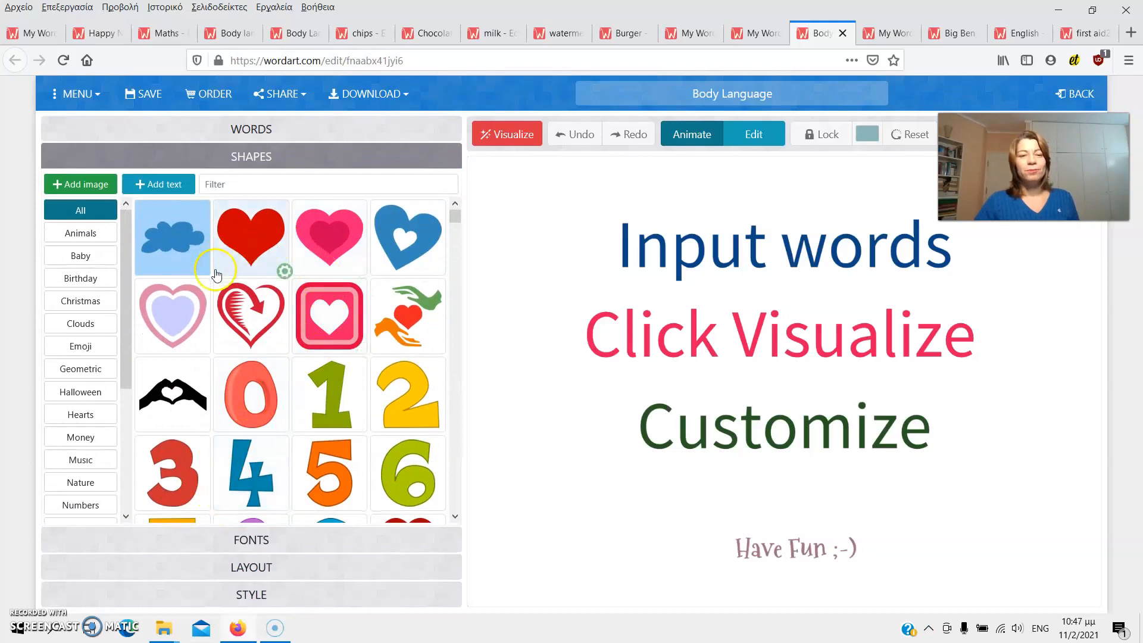
{"action": "mouse_move", "coordinate": [227, 335]}
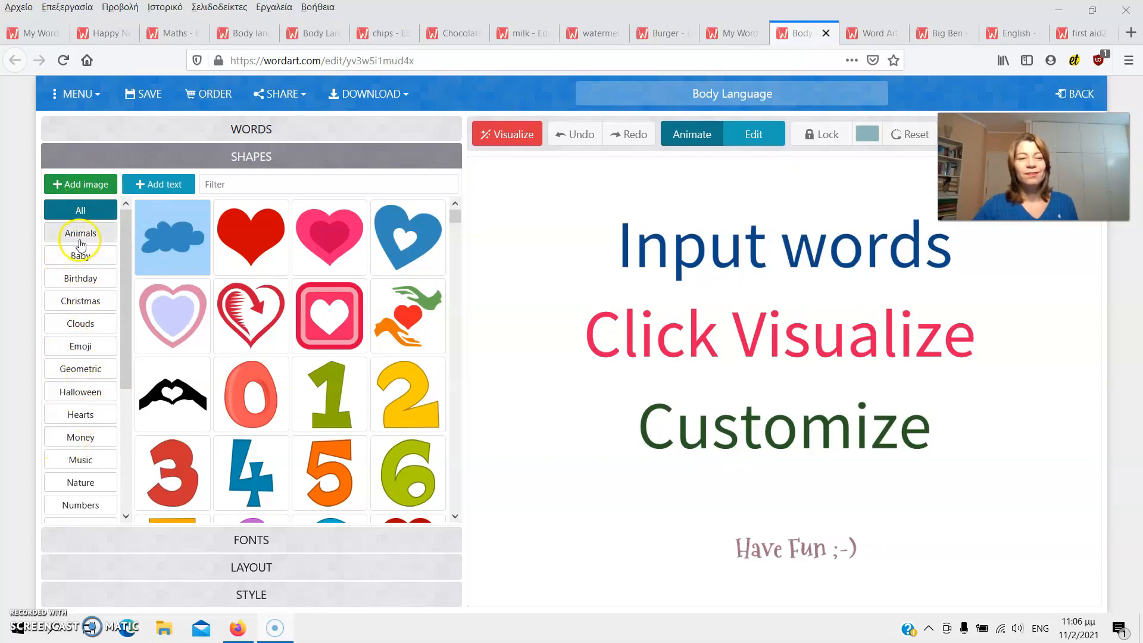
{"action": "left_click", "coordinate": [79, 232]}
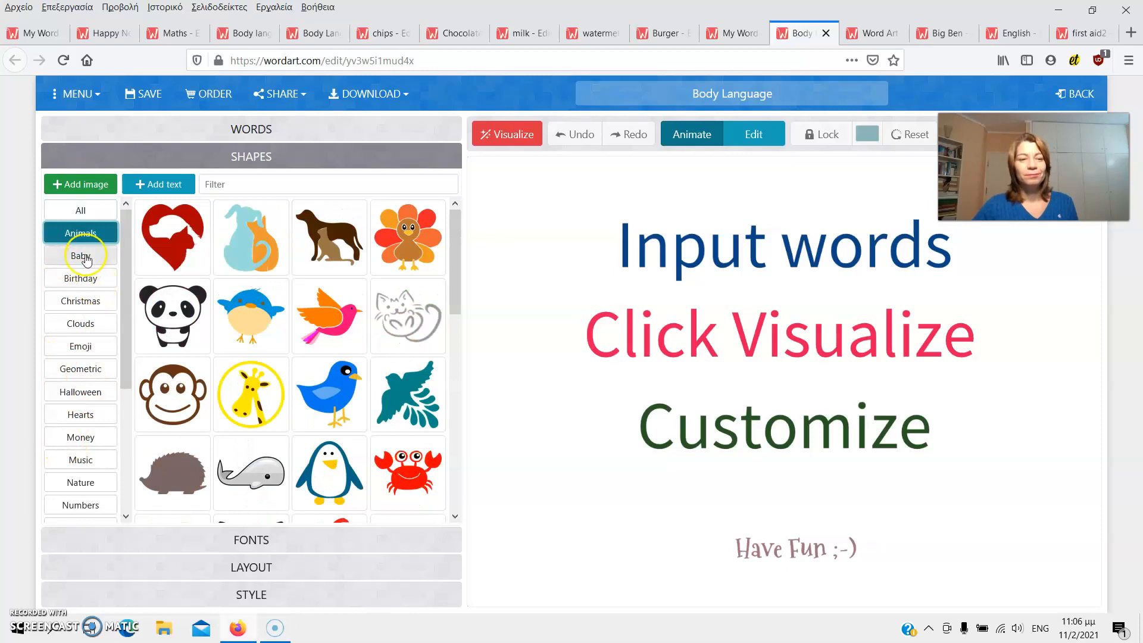
{"action": "left_click", "coordinate": [80, 300]}
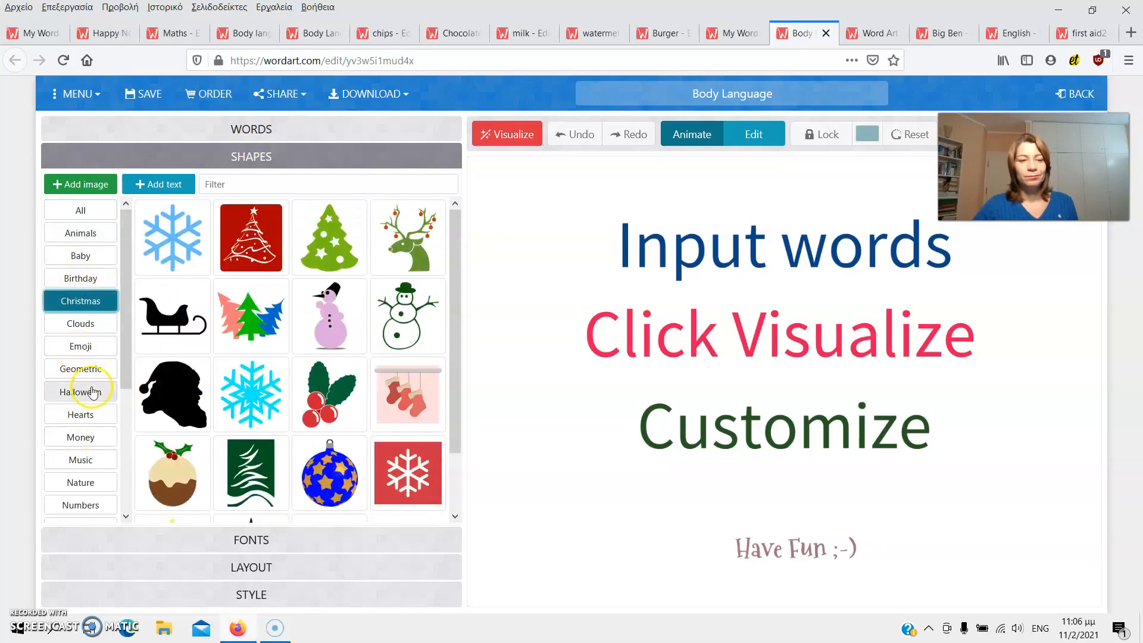
{"action": "left_click", "coordinate": [80, 368]}
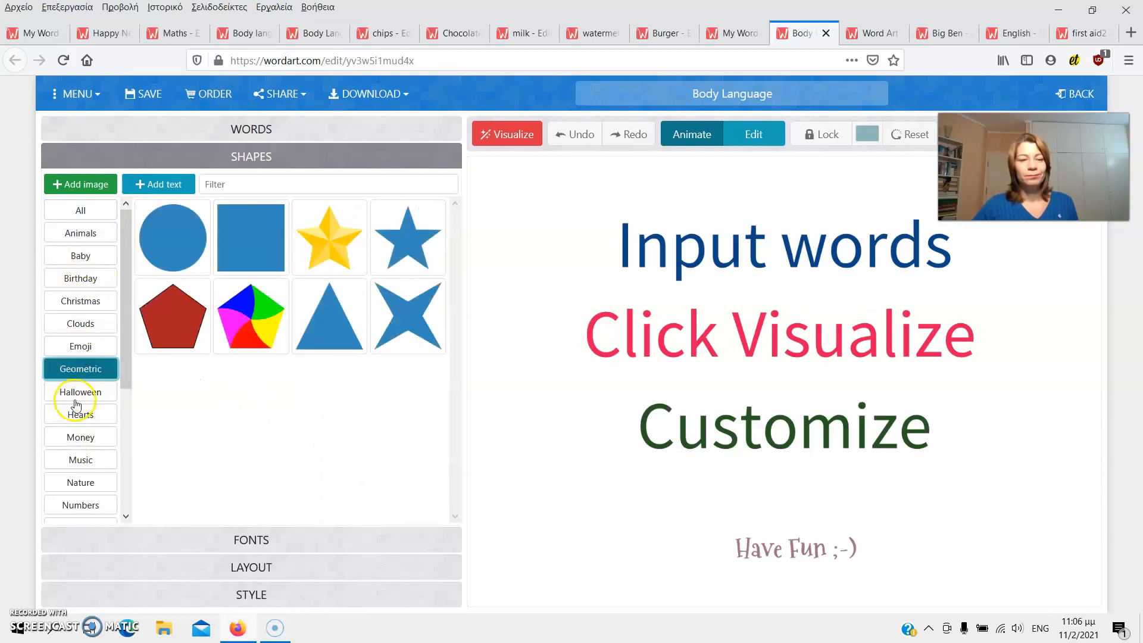
{"action": "left_click", "coordinate": [80, 393]}
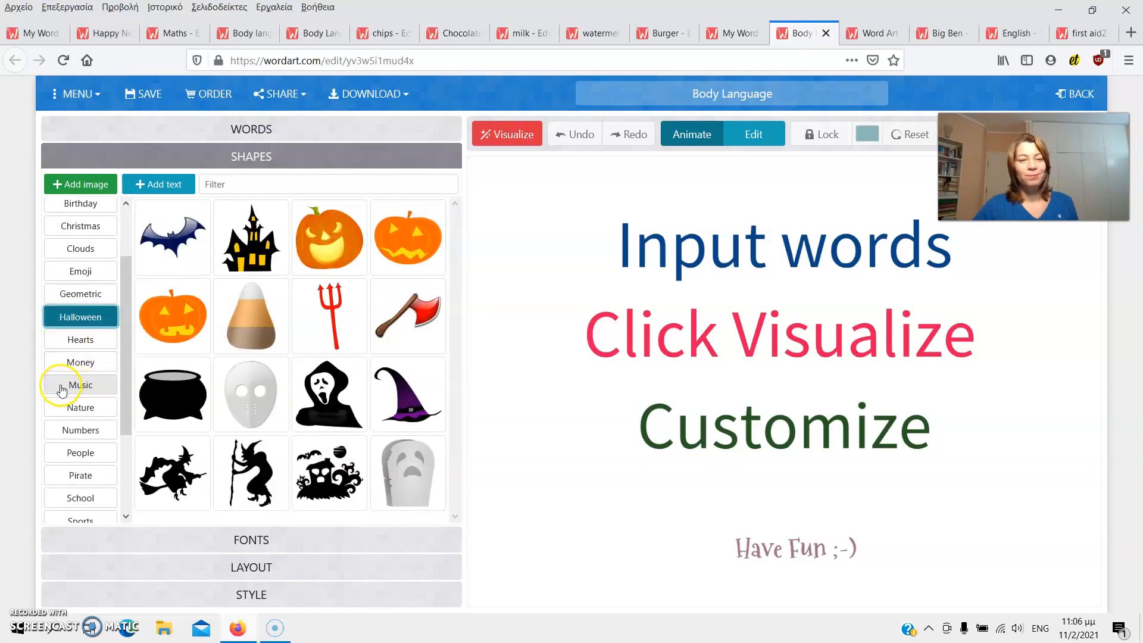
{"action": "left_click", "coordinate": [80, 385]}
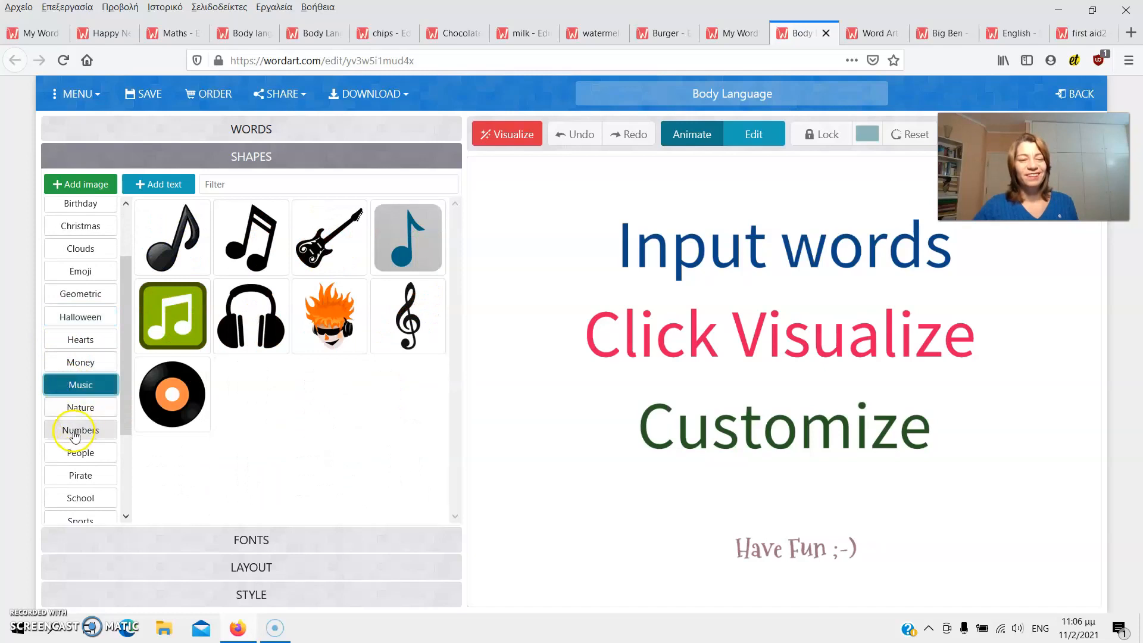
{"action": "left_click", "coordinate": [81, 452]}
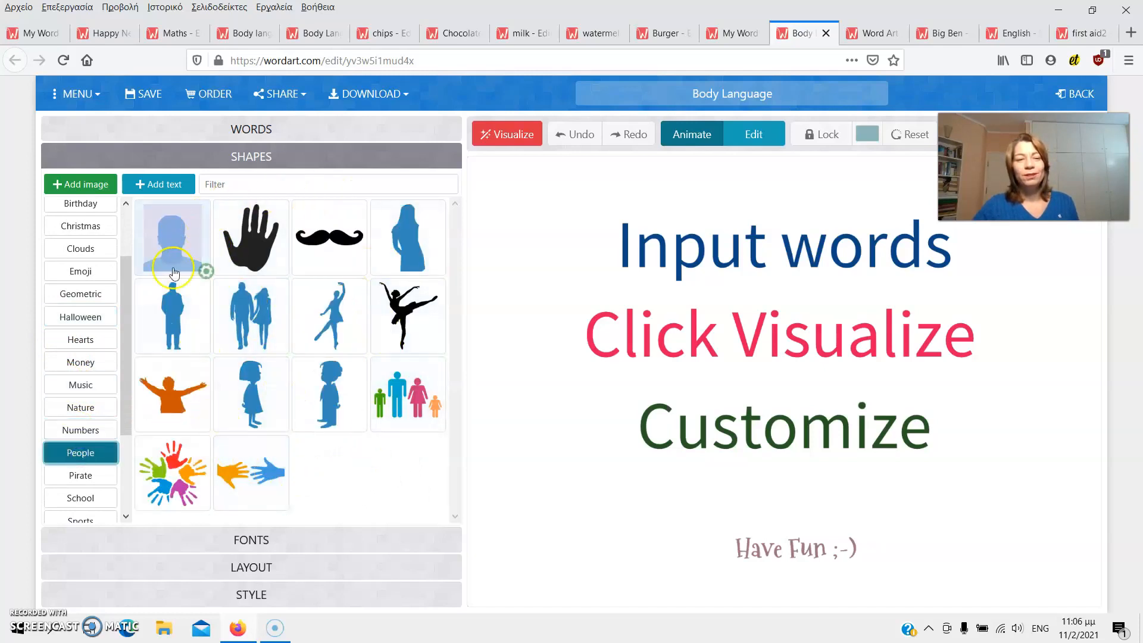
{"action": "mouse_move", "coordinate": [188, 376]}
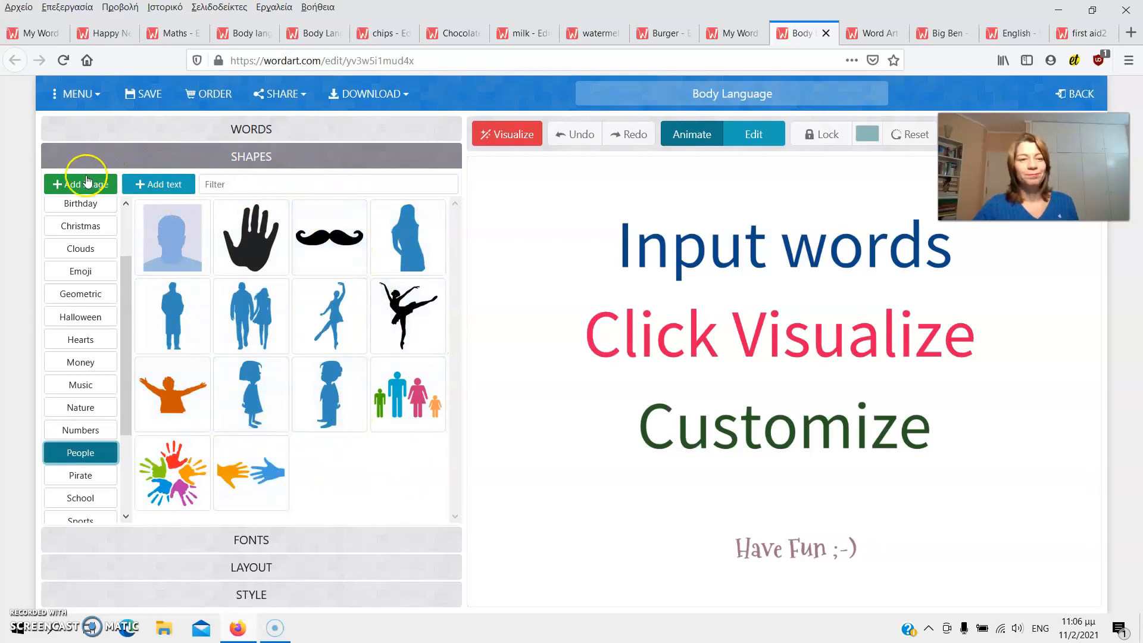
Step: Upload the two-figures picture from the computer as a custom shape
{"action": "left_click", "coordinate": [81, 184]}
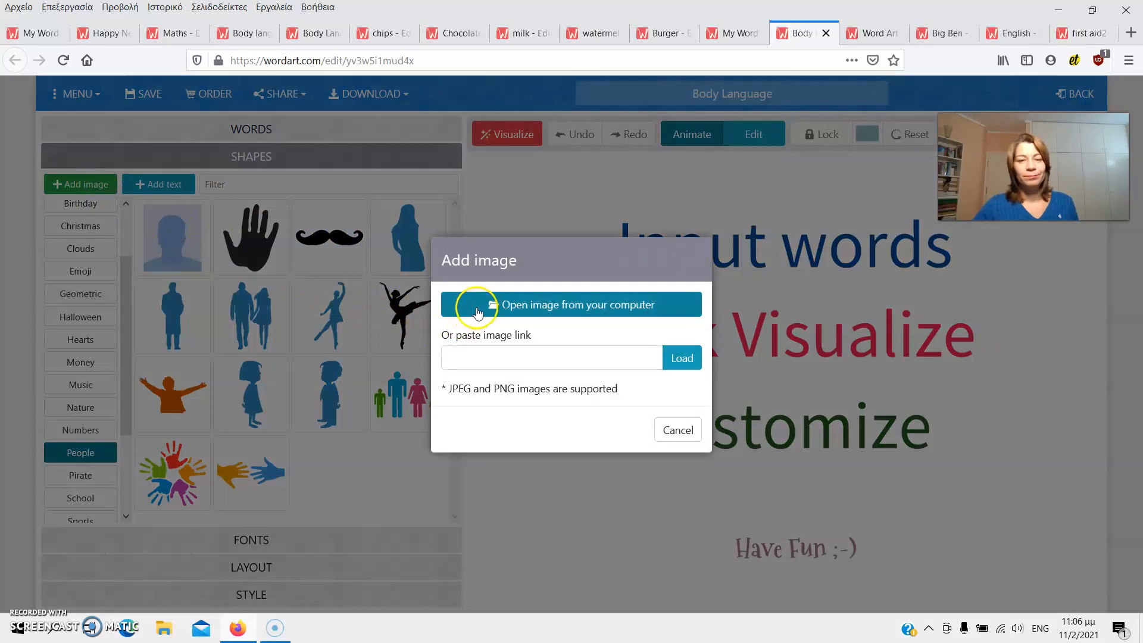
{"action": "left_click", "coordinate": [578, 305]}
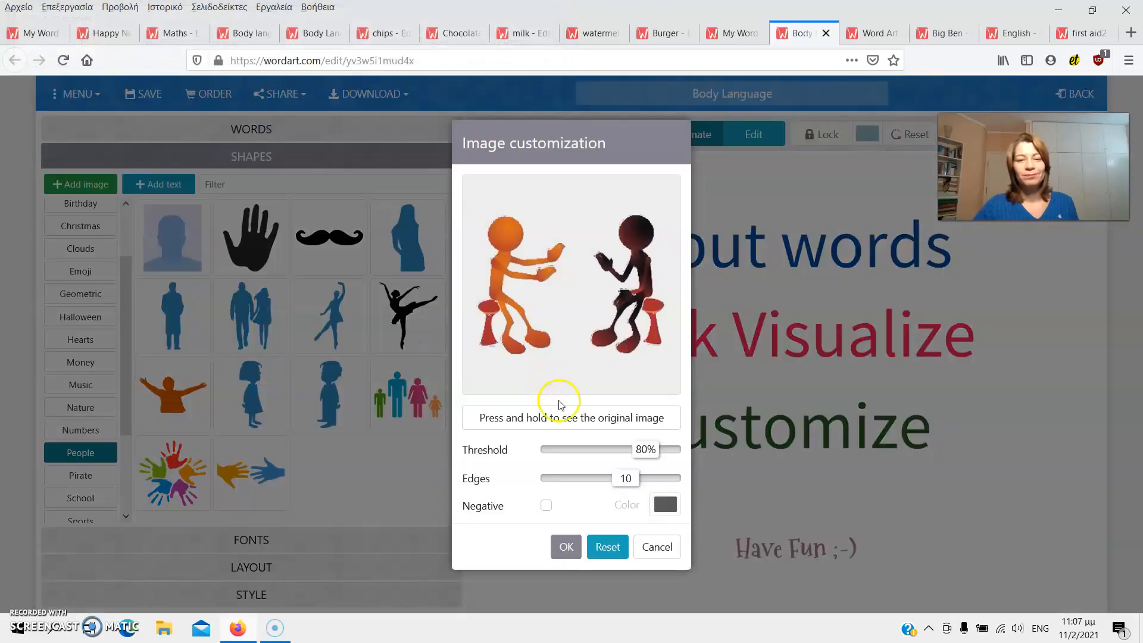
{"action": "left_click", "coordinate": [565, 547]}
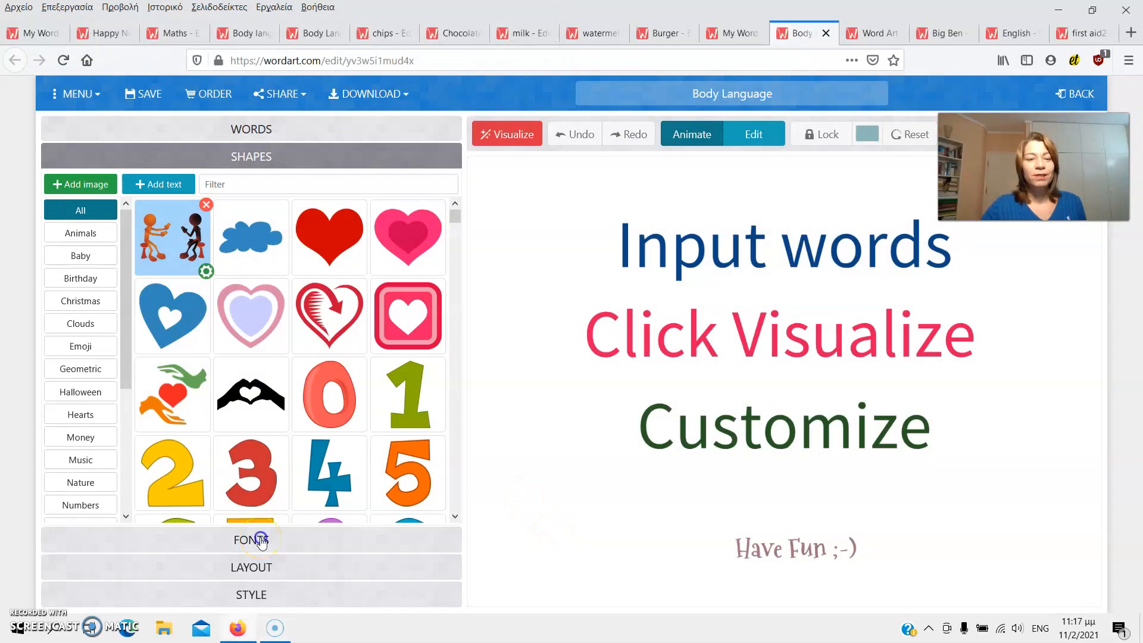
Step: Choose the Playfair Display font, then review the Layout and Style sections
{"action": "left_click", "coordinate": [251, 540]}
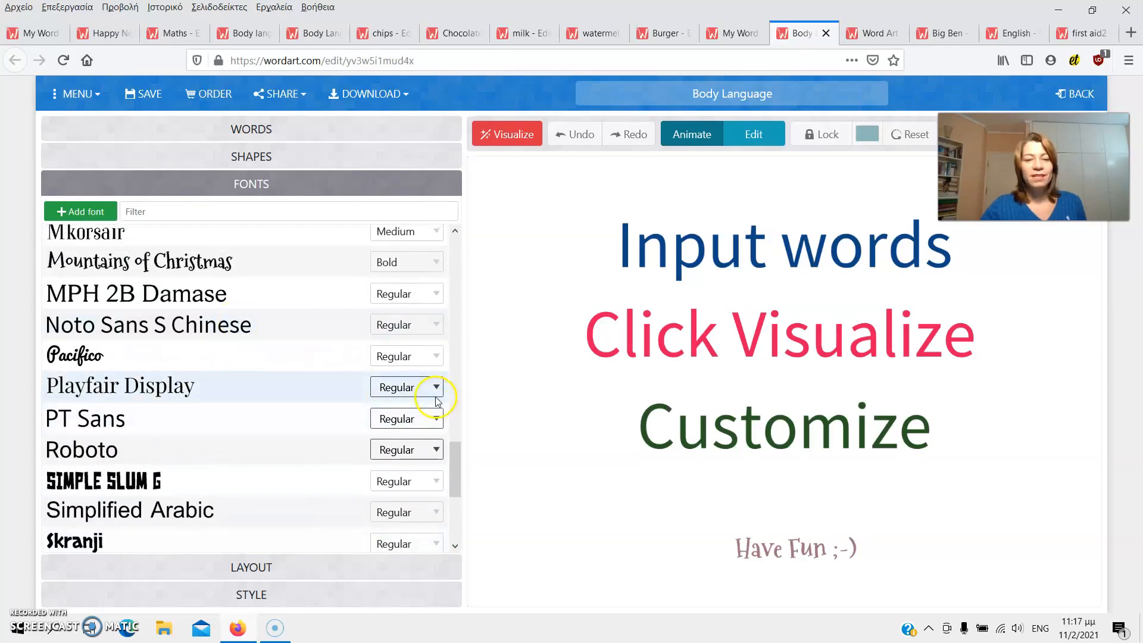
{"action": "left_click", "coordinate": [436, 387]}
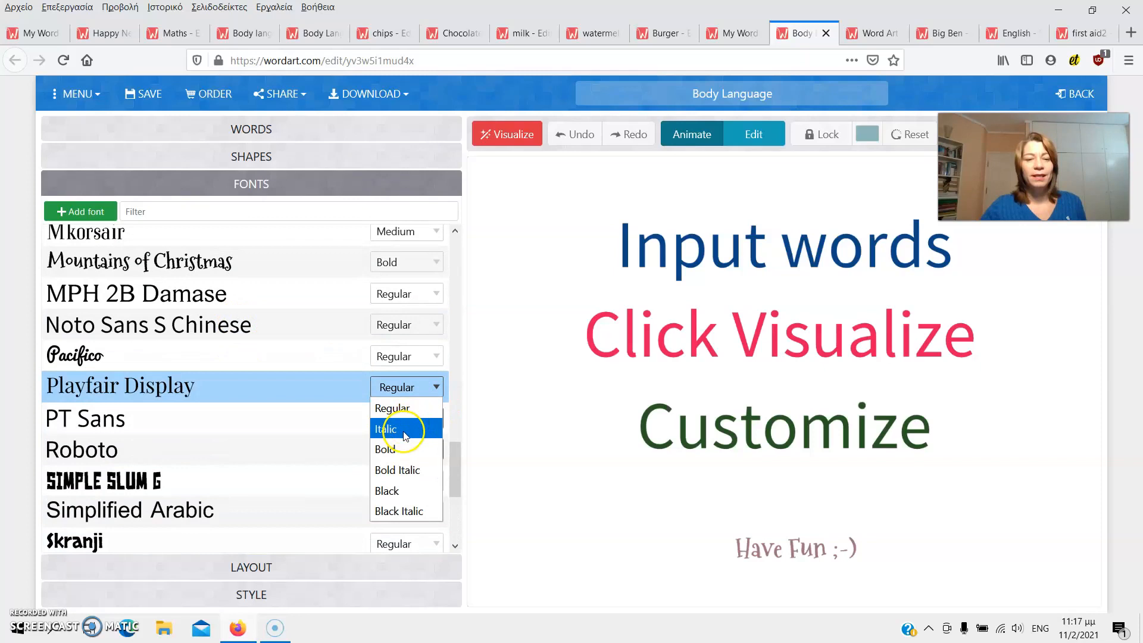
{"action": "mouse_move", "coordinate": [397, 490]}
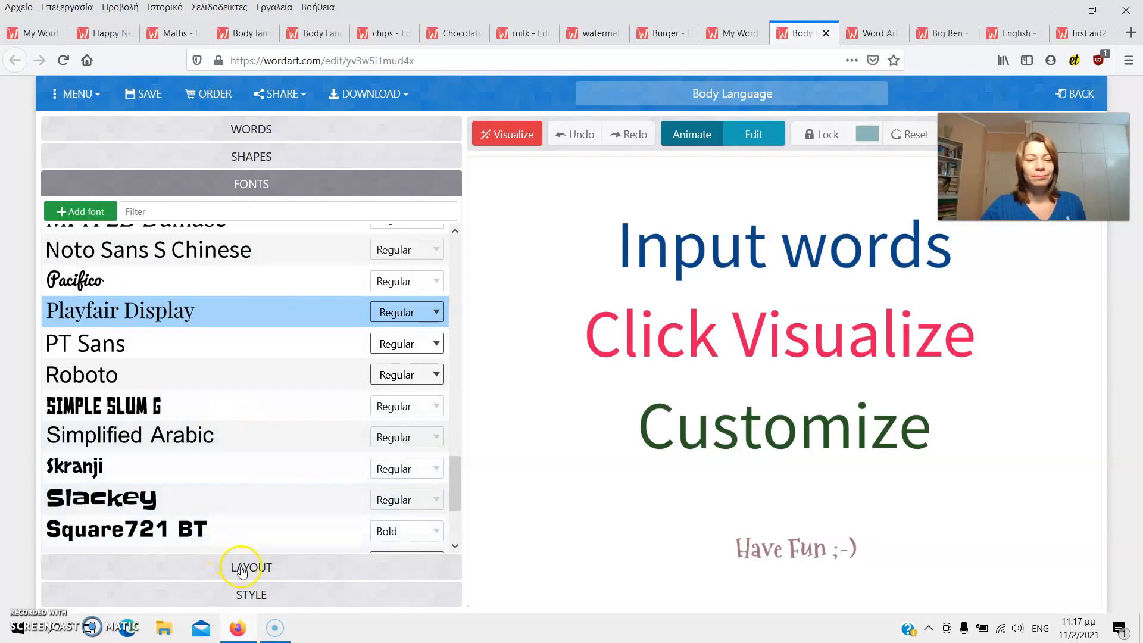
{"action": "left_click", "coordinate": [251, 567]}
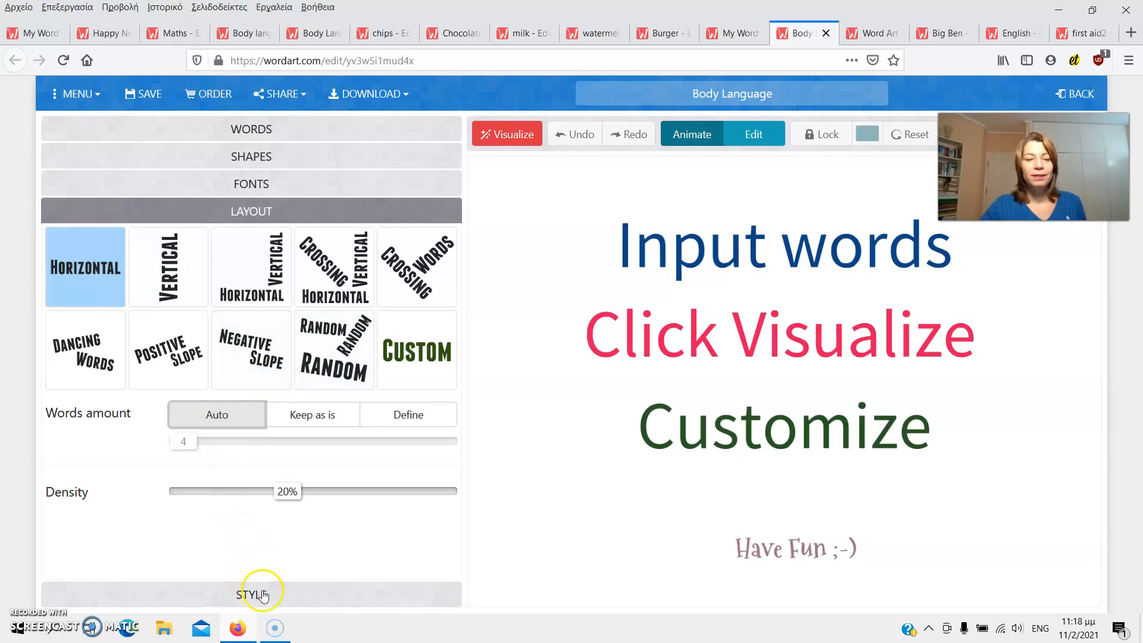
{"action": "left_click", "coordinate": [251, 594]}
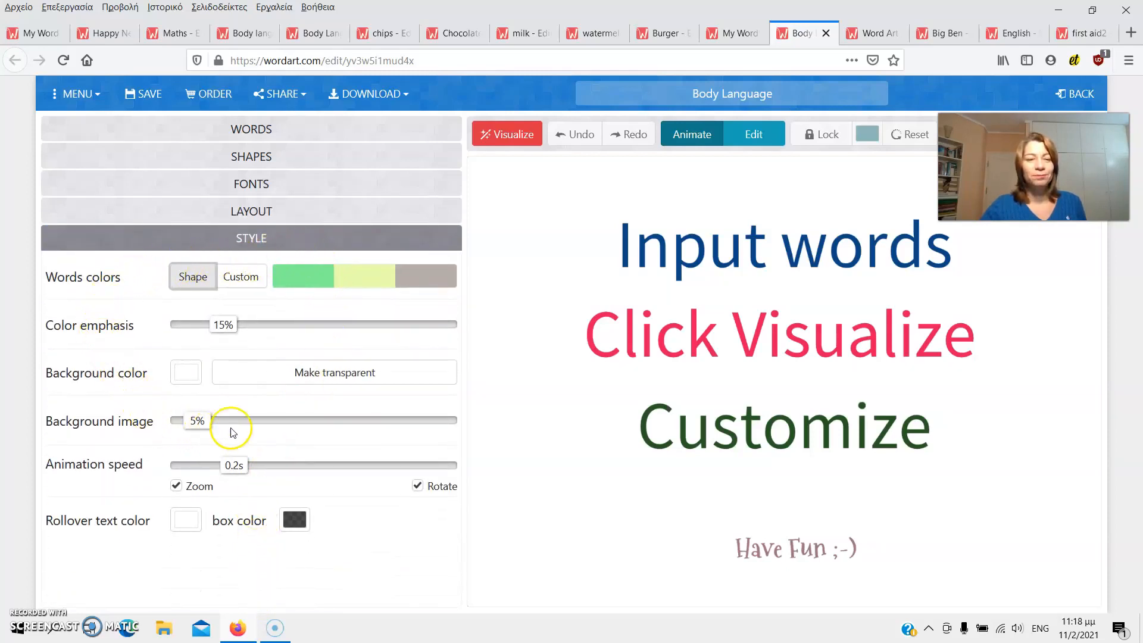
{"action": "mouse_move", "coordinate": [161, 290]}
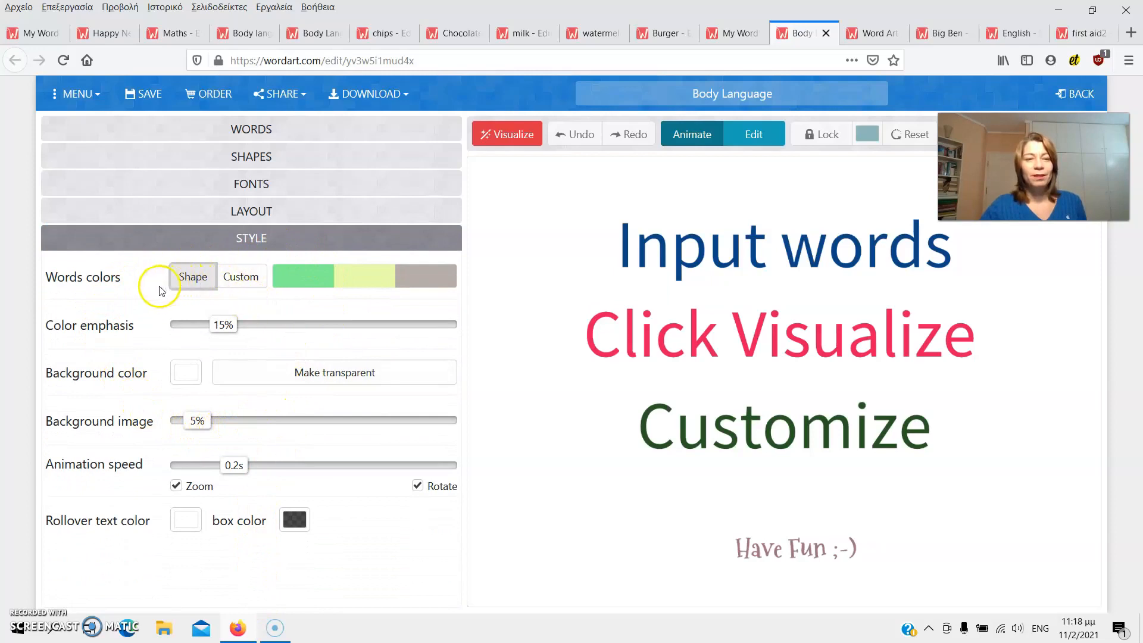
{"action": "mouse_move", "coordinate": [123, 309]}
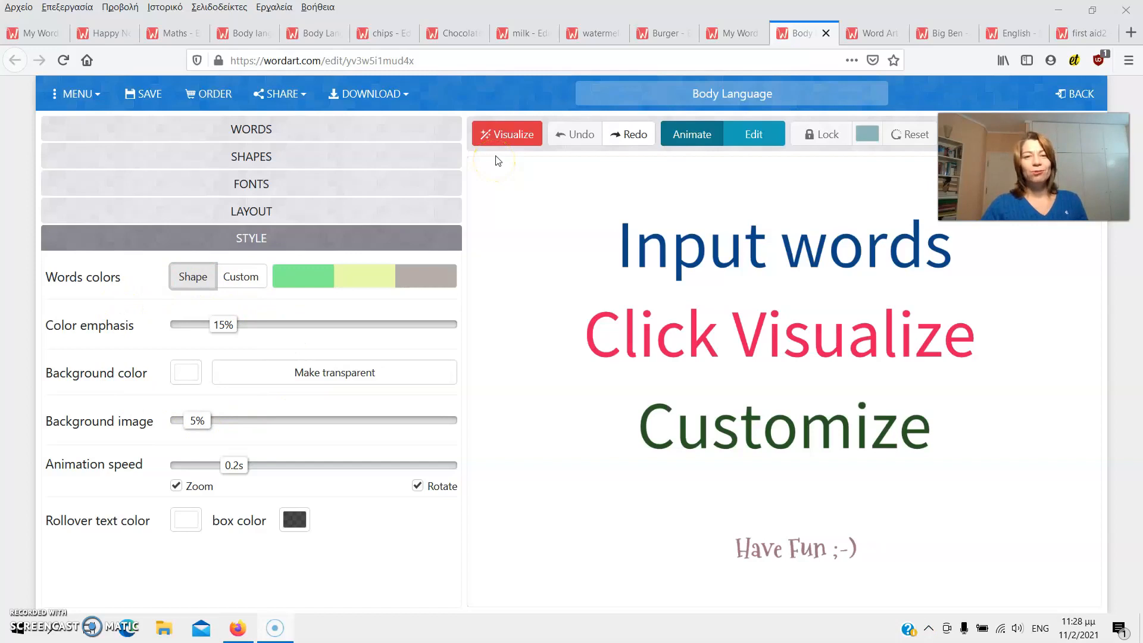
Step: Visualize the word cloud so the Body Language phrases fill the two-figure shape
{"action": "left_click", "coordinate": [507, 134]}
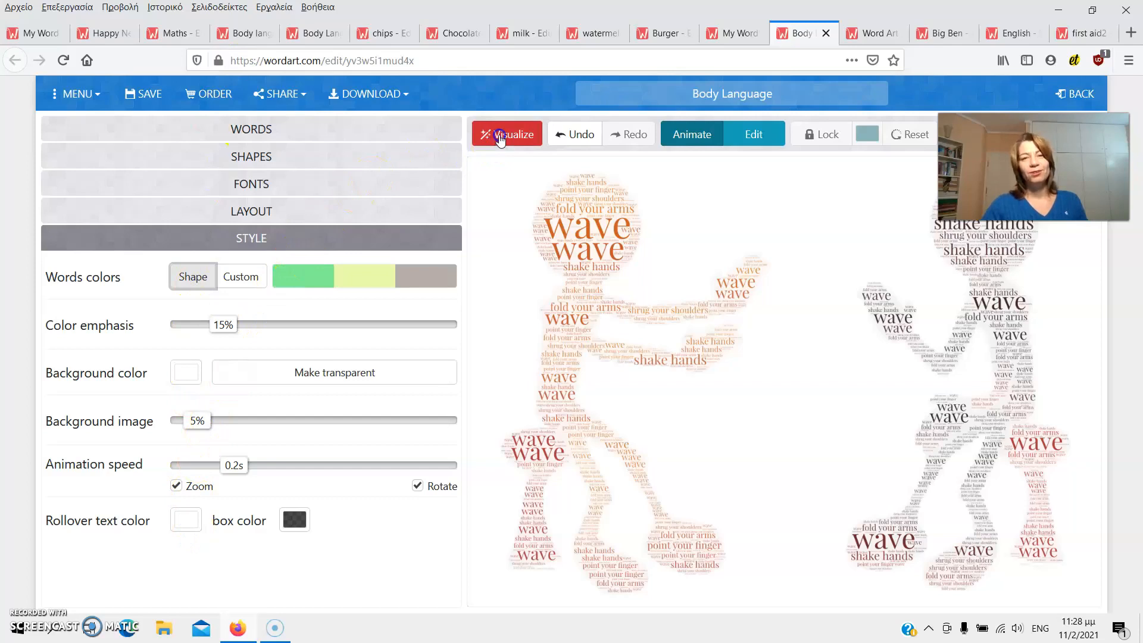
{"action": "mouse_move", "coordinate": [546, 138]}
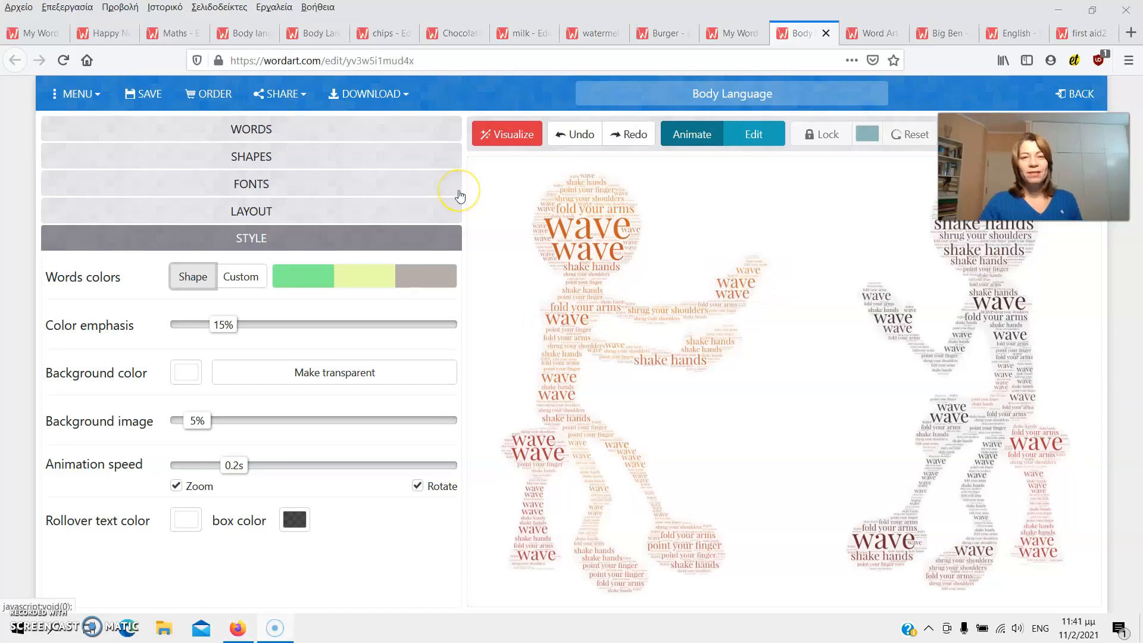
{"action": "mouse_move", "coordinate": [458, 198]}
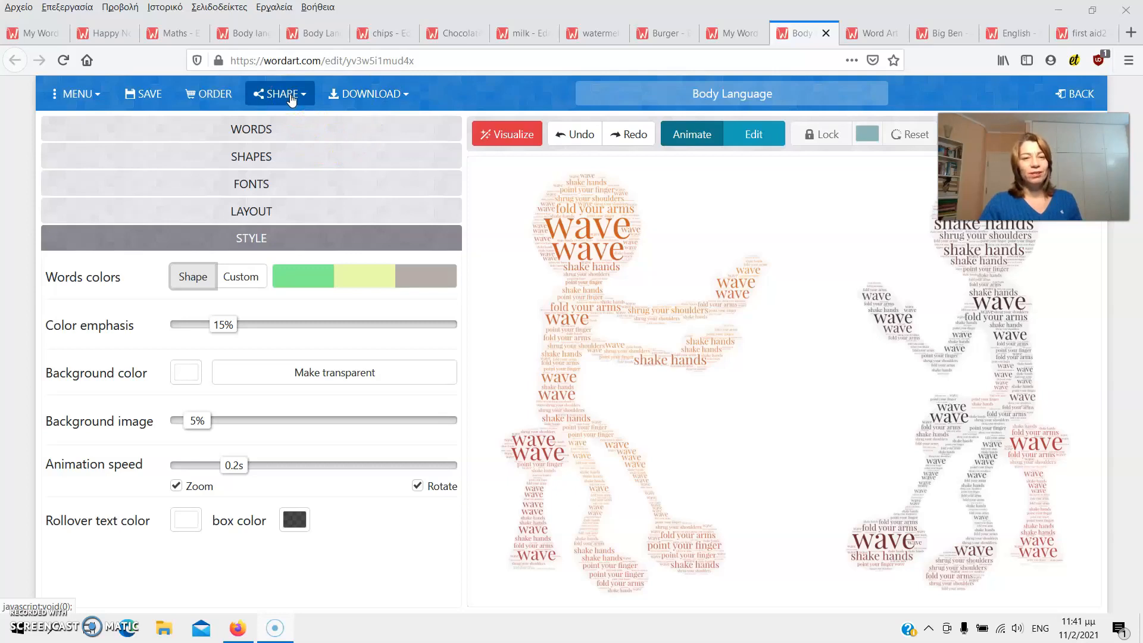
Step: Make the word art public and copy its share link to the clipboard
{"action": "left_click", "coordinate": [279, 93]}
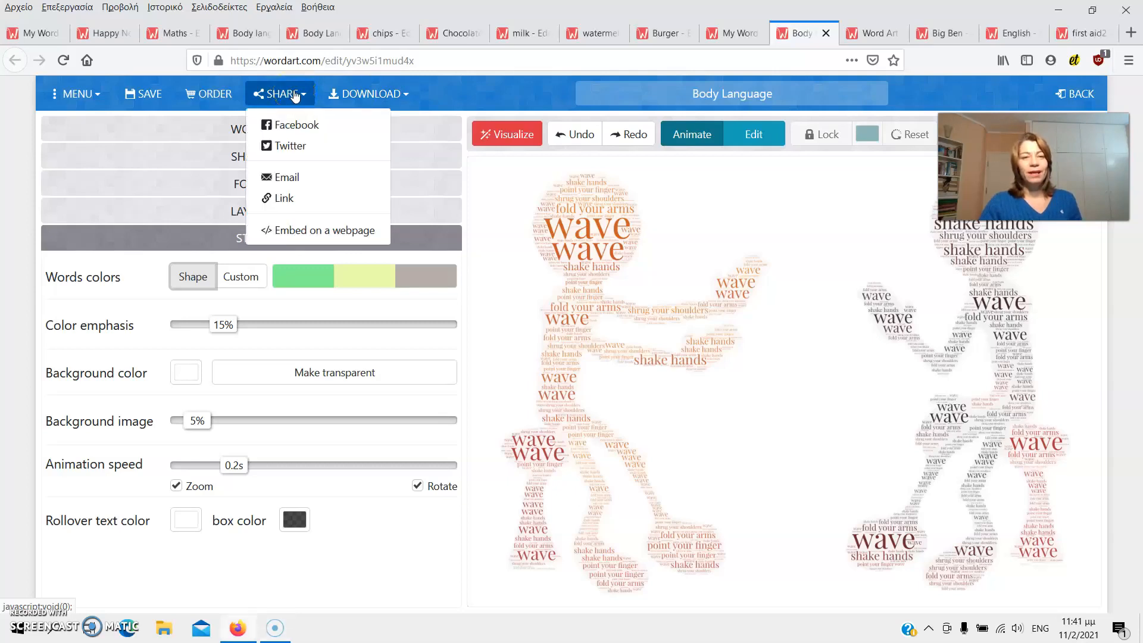
{"action": "mouse_move", "coordinate": [290, 145]}
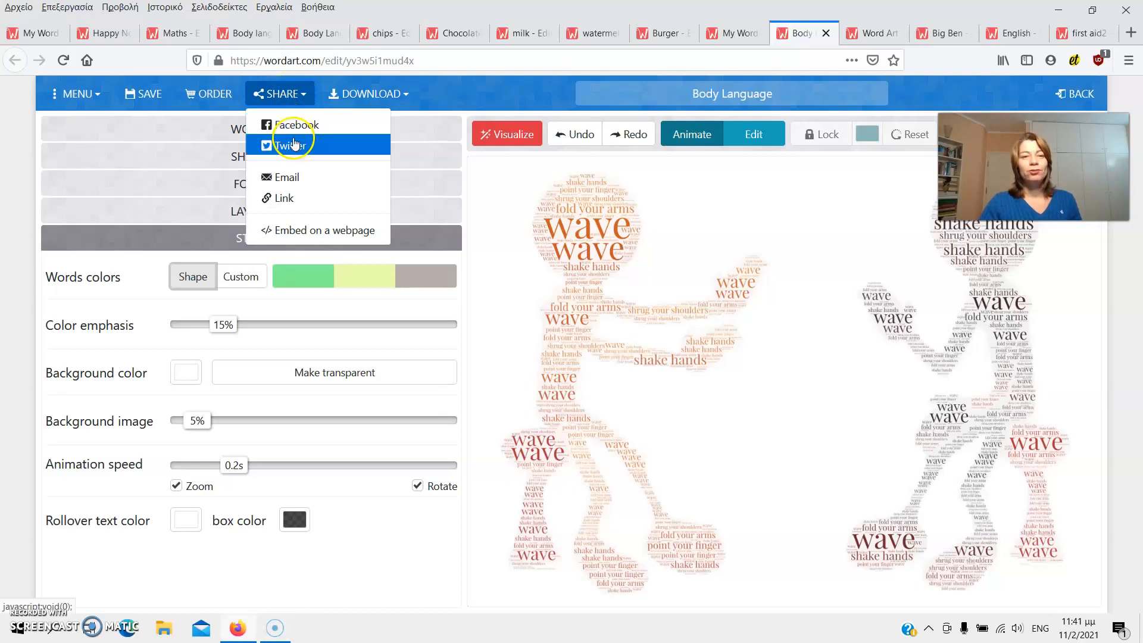
{"action": "mouse_move", "coordinate": [287, 178]}
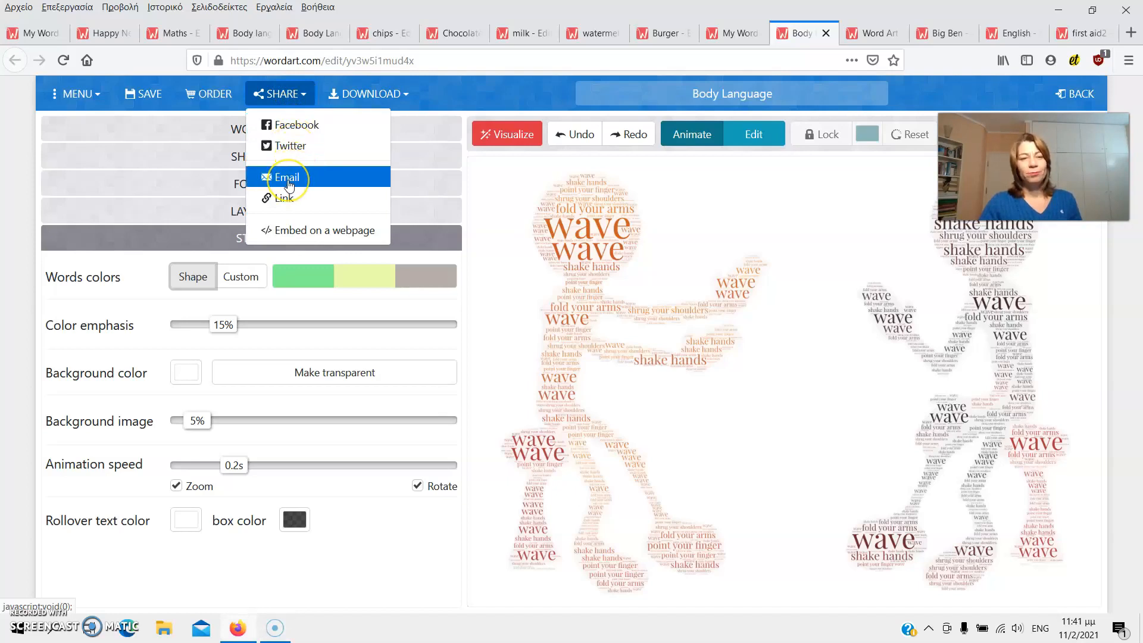
{"action": "mouse_move", "coordinate": [290, 198]}
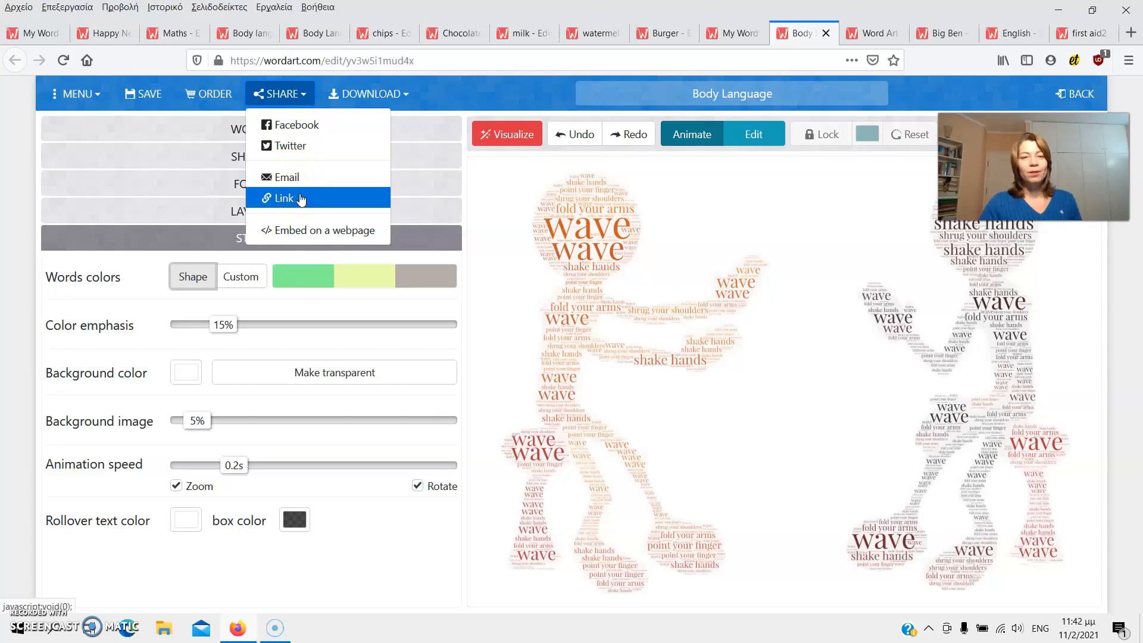
{"action": "mouse_move", "coordinate": [317, 230]}
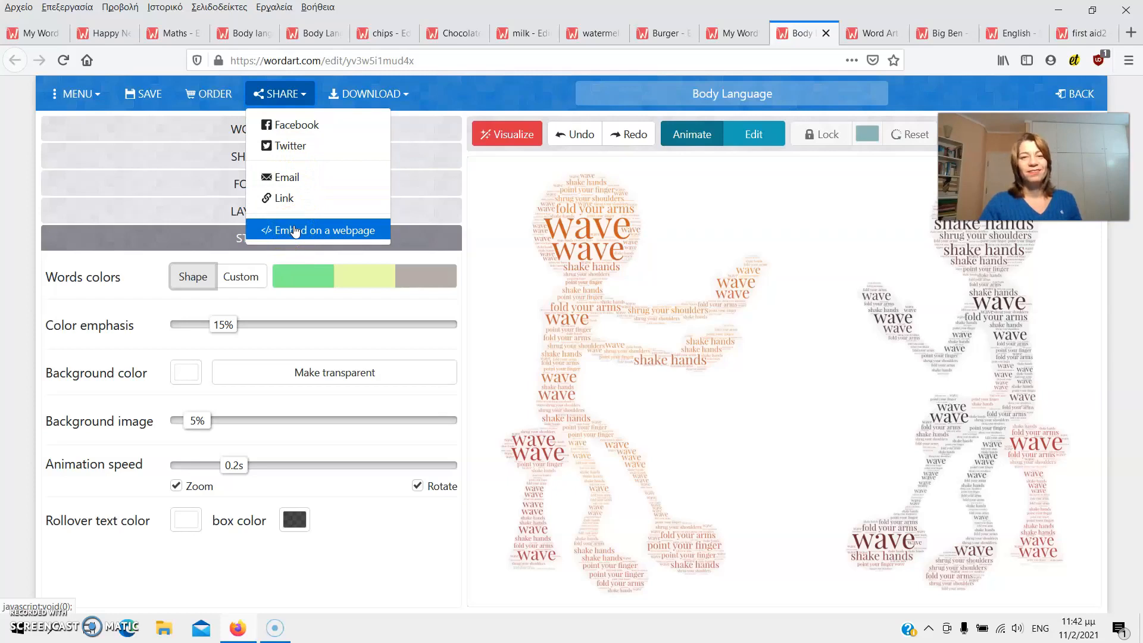
{"action": "mouse_move", "coordinate": [292, 178]}
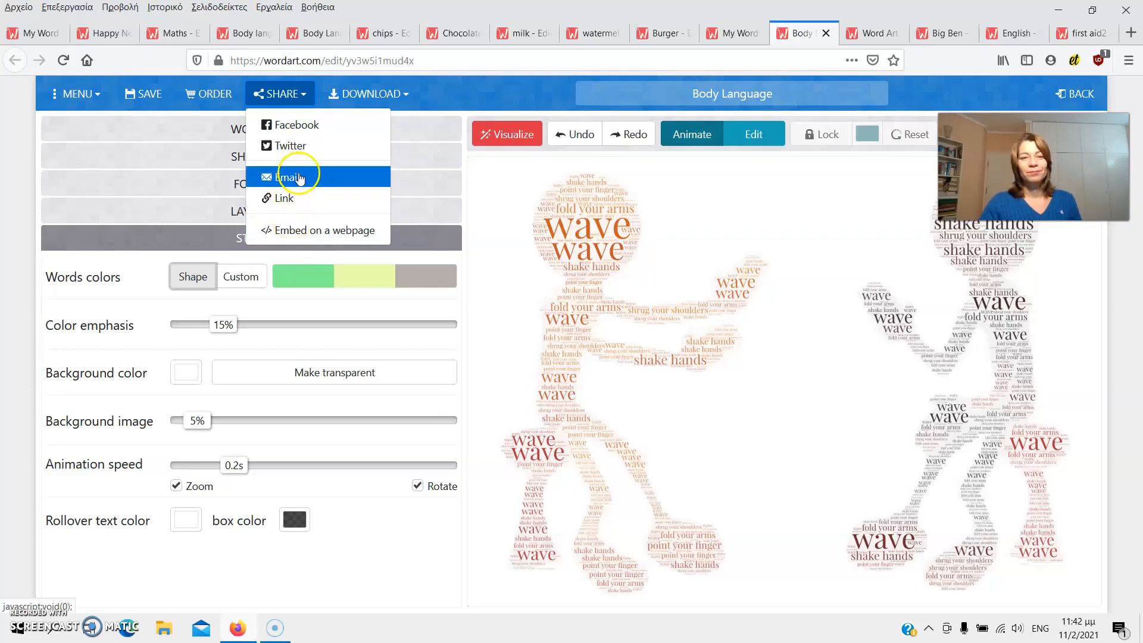
{"action": "mouse_move", "coordinate": [284, 198]}
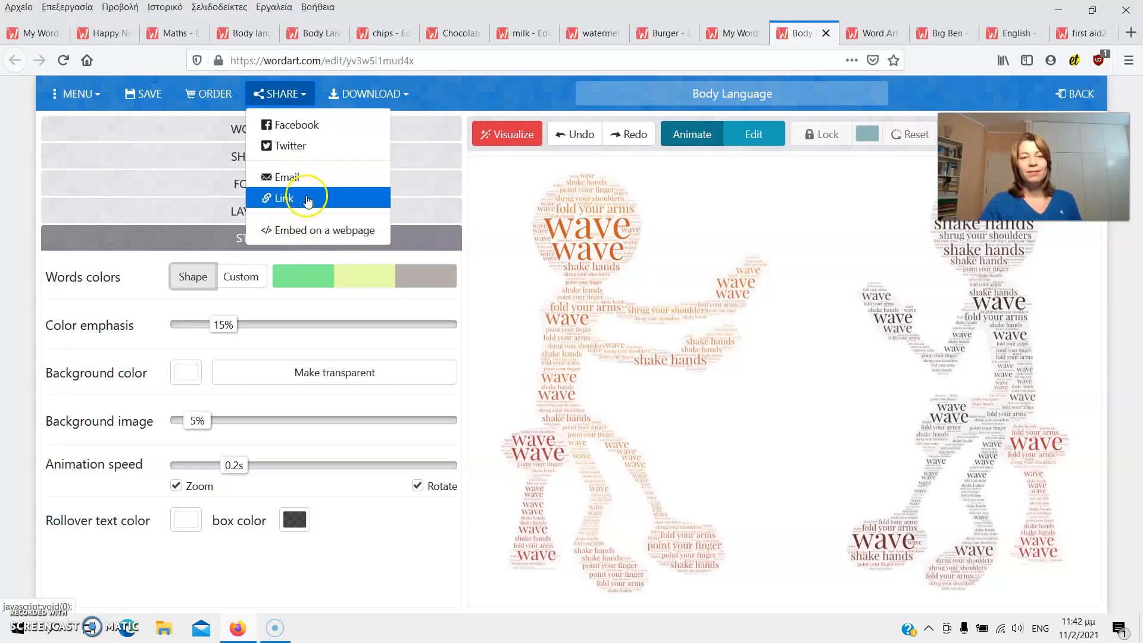
{"action": "left_click", "coordinate": [281, 198]}
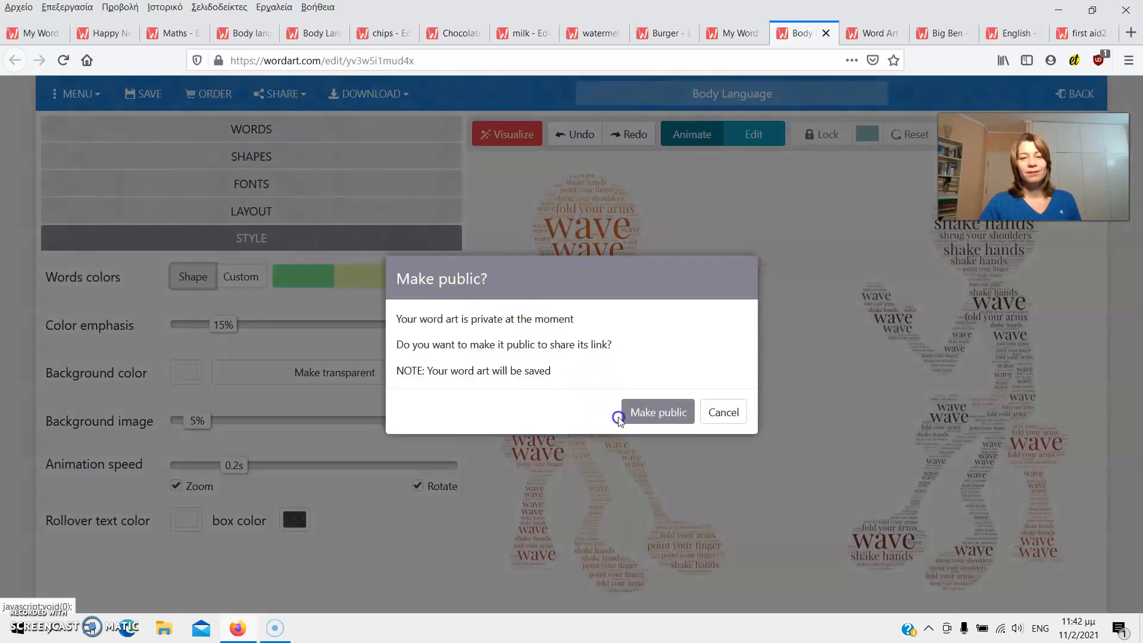
{"action": "left_click", "coordinate": [657, 412]}
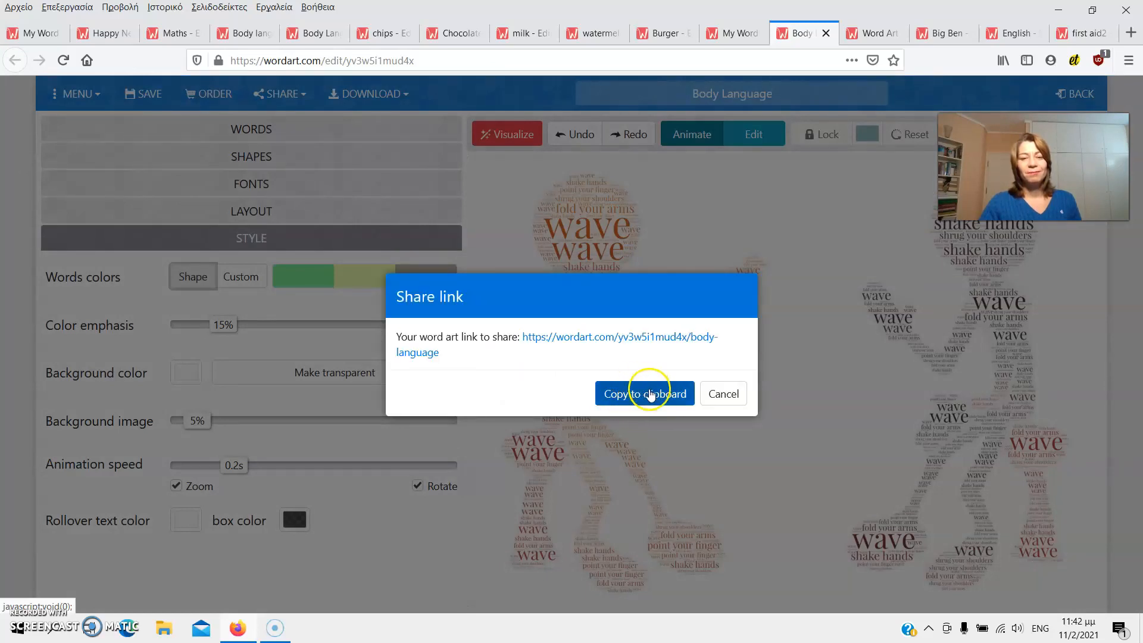
{"action": "left_click", "coordinate": [644, 393]}
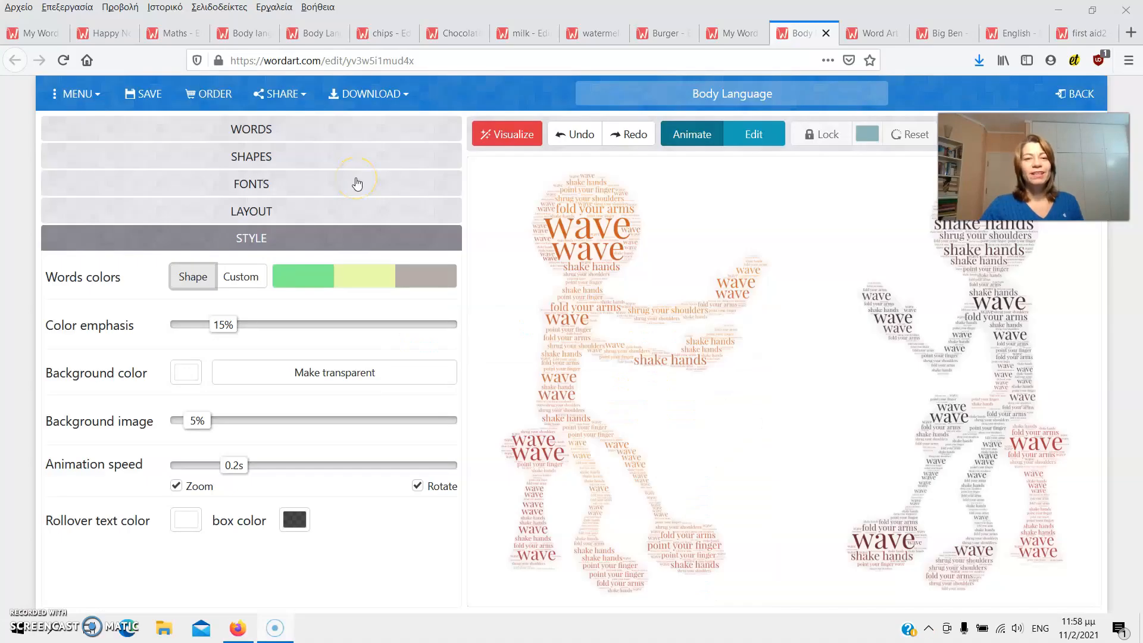
Step: Download the word cloud as a Standard JPEG and view it in Photos
{"action": "left_click", "coordinate": [367, 94]}
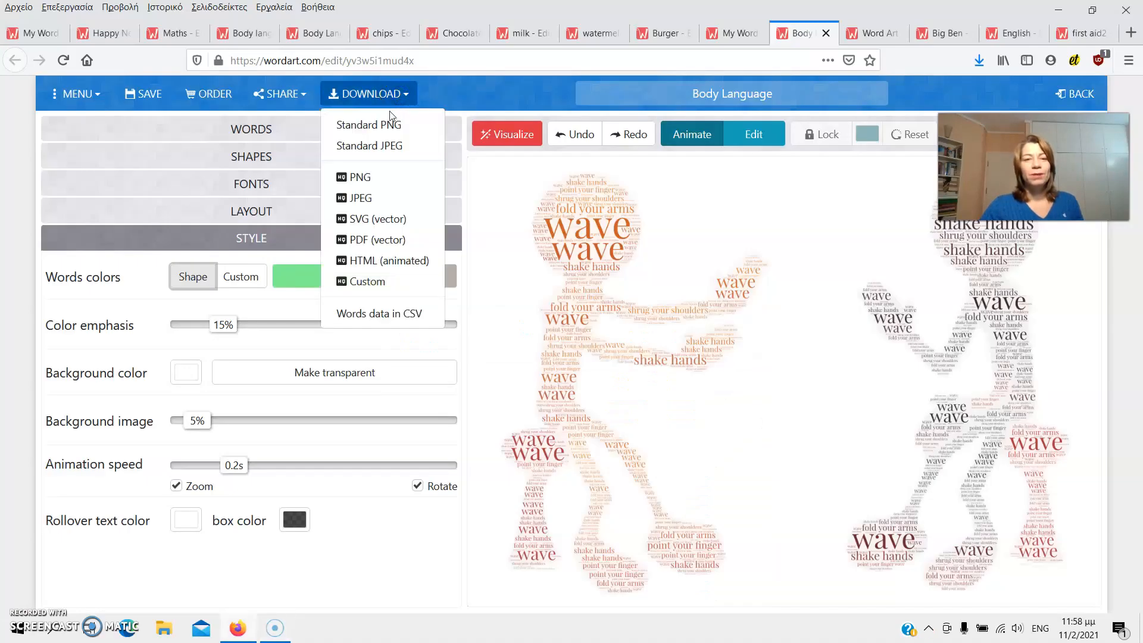
{"action": "mouse_move", "coordinate": [368, 124]}
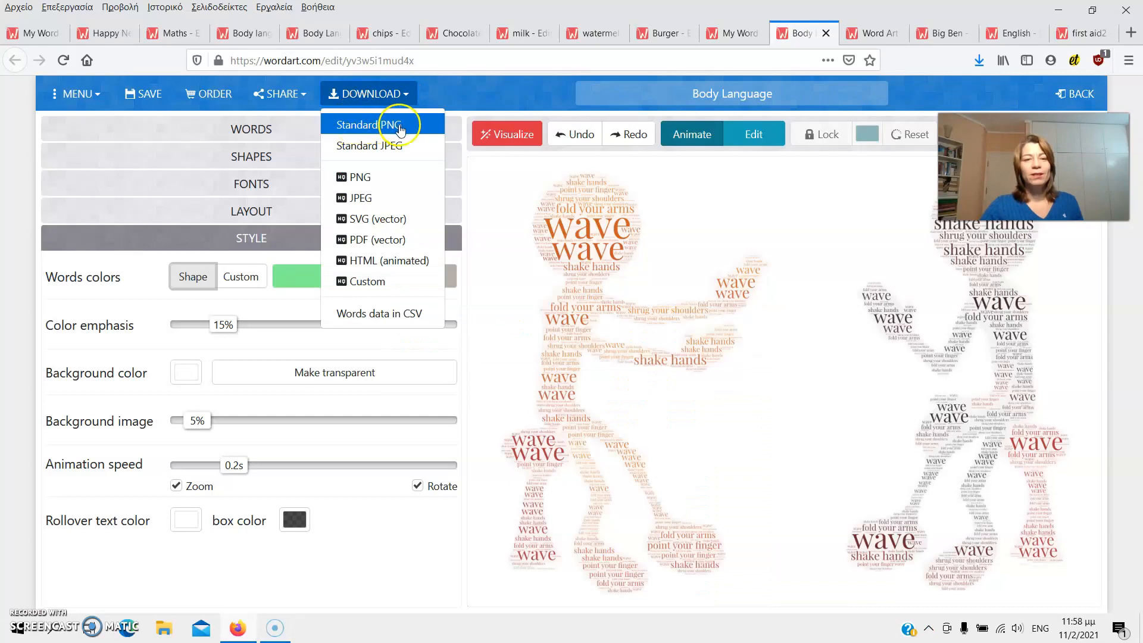
{"action": "mouse_move", "coordinate": [383, 146]}
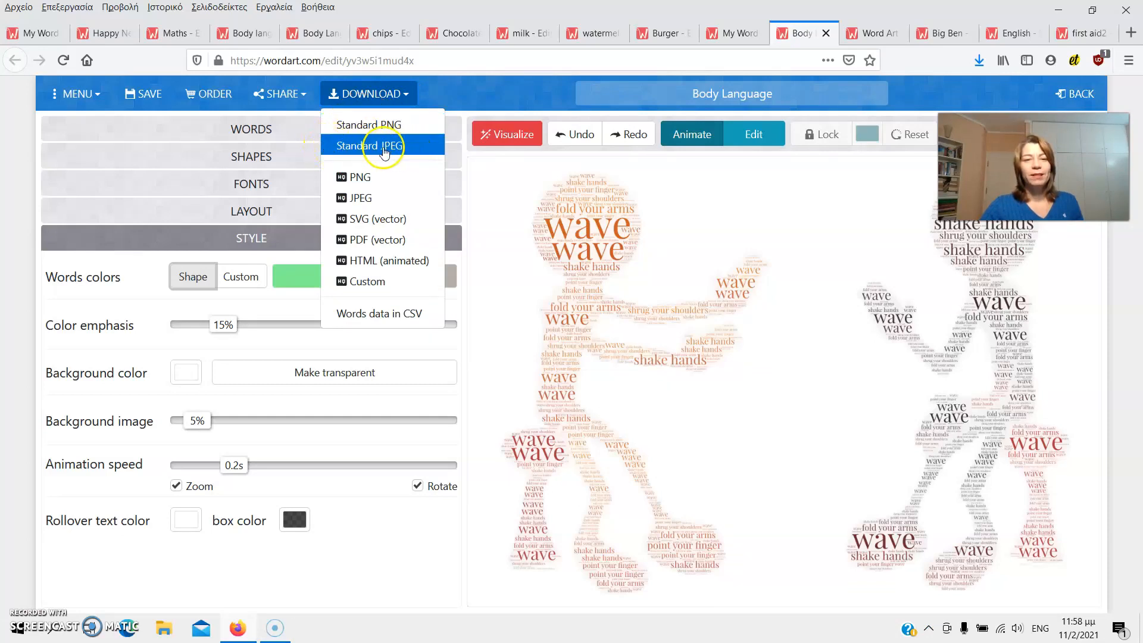
{"action": "mouse_move", "coordinate": [372, 219]}
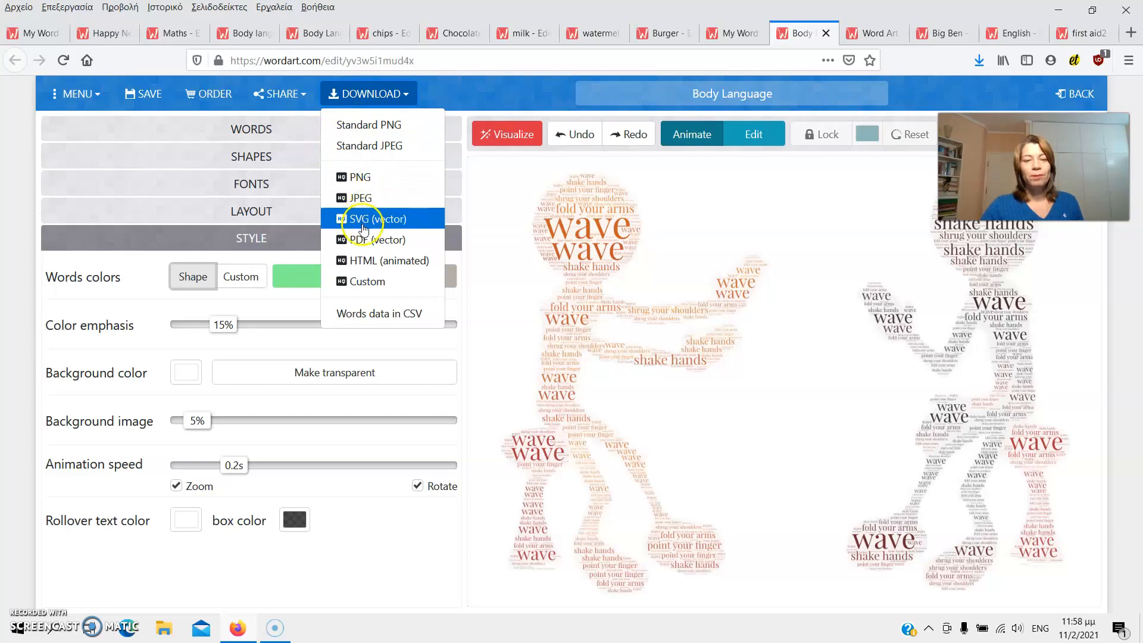
{"action": "mouse_move", "coordinate": [373, 239]}
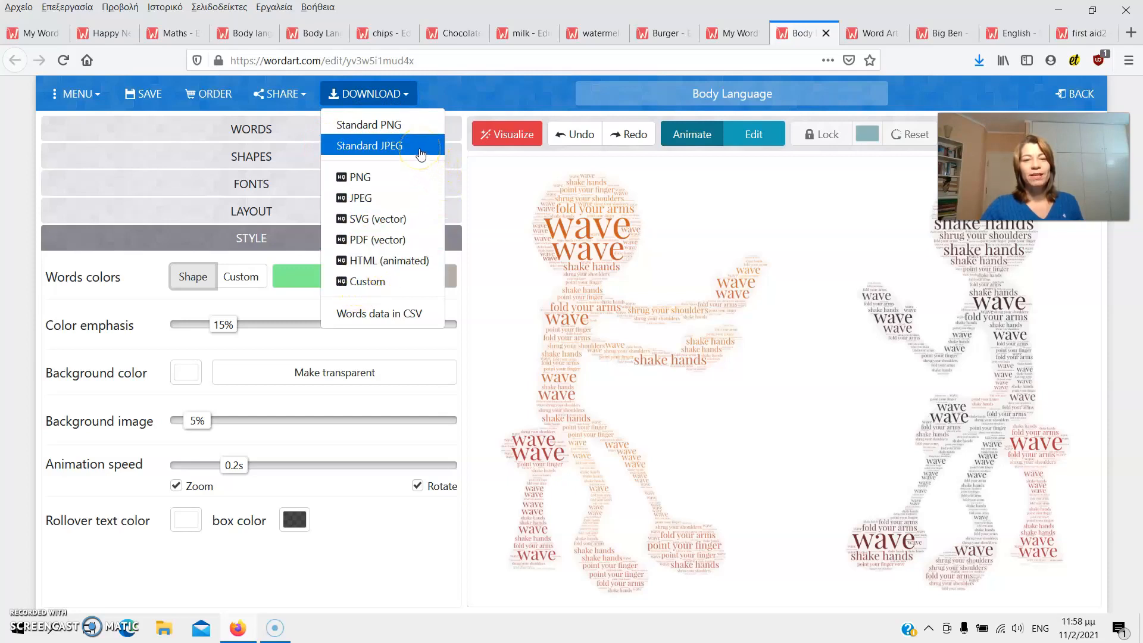
{"action": "left_click", "coordinate": [371, 145]}
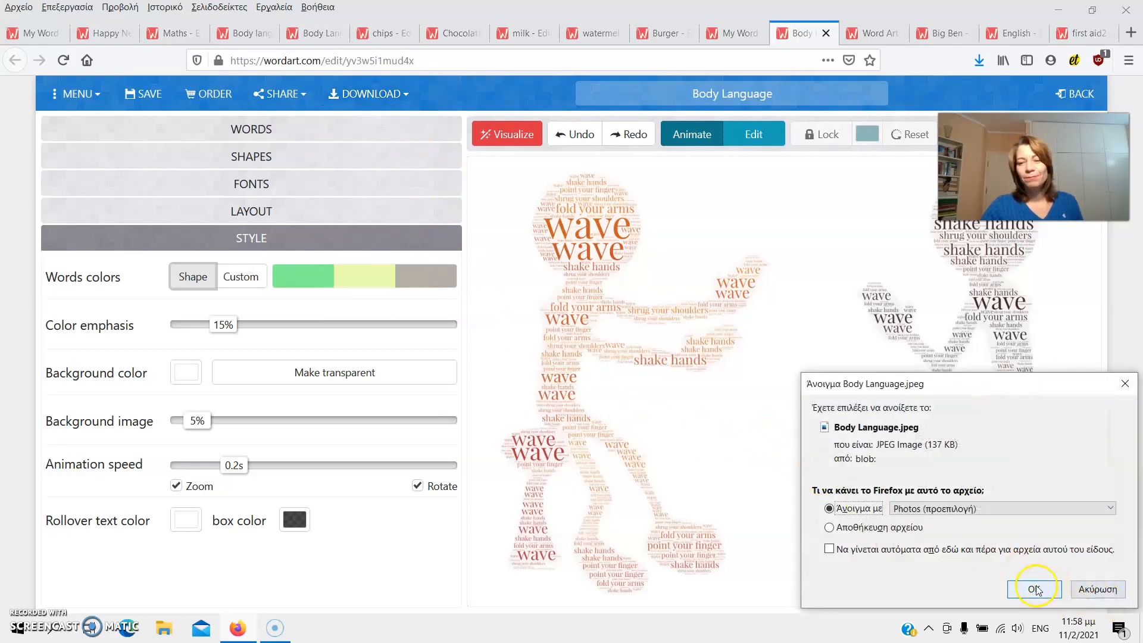
{"action": "left_click", "coordinate": [1034, 588]}
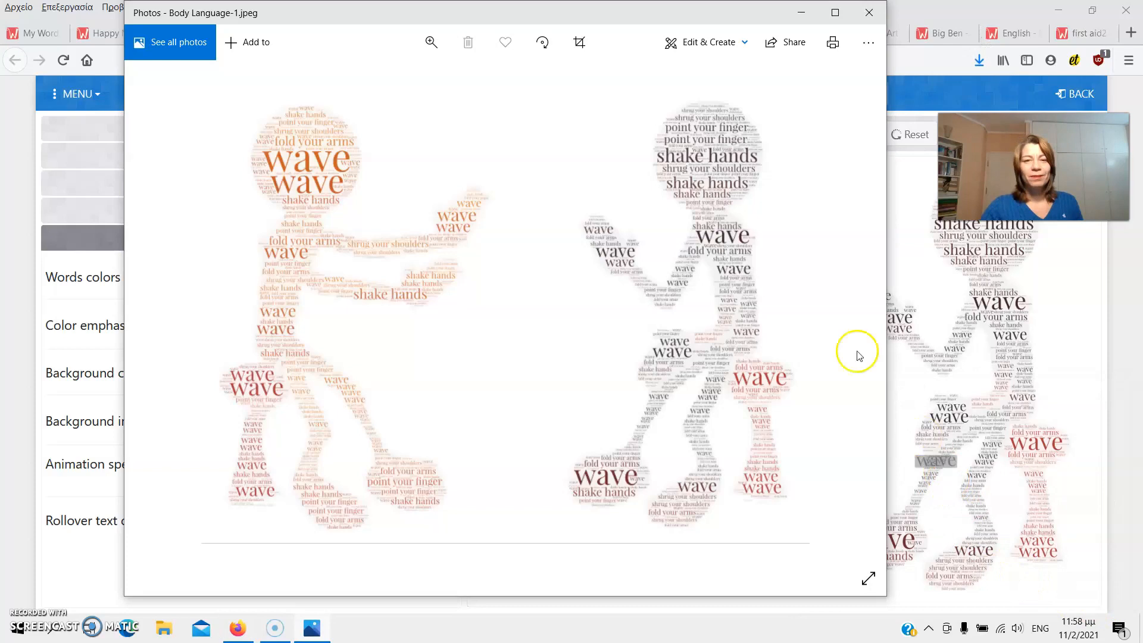
{"action": "mouse_move", "coordinate": [499, 218]}
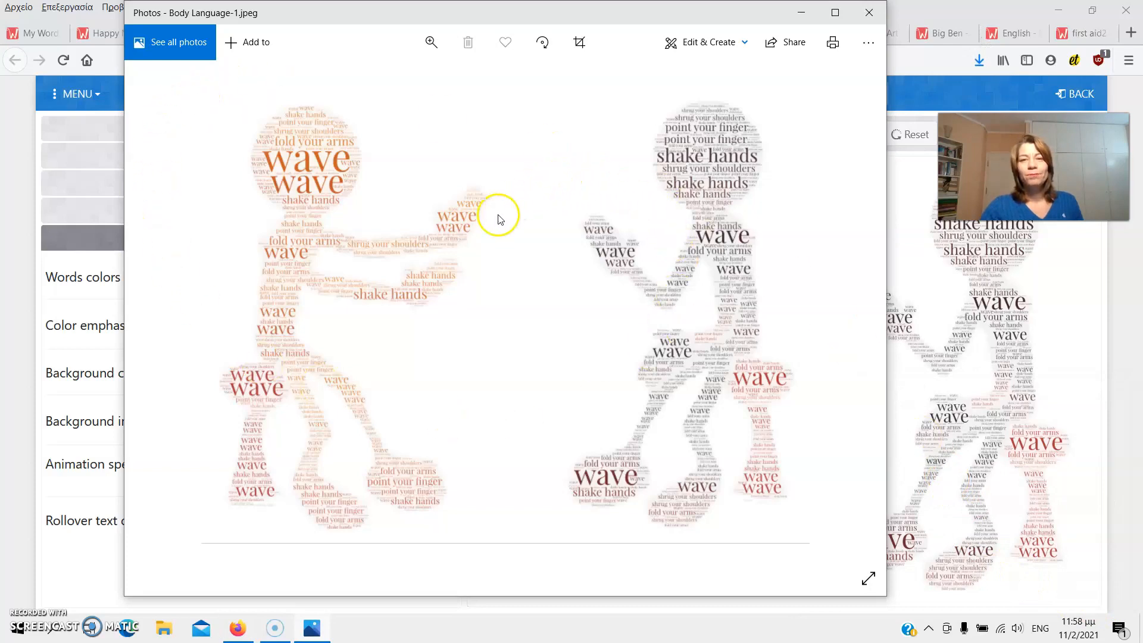